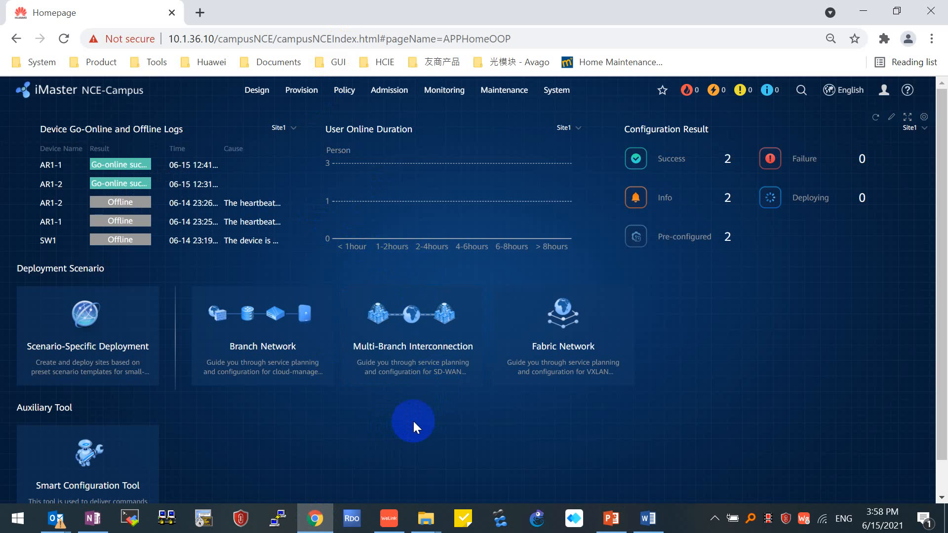
{"action": "mouse_move", "coordinate": [173, 119]}
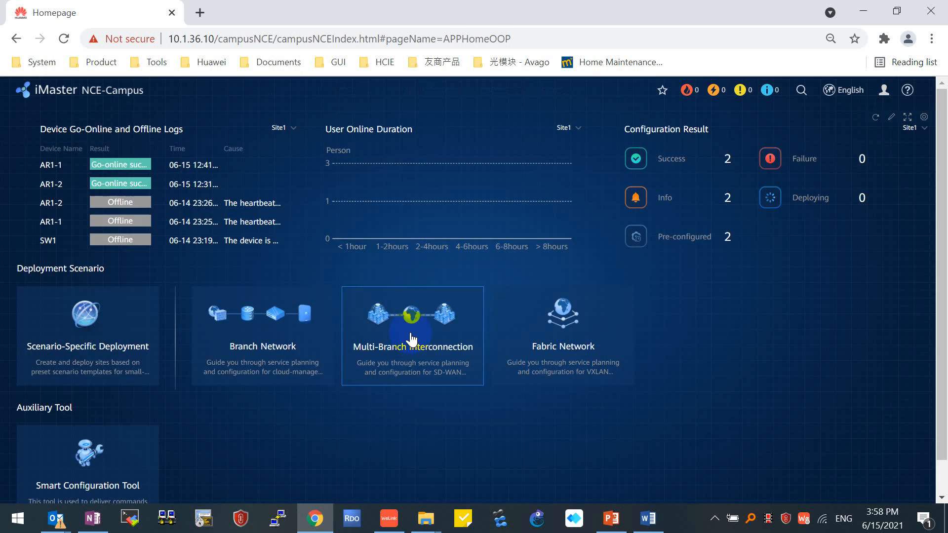
- Enter the Multi-Branch Interconnection scenario from the homepage
{"action": "left_click", "coordinate": [413, 336]}
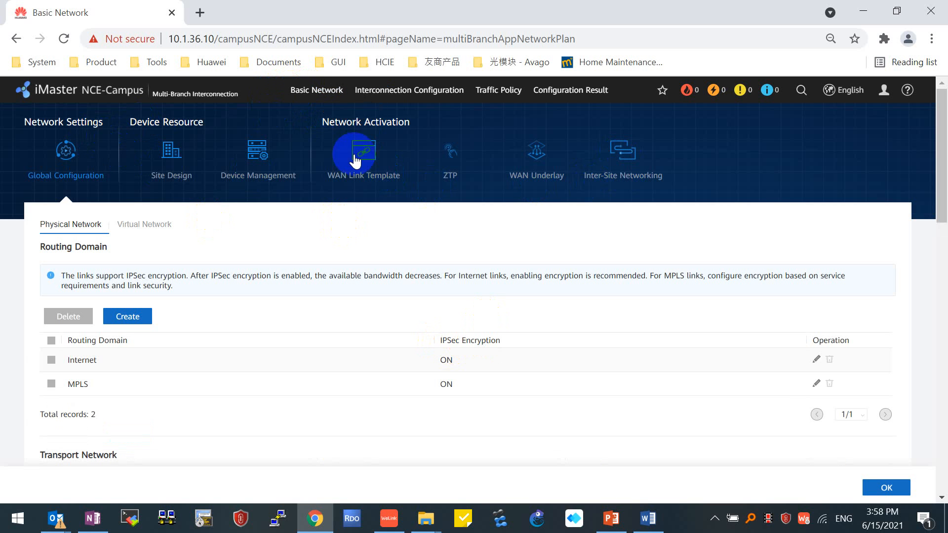
{"action": "mouse_move", "coordinate": [409, 98]}
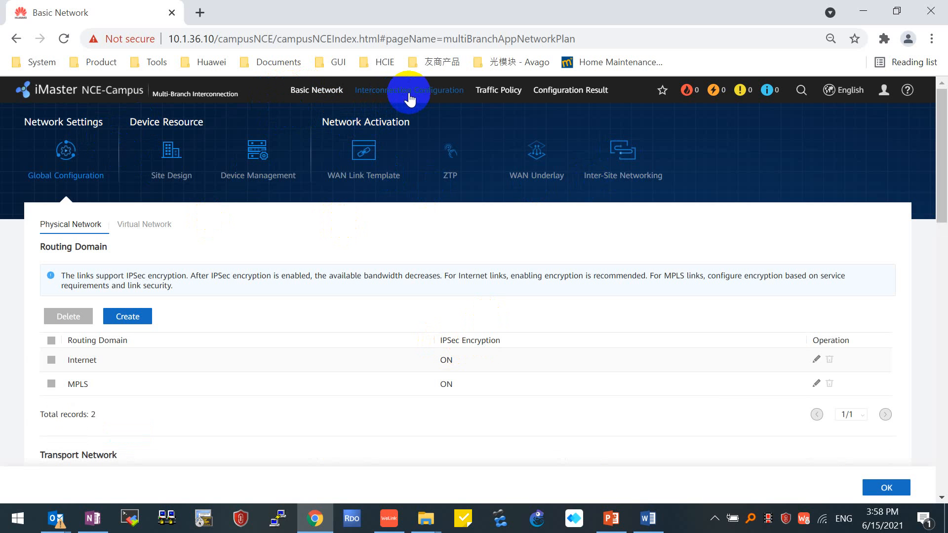
- Go to Interconnection Configuration to show the empty virtual network list
{"action": "left_click", "coordinate": [409, 90]}
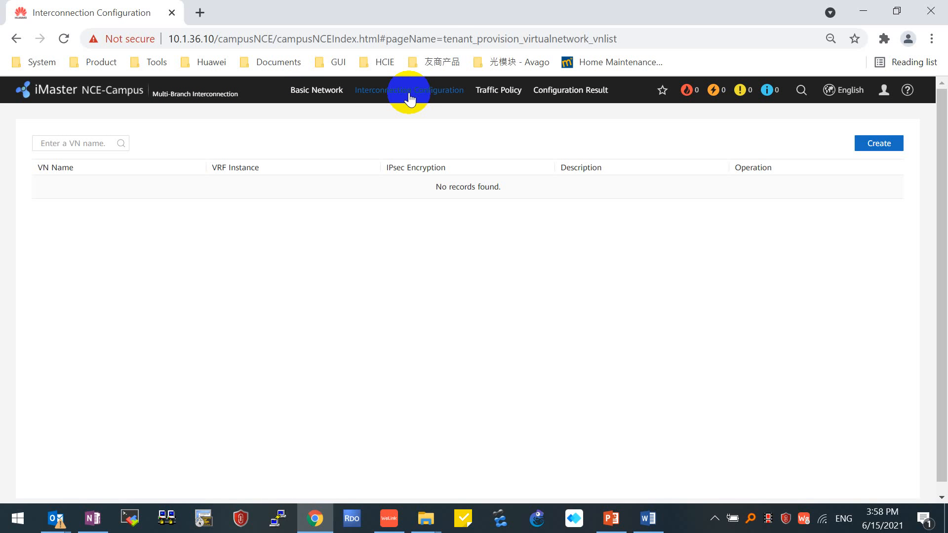
{"action": "mouse_move", "coordinate": [405, 118]}
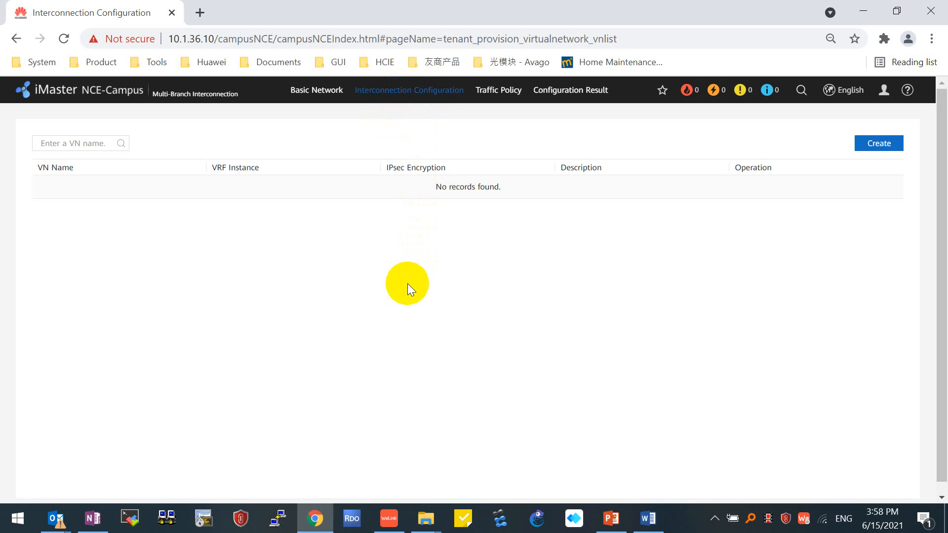
{"action": "mouse_move", "coordinate": [27, 175]}
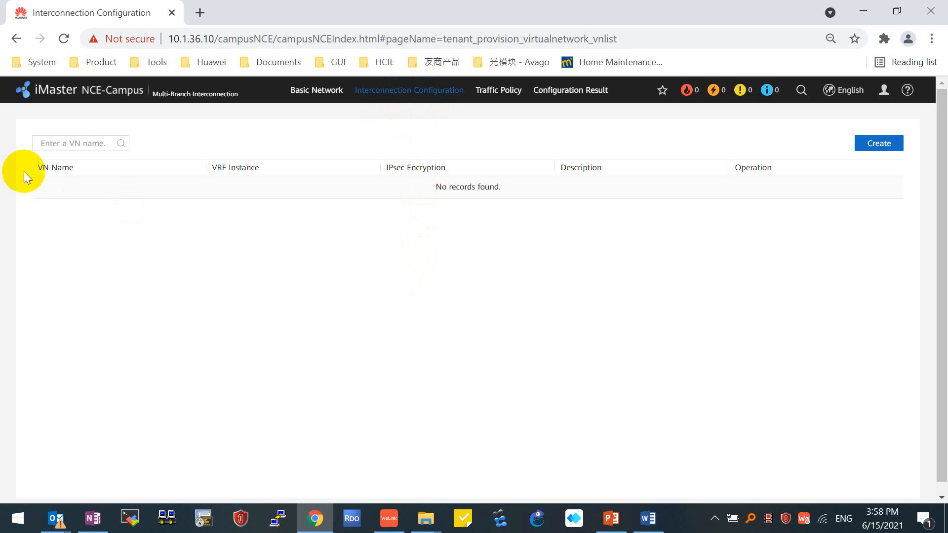
{"action": "double_click", "coordinate": [56, 168]}
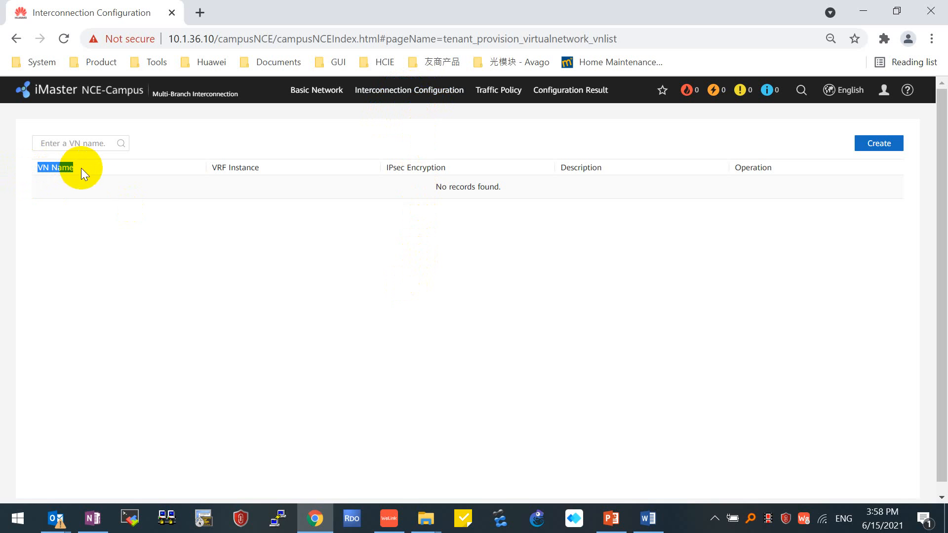
{"action": "mouse_move", "coordinate": [390, 249]}
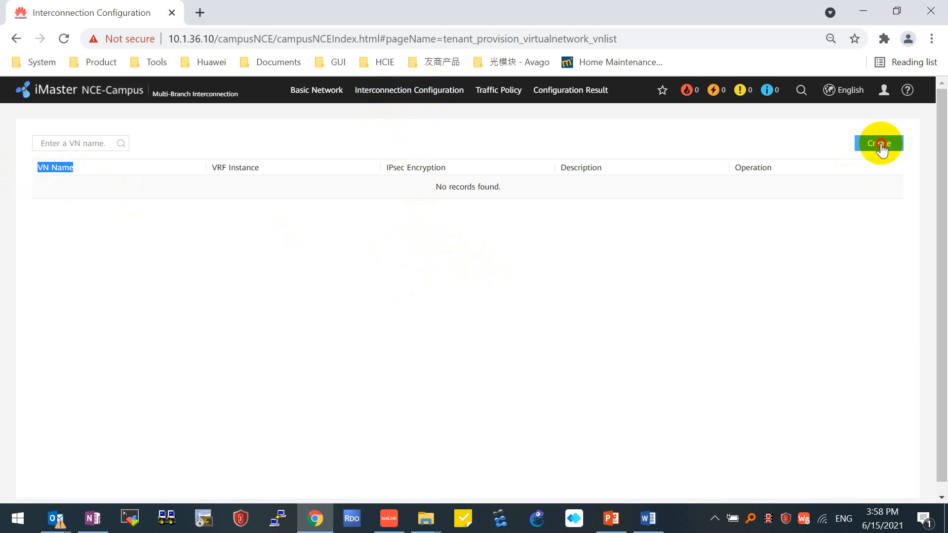
- Start a new virtual network named VN1 and move all four sites into Selected Sites
{"action": "left_click", "coordinate": [879, 143]}
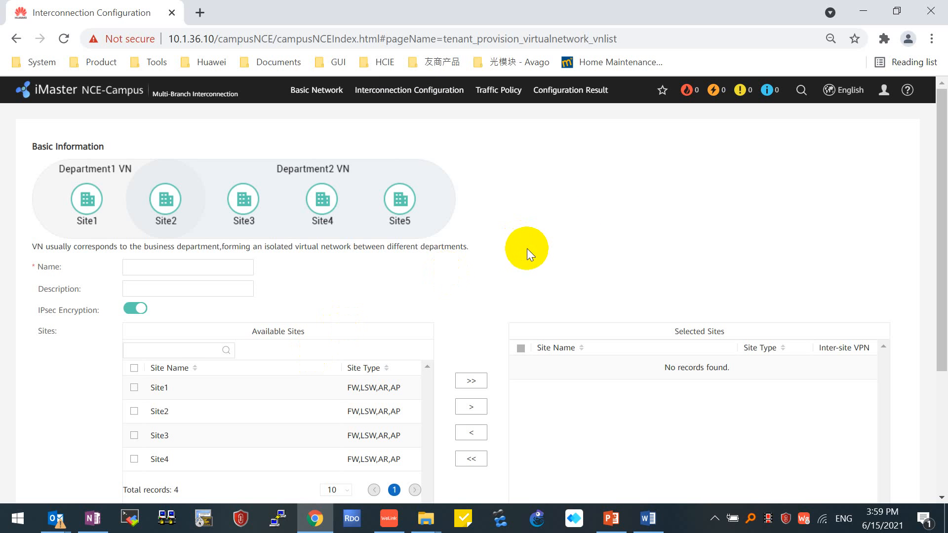
{"action": "left_click", "coordinate": [188, 267]}
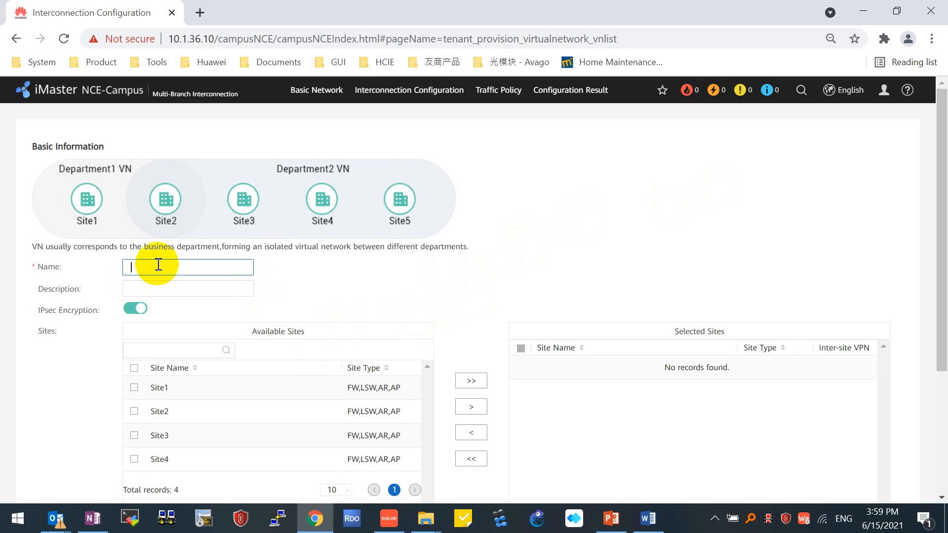
{"action": "left_click", "coordinate": [188, 267]}
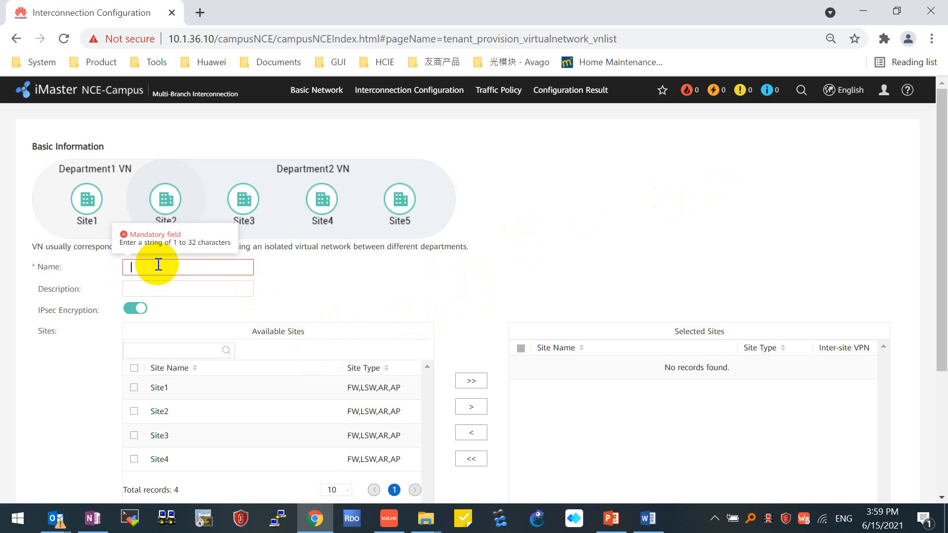
{"action": "type", "text": "VN1"}
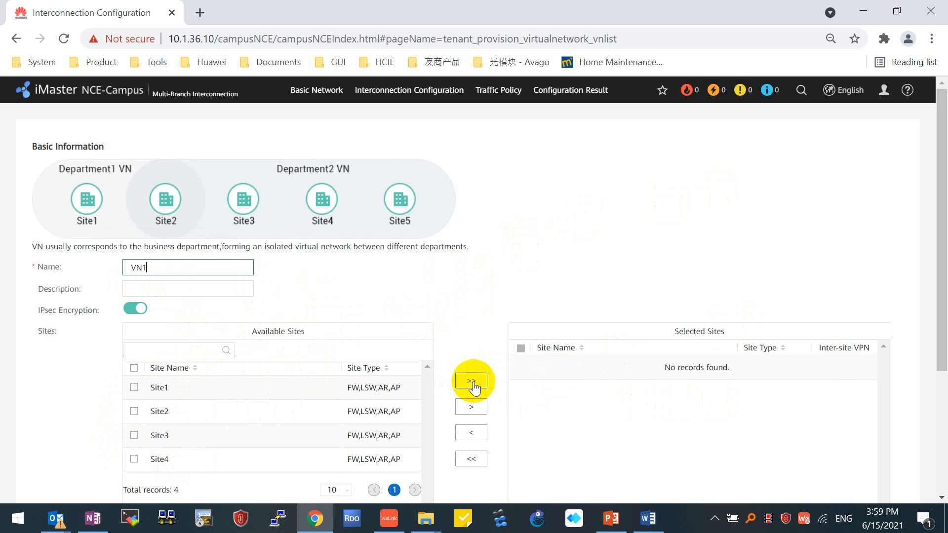
{"action": "left_click", "coordinate": [471, 380]}
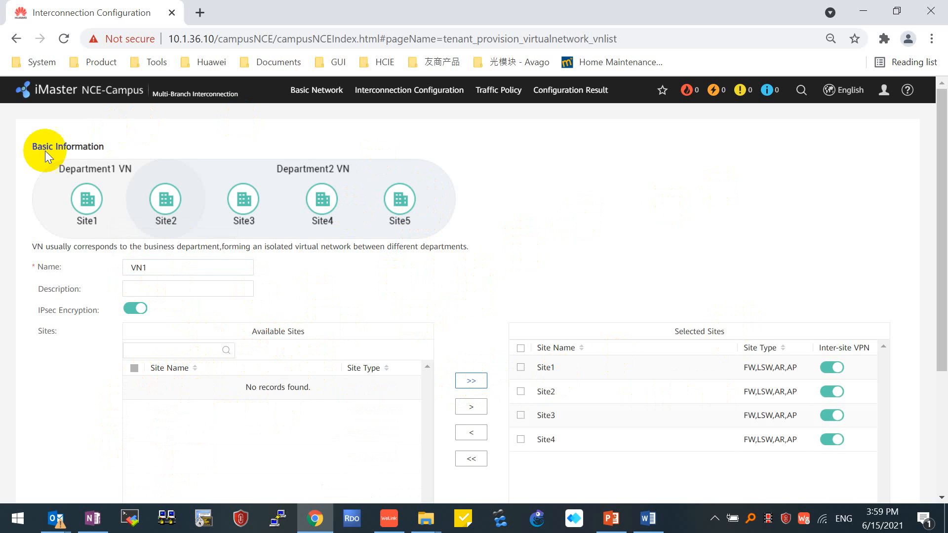
{"action": "mouse_move", "coordinate": [57, 177]}
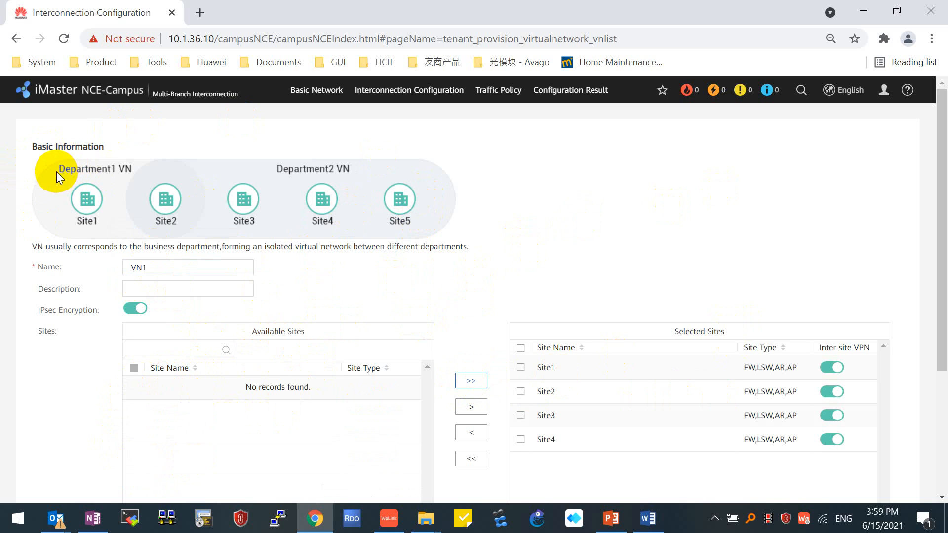
{"action": "mouse_move", "coordinate": [193, 227]}
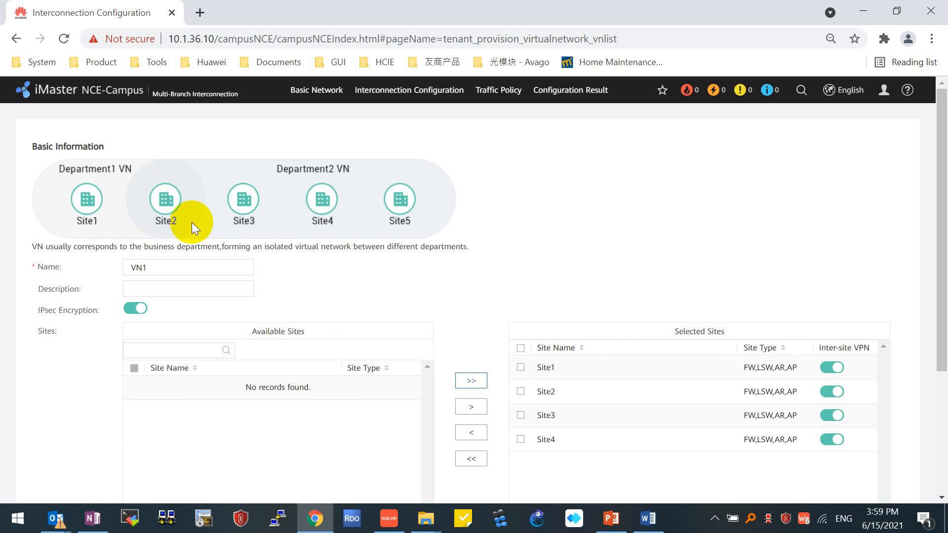
{"action": "mouse_move", "coordinate": [60, 175]}
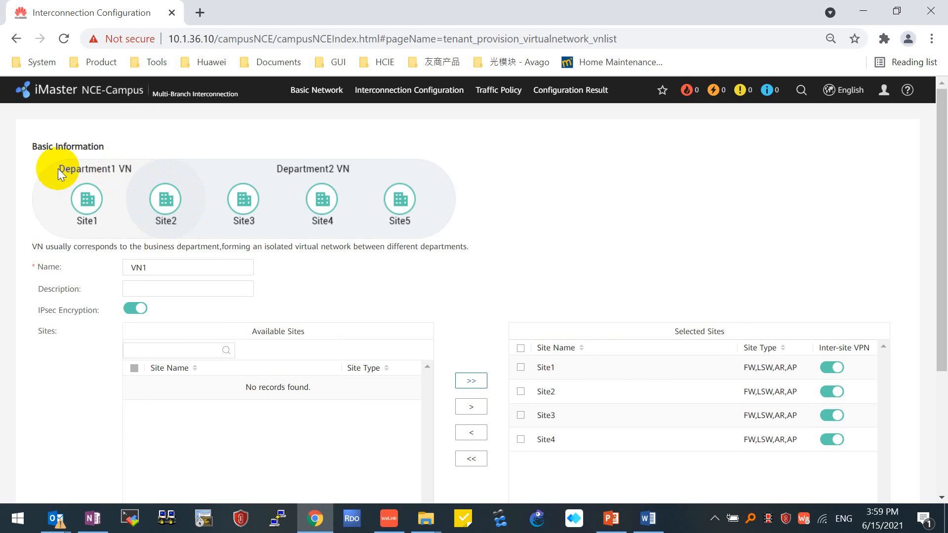
{"action": "mouse_move", "coordinate": [263, 175]}
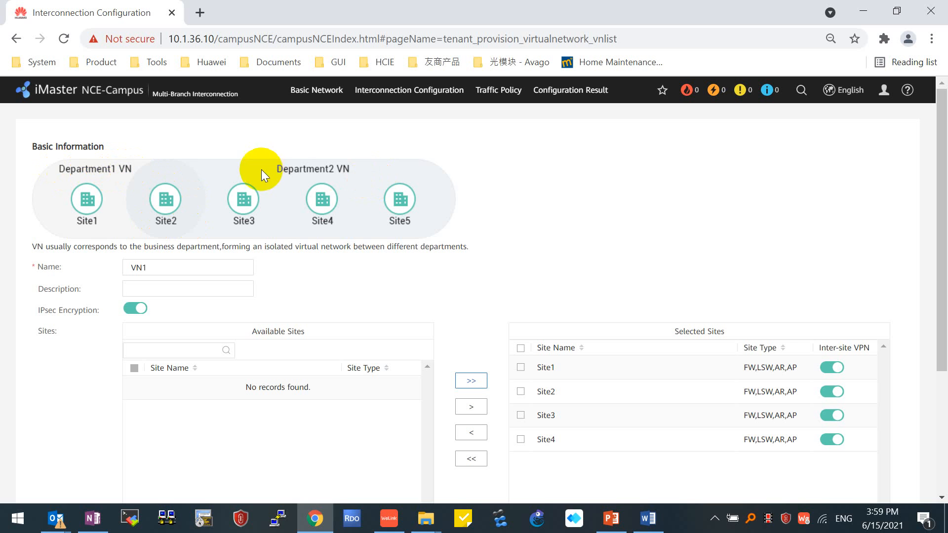
{"action": "mouse_move", "coordinate": [117, 184]}
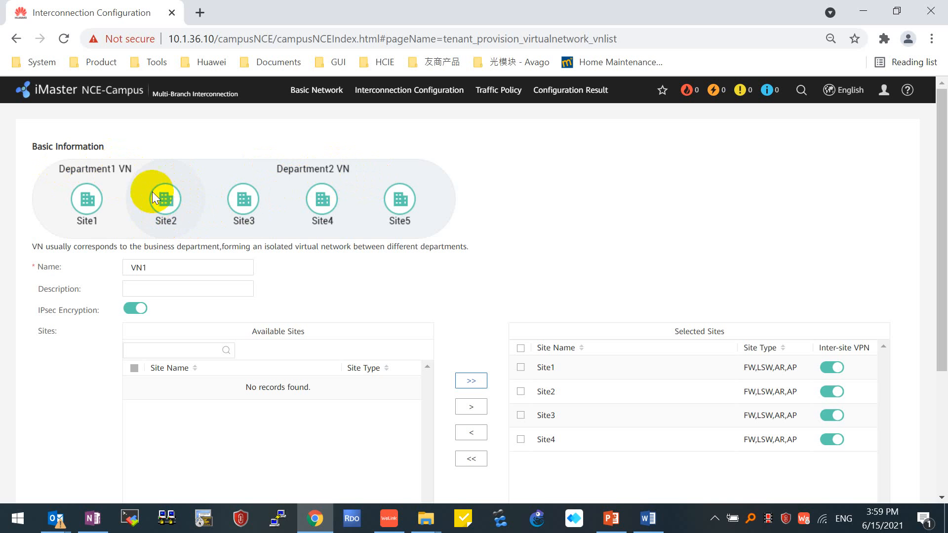
{"action": "mouse_move", "coordinate": [176, 206]}
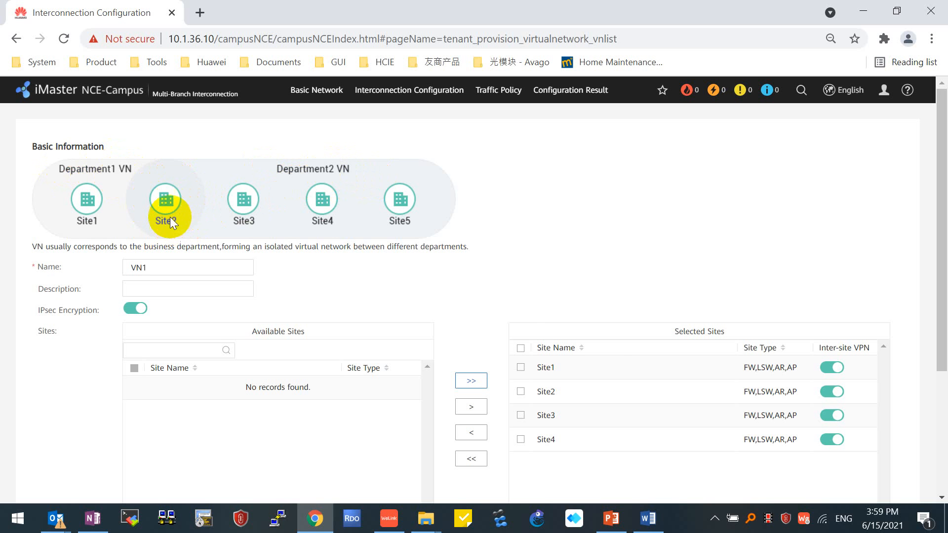
- Save VN1 and dismiss the creation success message
{"action": "scroll", "scroll_direction": "down", "scroll_amount": 3}
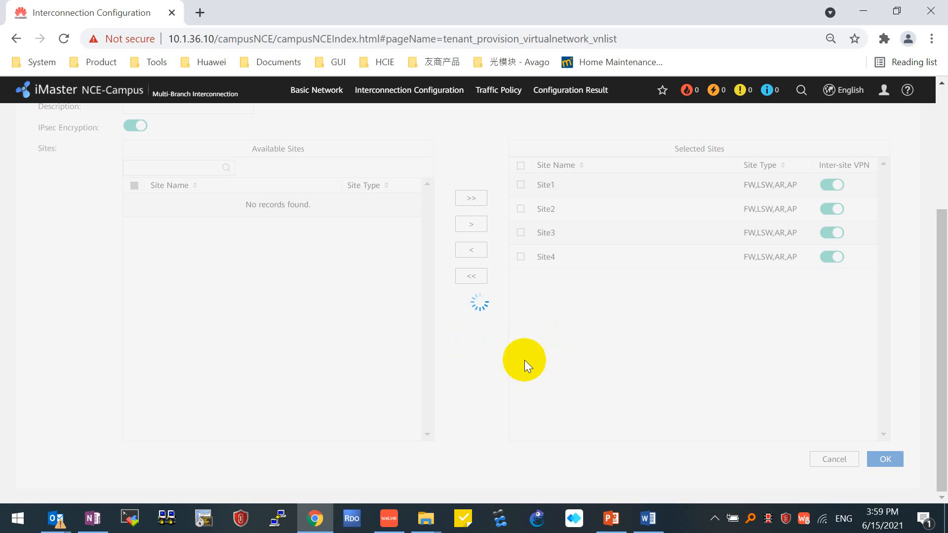
{"action": "mouse_move", "coordinate": [517, 336]}
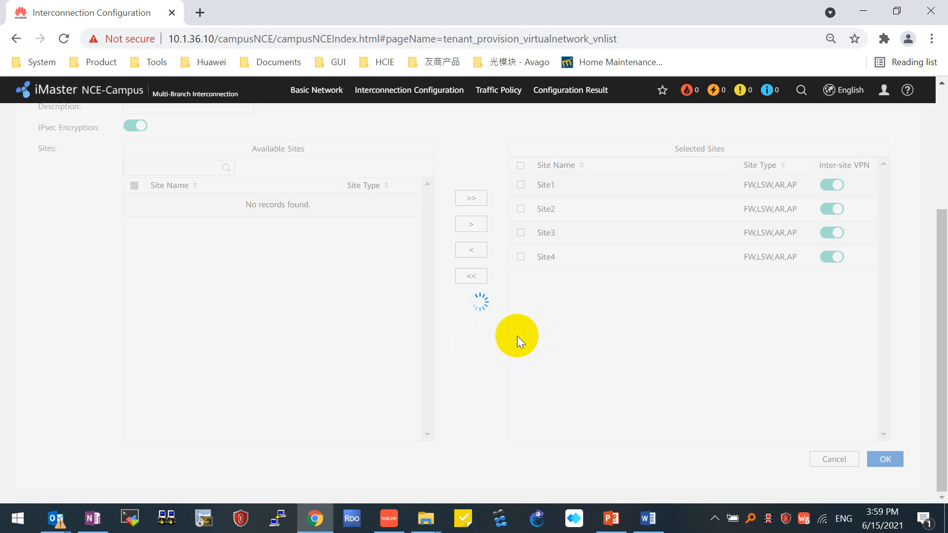
{"action": "left_click", "coordinate": [883, 459]}
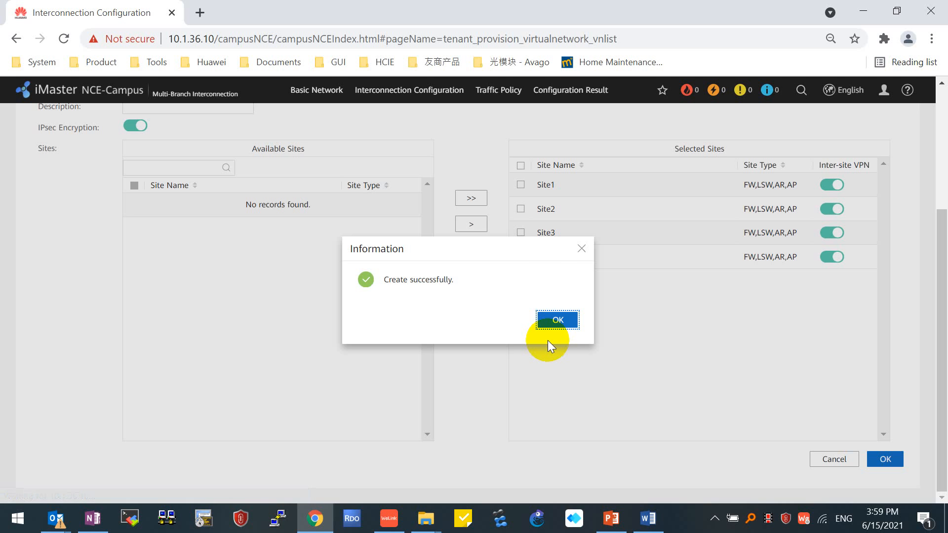
{"action": "left_click", "coordinate": [556, 319]}
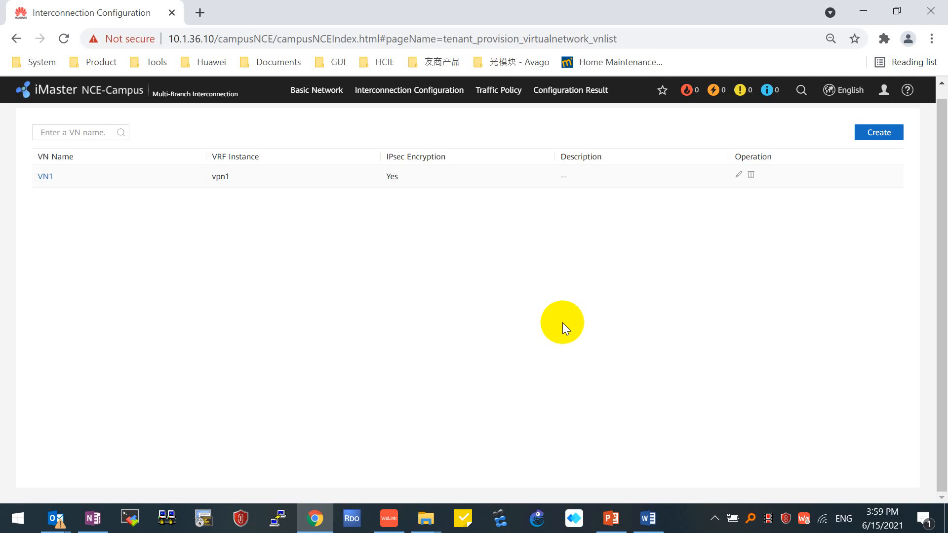
{"action": "mouse_move", "coordinate": [485, 335]}
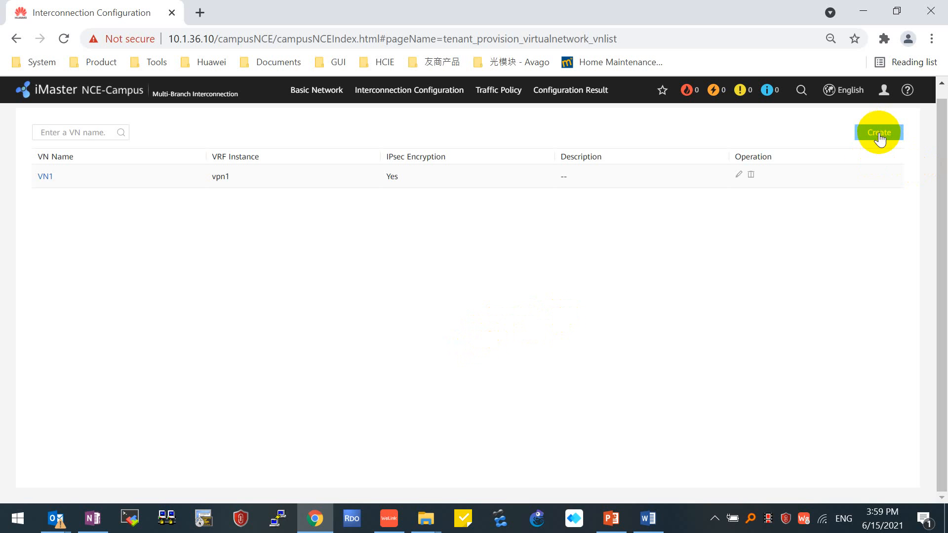
{"action": "left_click", "coordinate": [878, 132]}
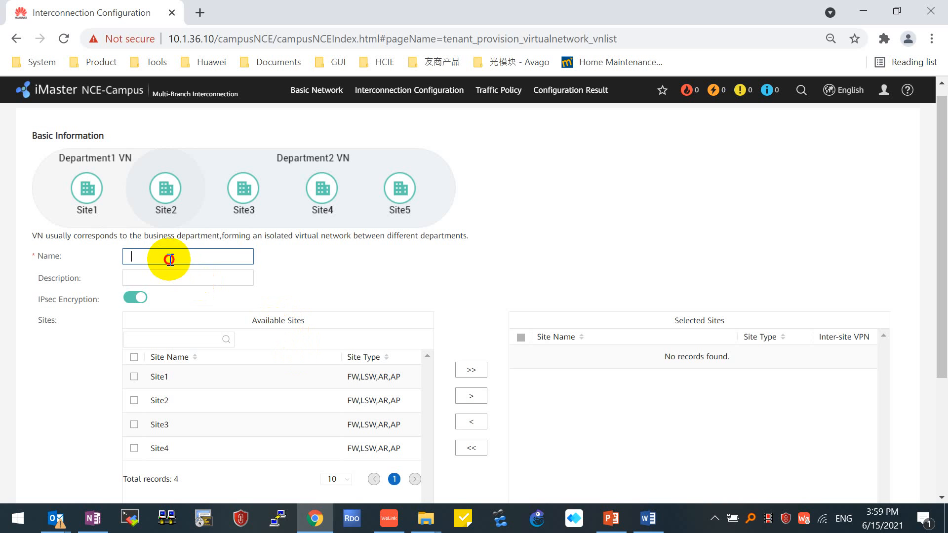
{"action": "type", "text": "VN2"}
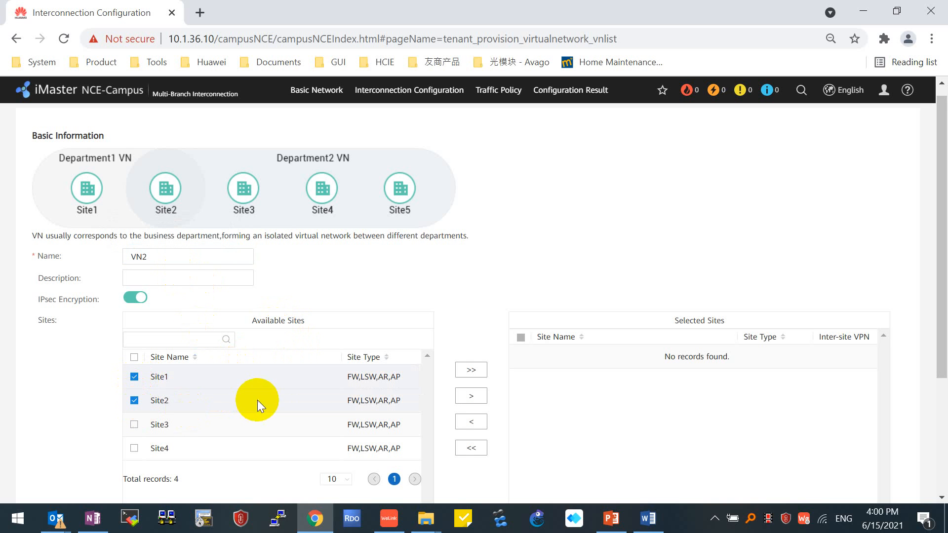
{"action": "mouse_move", "coordinate": [495, 387]}
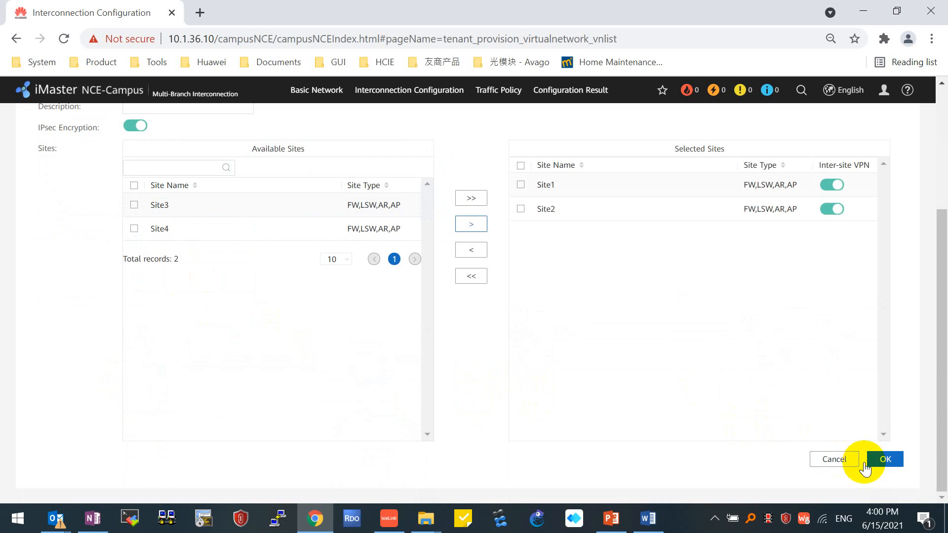
{"action": "left_click", "coordinate": [885, 459]}
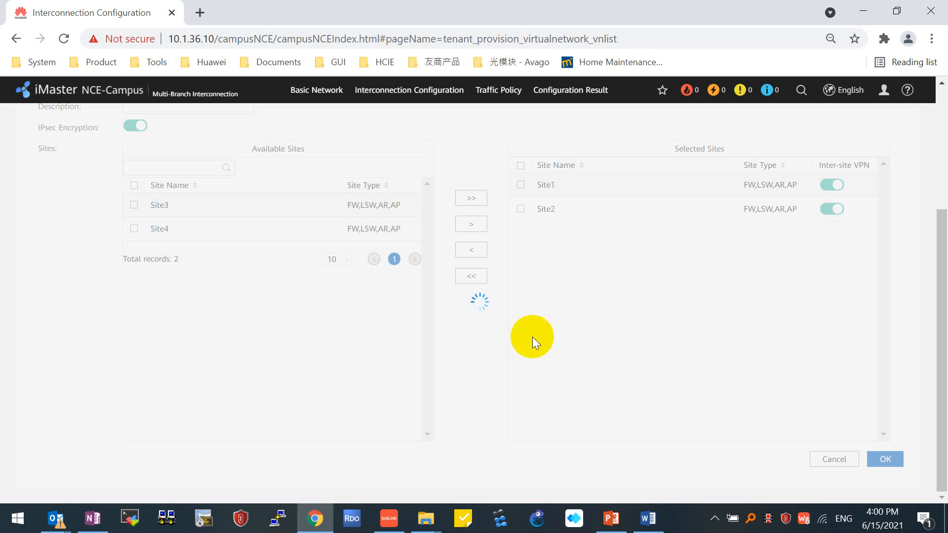
{"action": "left_click", "coordinate": [884, 460]}
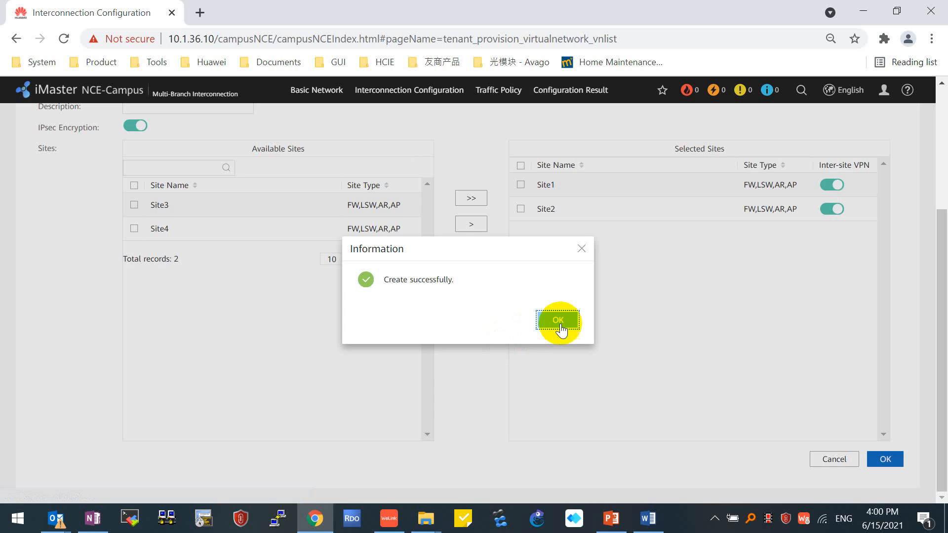
{"action": "left_click", "coordinate": [557, 320]}
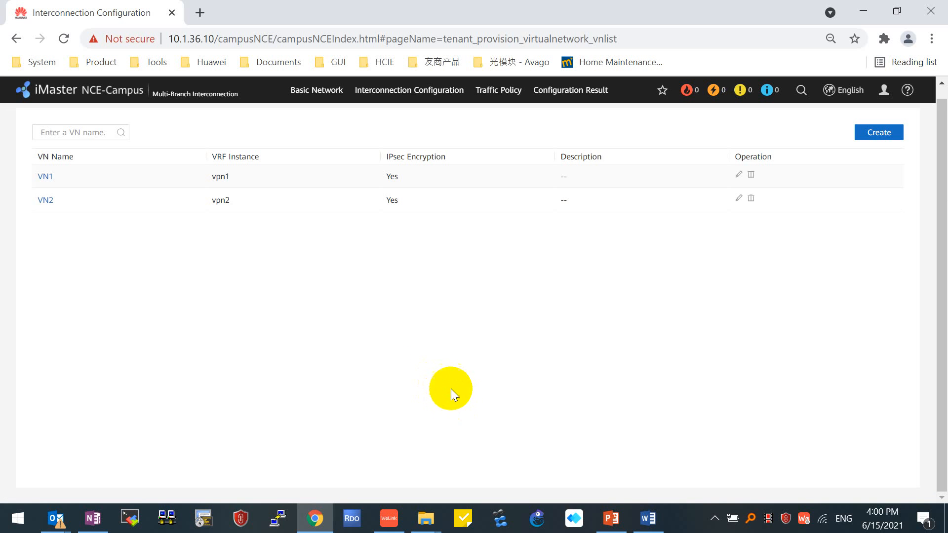
{"action": "mouse_move", "coordinate": [149, 199]}
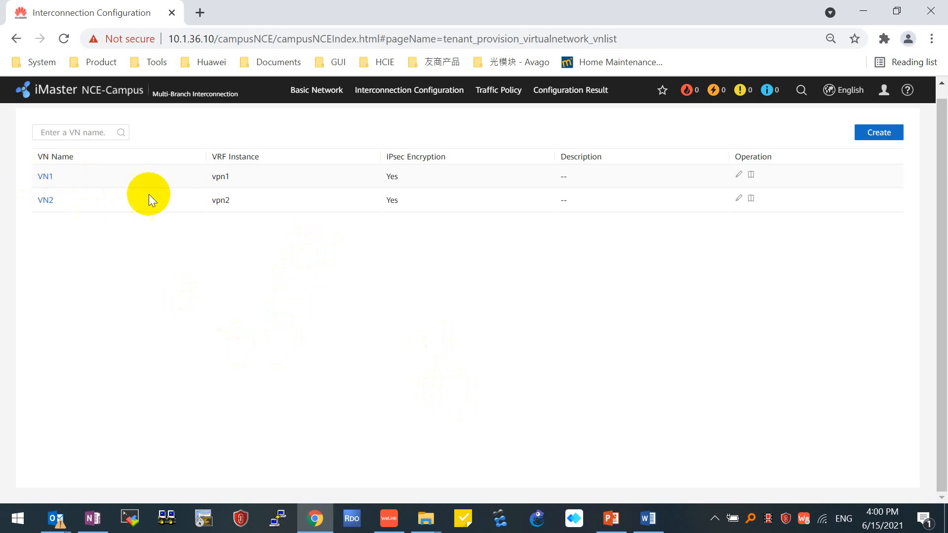
{"action": "mouse_move", "coordinate": [194, 225]}
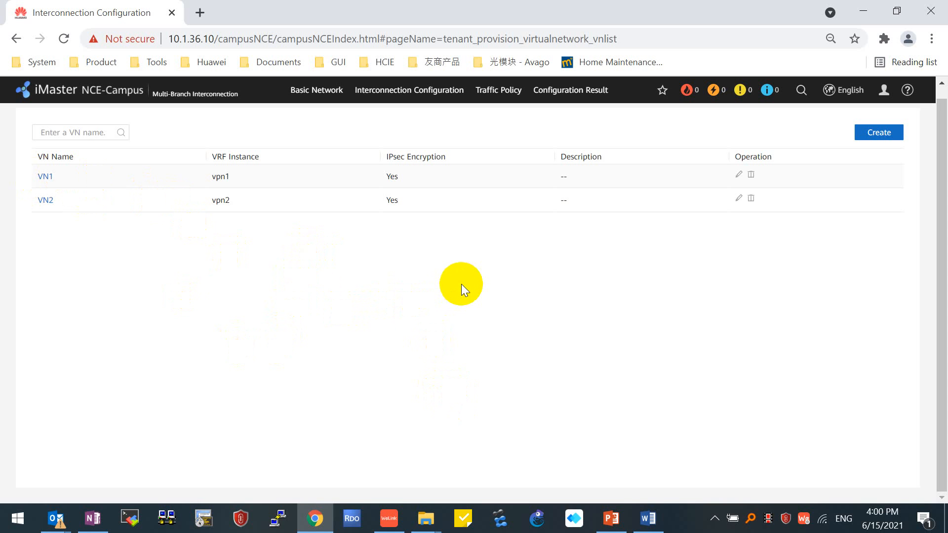
{"action": "mouse_move", "coordinate": [330, 296]}
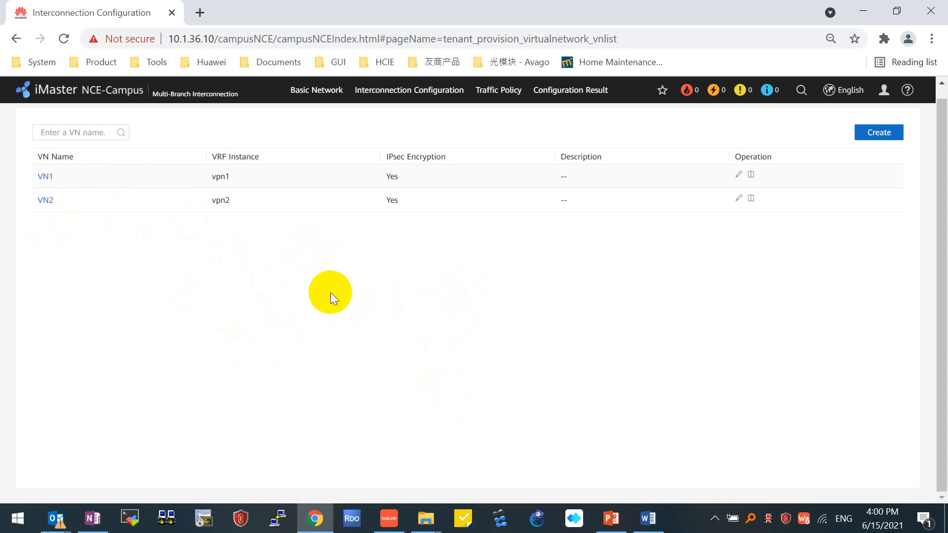
{"action": "mouse_move", "coordinate": [461, 333]}
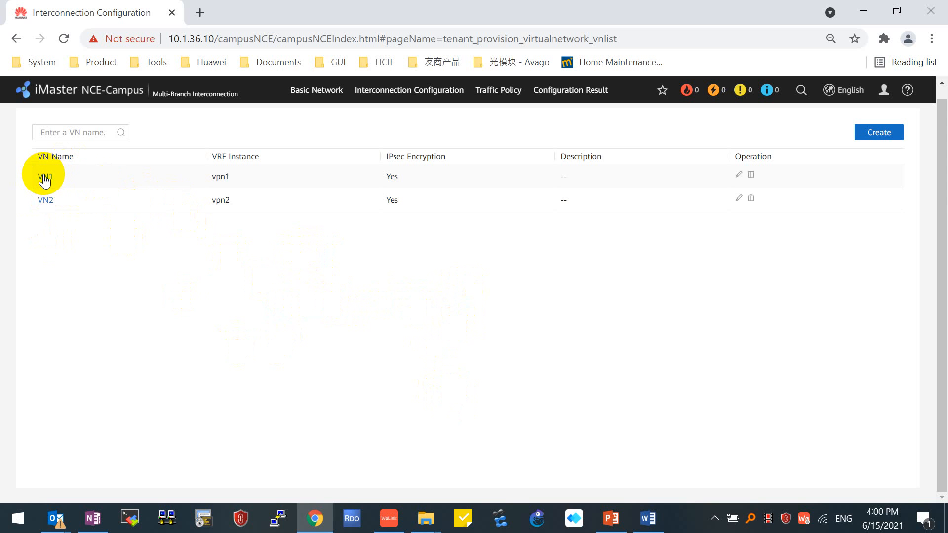
- Enter VN1's interconnection overview from the VN Name column
{"action": "left_click", "coordinate": [45, 177]}
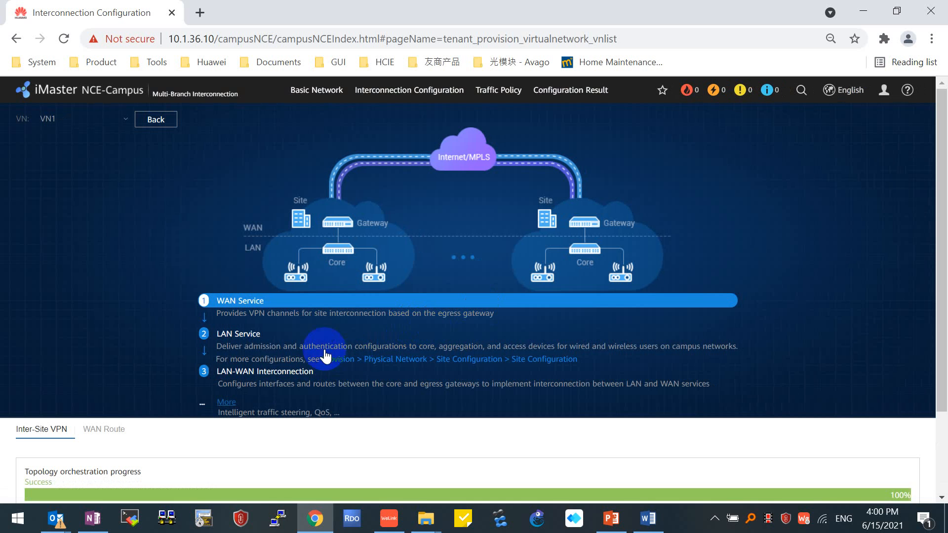
{"action": "mouse_move", "coordinate": [98, 243]}
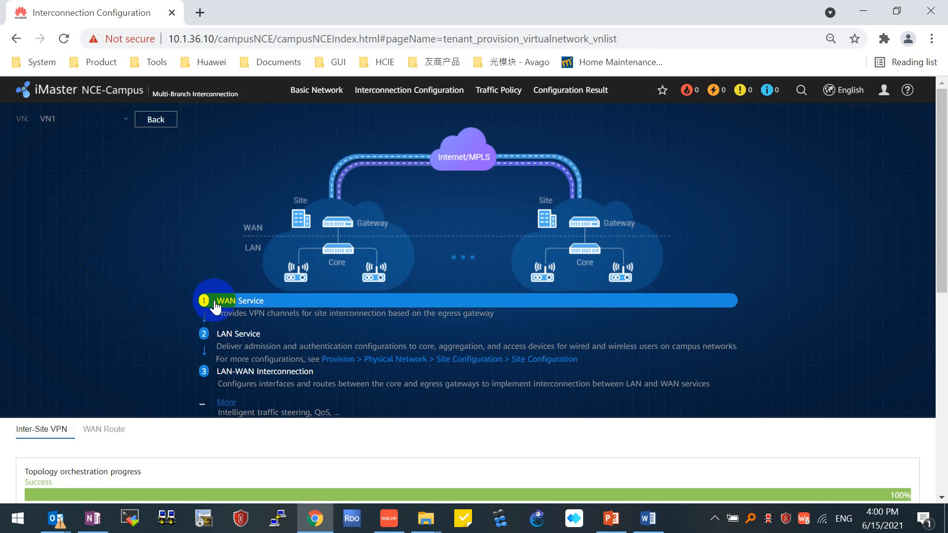
{"action": "mouse_move", "coordinate": [241, 339]}
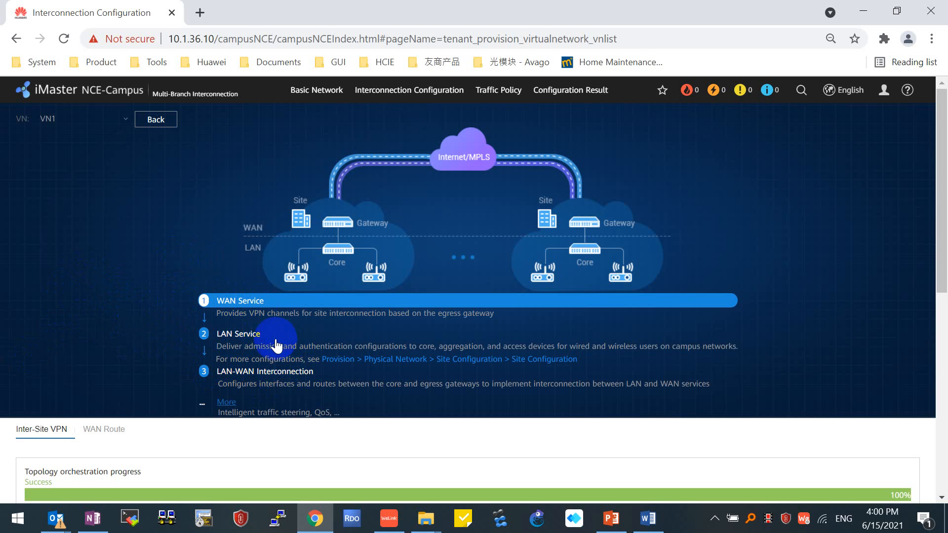
{"action": "mouse_move", "coordinate": [254, 339]}
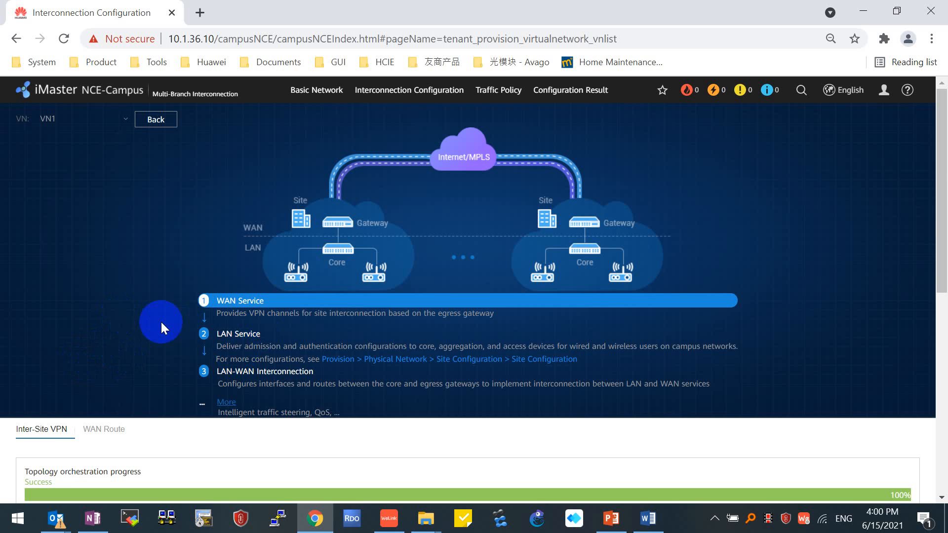
- Under Predefine Topology, switch VN1 from Full-Mesh to Hub-Spoke and confirm the warning
{"action": "scroll", "scroll_direction": "down", "scroll_amount": 3}
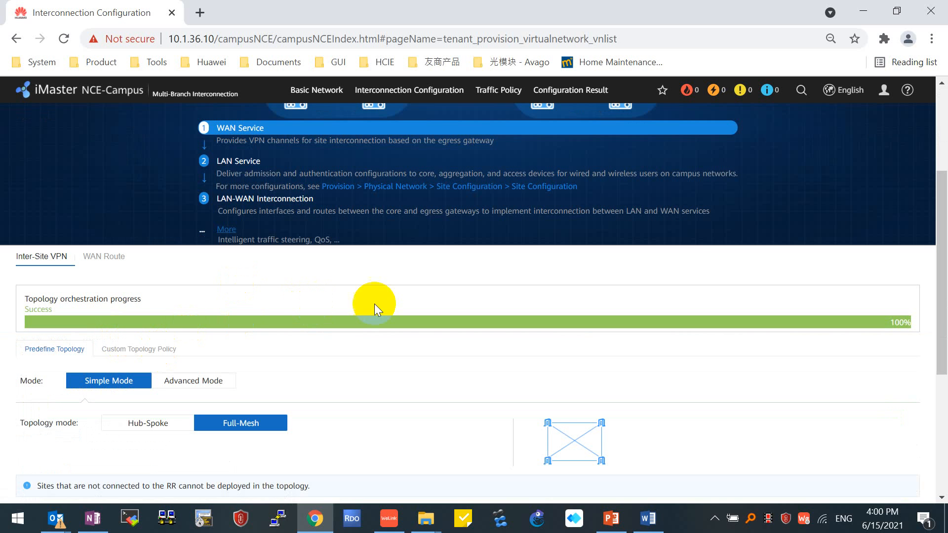
{"action": "mouse_move", "coordinate": [440, 306]}
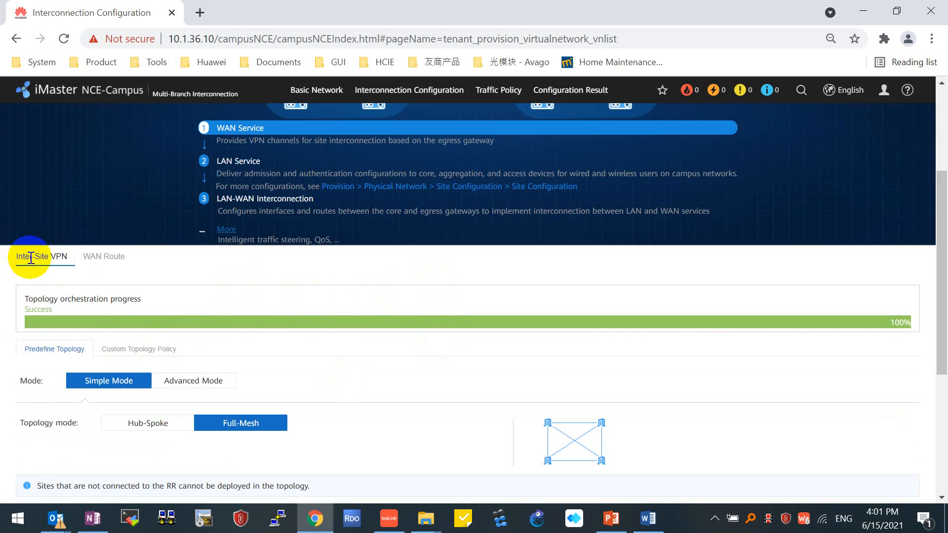
{"action": "scroll", "scroll_direction": "down", "scroll_amount": 3}
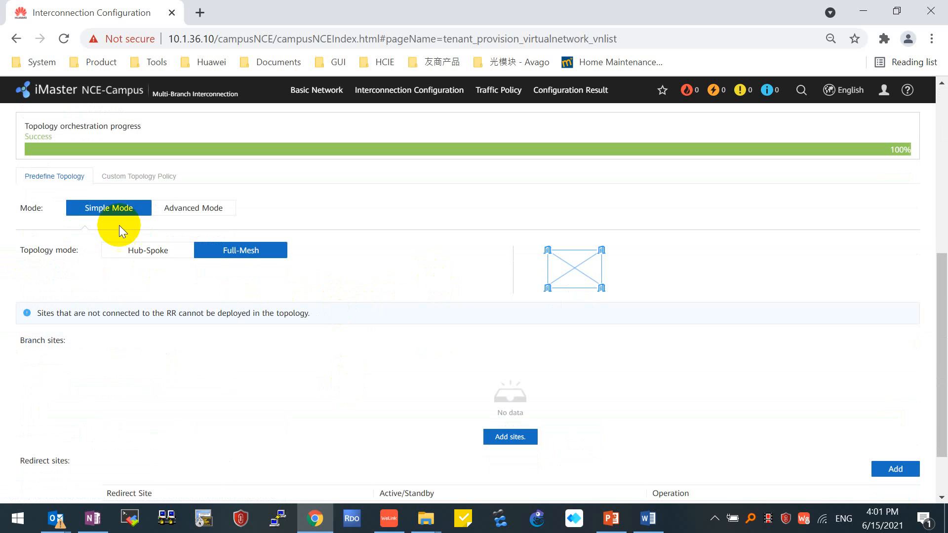
{"action": "mouse_move", "coordinate": [119, 214]}
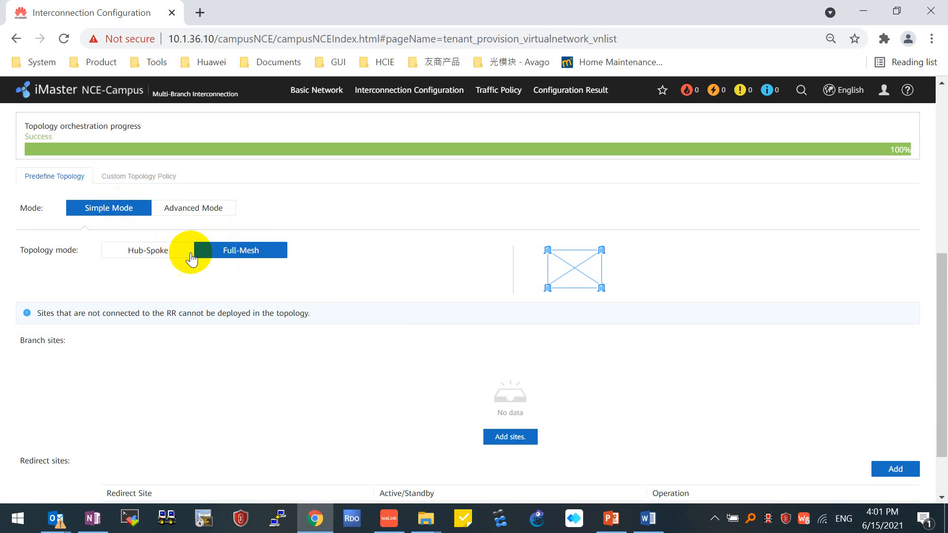
{"action": "left_click", "coordinate": [240, 250]}
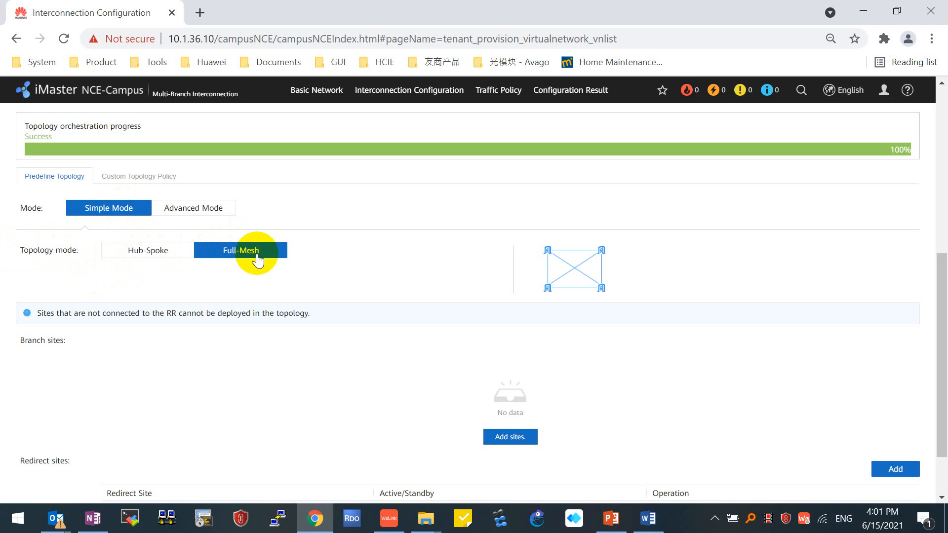
{"action": "left_click", "coordinate": [147, 250]}
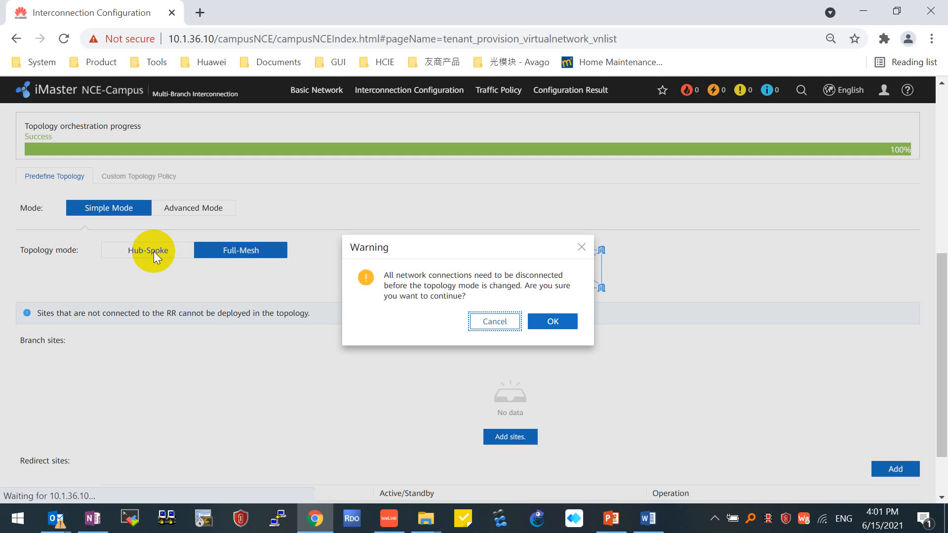
{"action": "left_click", "coordinate": [551, 321]}
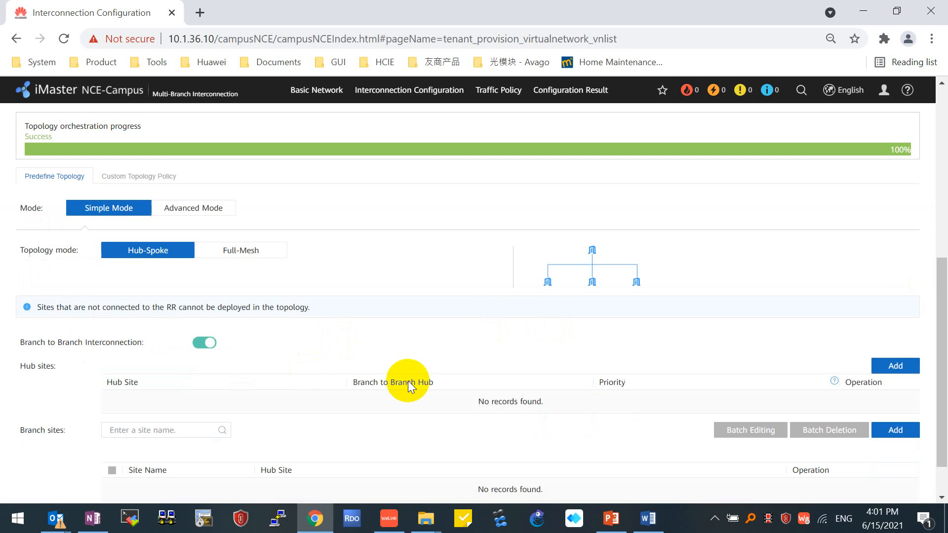
{"action": "scroll", "scroll_direction": "down", "scroll_amount": 3}
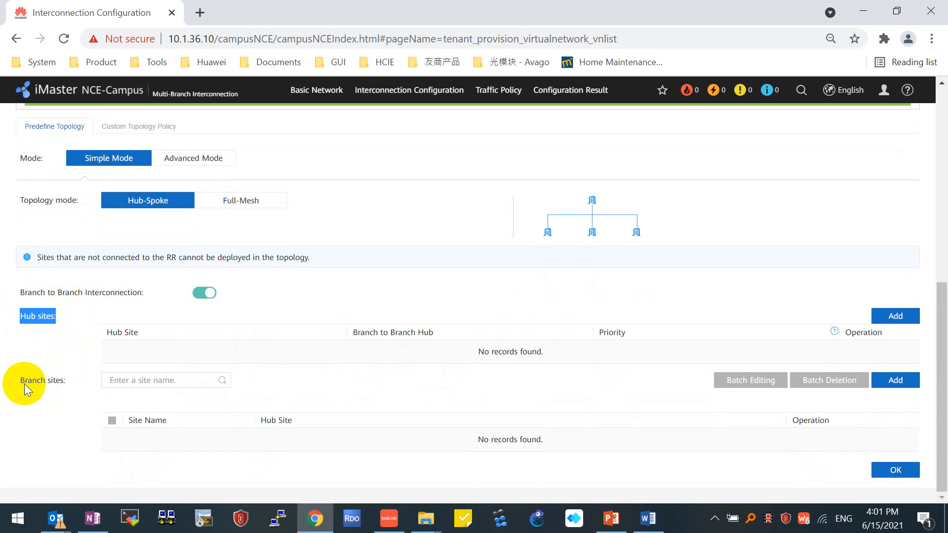
{"action": "mouse_move", "coordinate": [28, 319]}
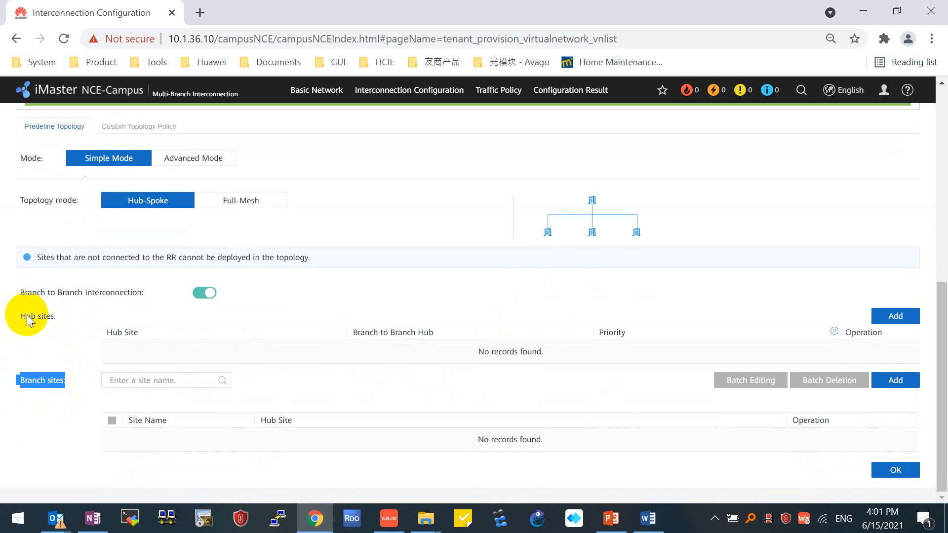
{"action": "mouse_move", "coordinate": [52, 411]}
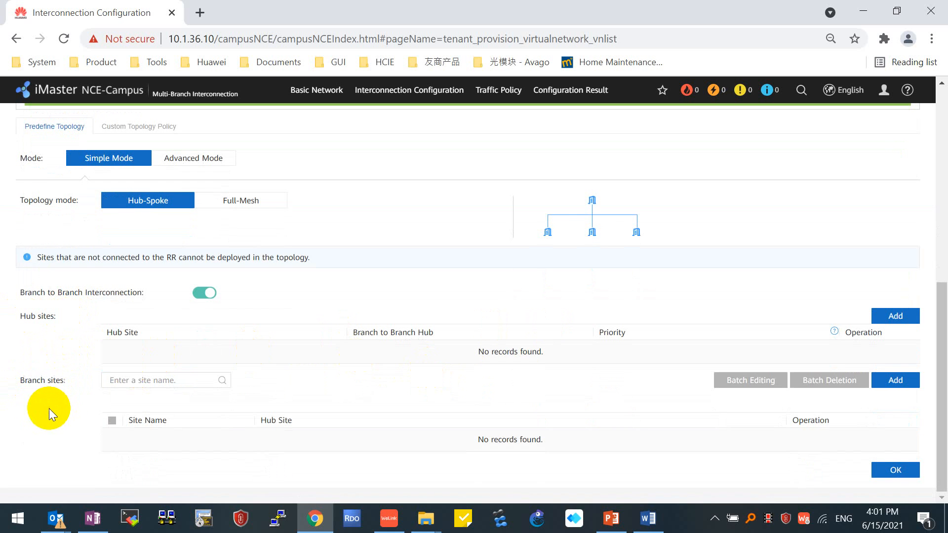
{"action": "mouse_move", "coordinate": [157, 345]}
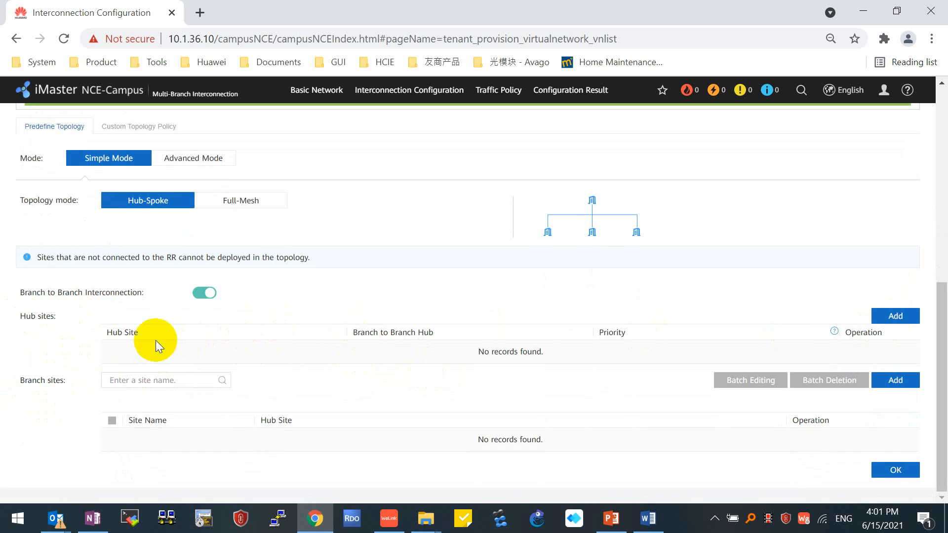
{"action": "mouse_move", "coordinate": [37, 393]}
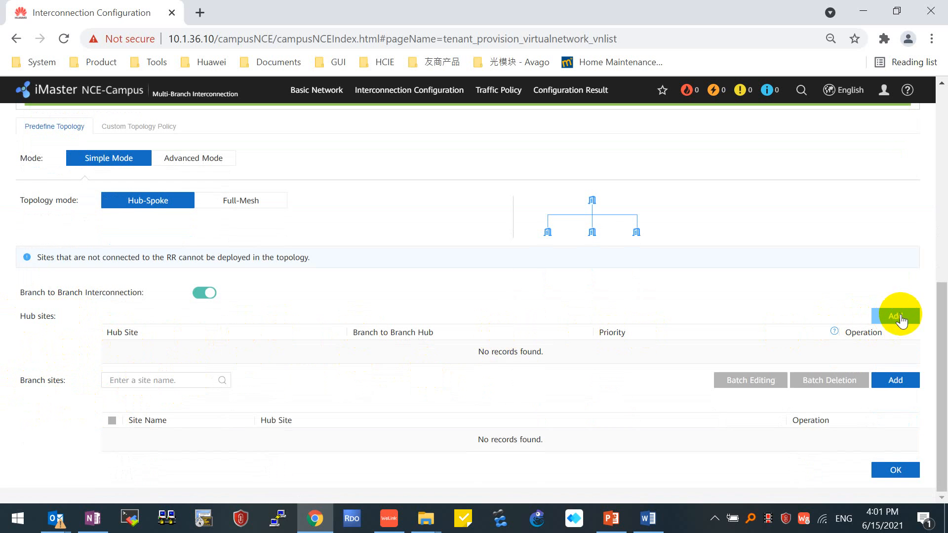
- Add Site1 as a hub site and enable Branch to Branch Hub forwarding
{"action": "left_click", "coordinate": [896, 316]}
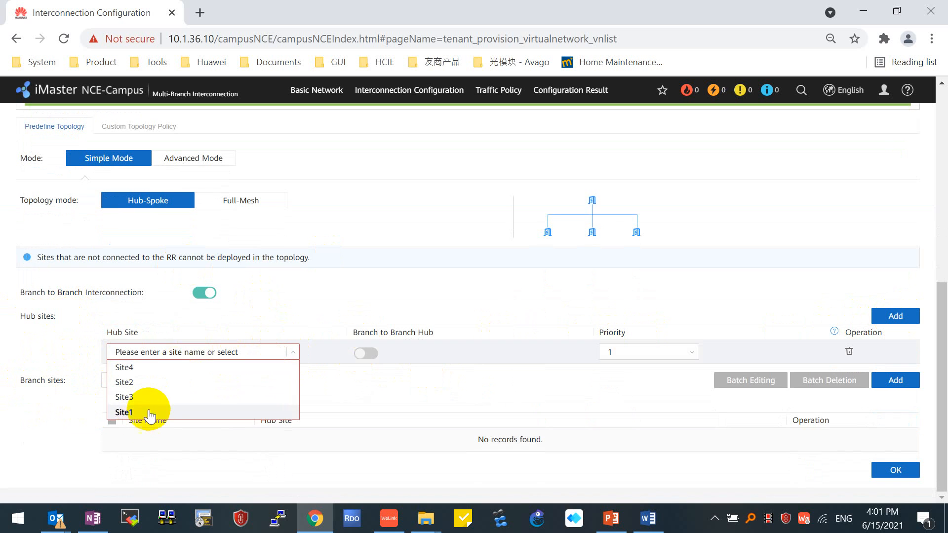
{"action": "left_click", "coordinate": [125, 412]}
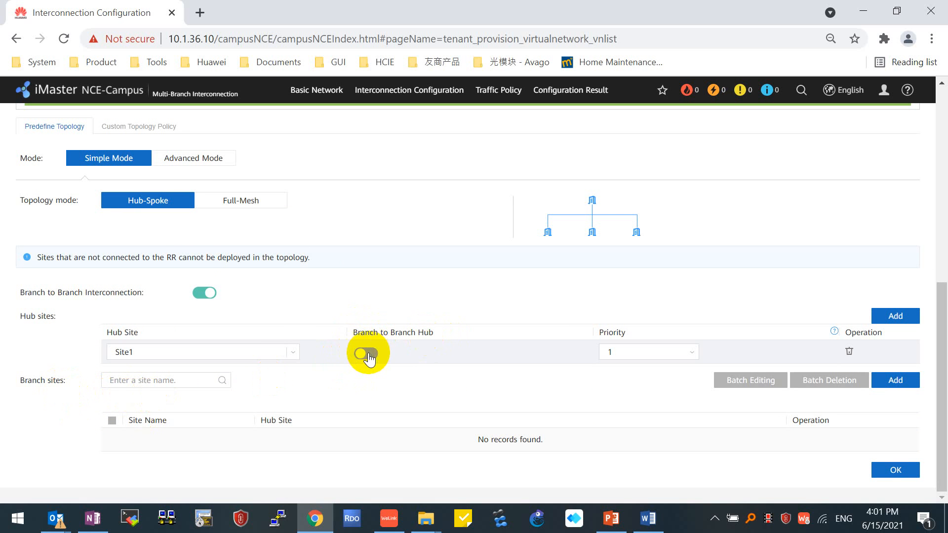
{"action": "left_click", "coordinate": [365, 353]}
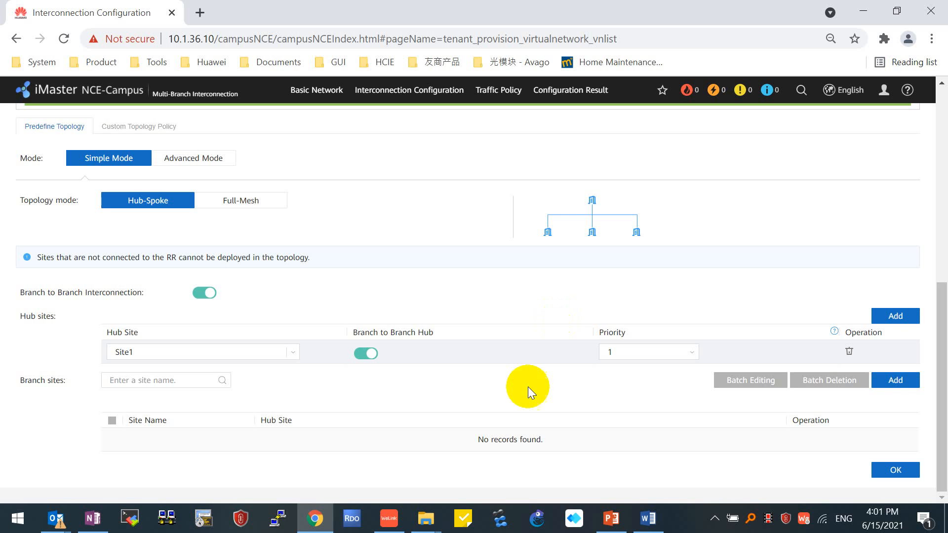
{"action": "mouse_move", "coordinate": [896, 380]}
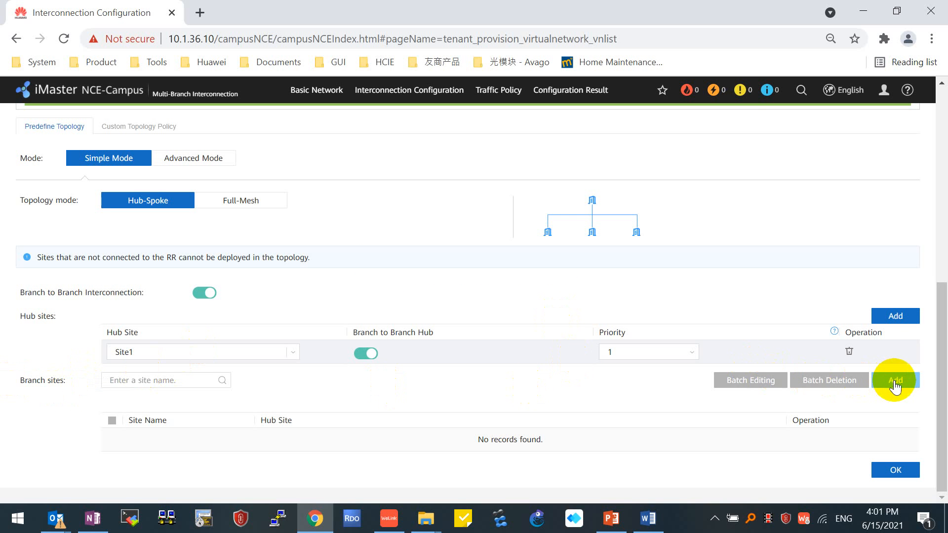
- Add Site2, Site3 and Site4 as branch sites under hub Site1
{"action": "left_click", "coordinate": [896, 381]}
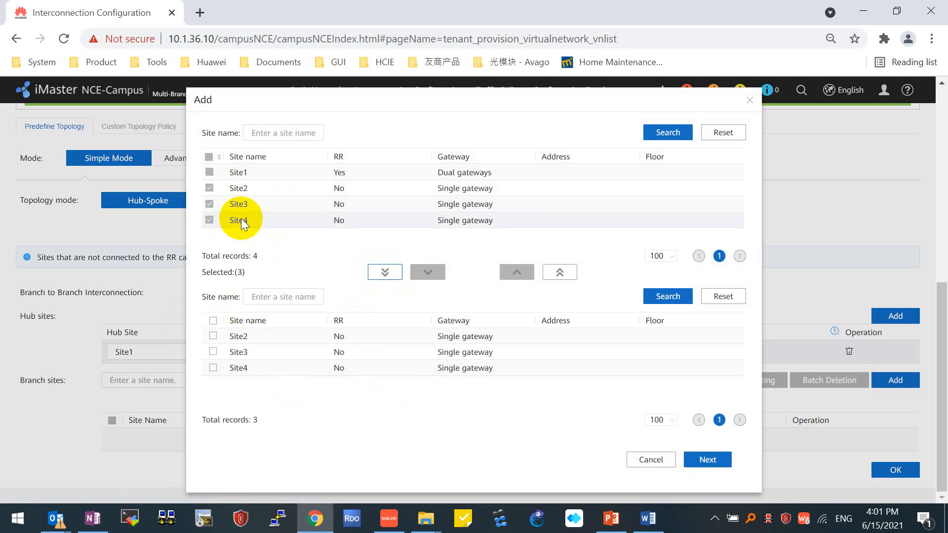
{"action": "left_click", "coordinate": [708, 460]}
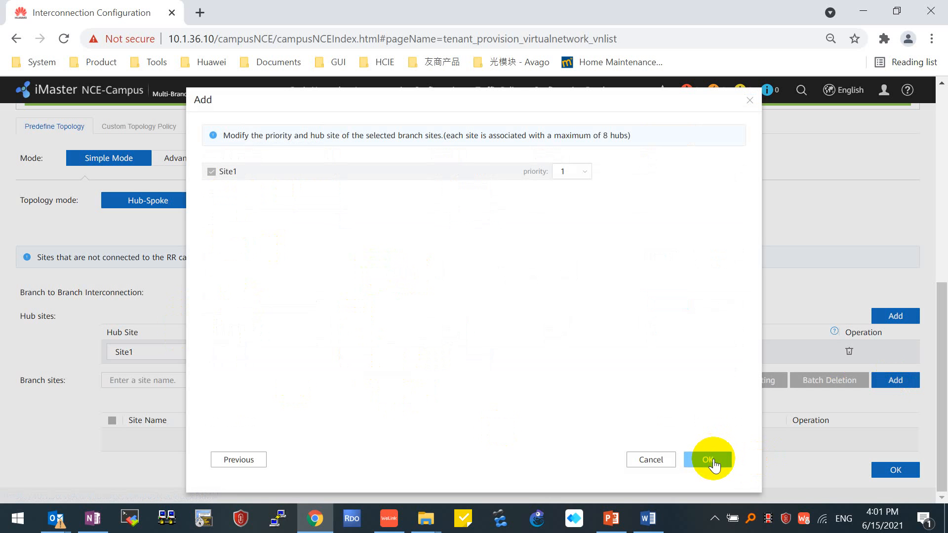
{"action": "left_click", "coordinate": [708, 459]}
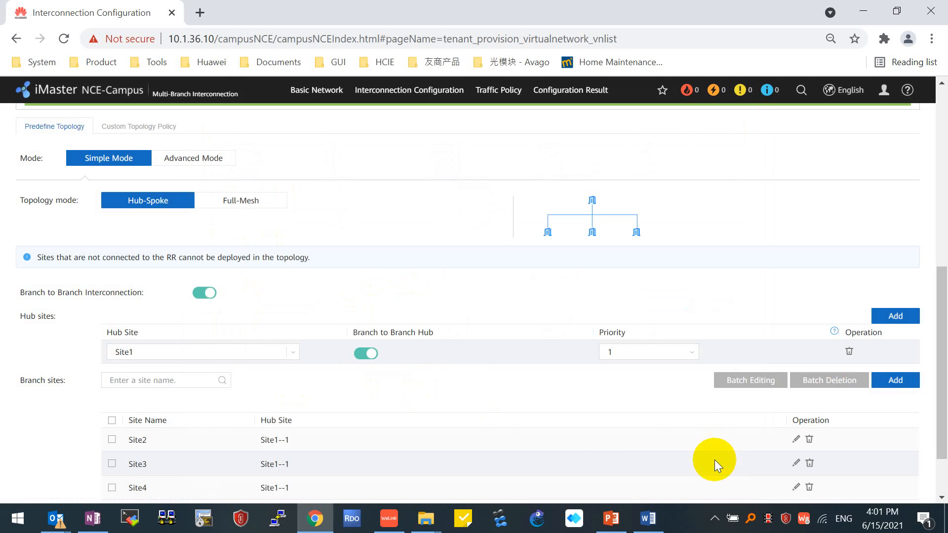
- Commit the hub-spoke topology settings and confirm
{"action": "left_click", "coordinate": [895, 470]}
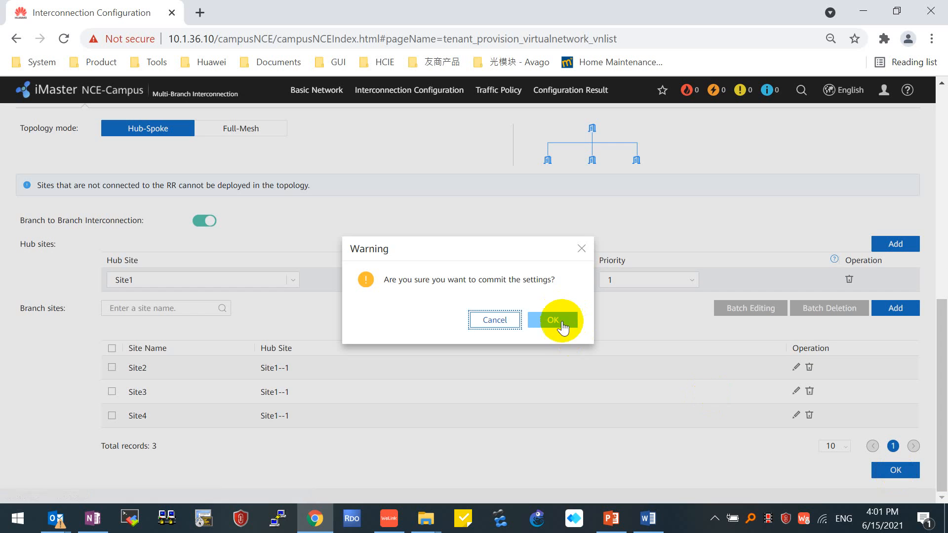
{"action": "left_click", "coordinate": [551, 320]}
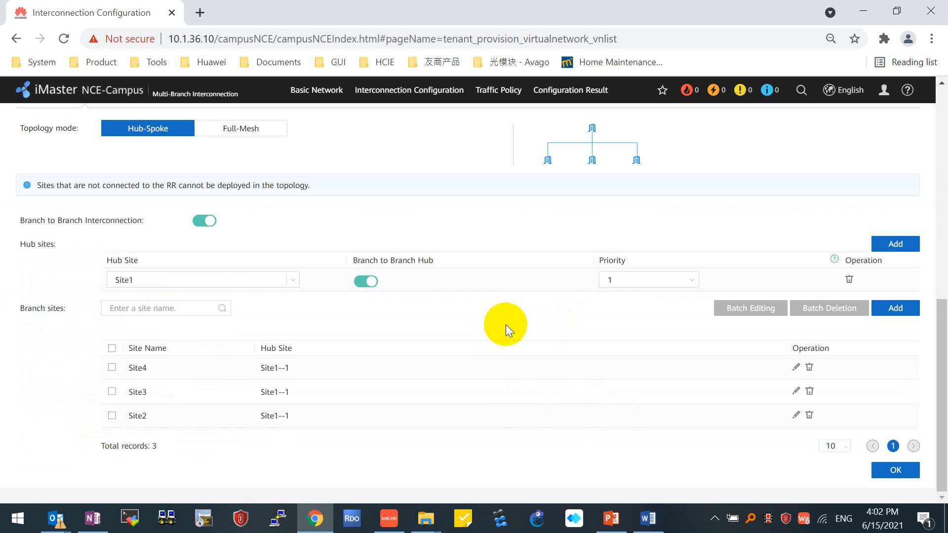
{"action": "mouse_move", "coordinate": [169, 399]}
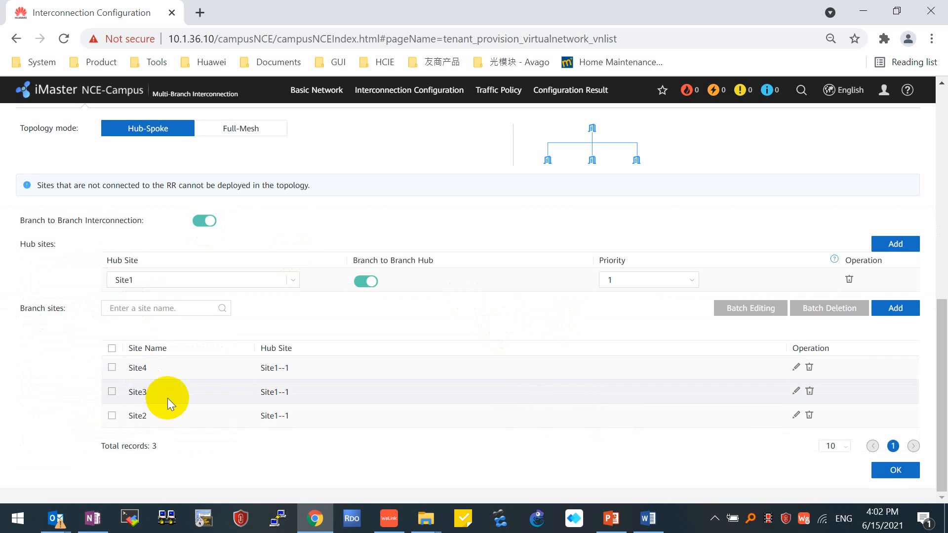
{"action": "mouse_move", "coordinate": [521, 327]}
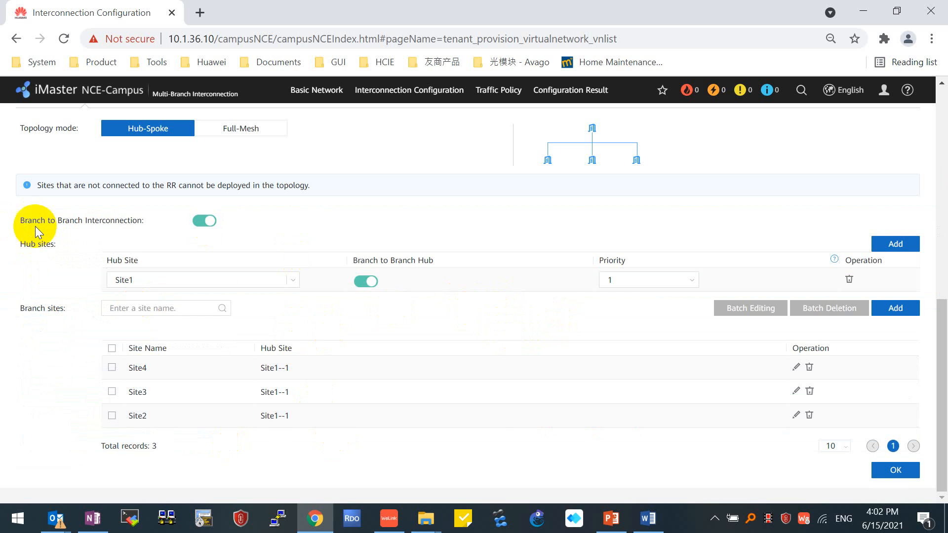
{"action": "left_click", "coordinate": [896, 470]}
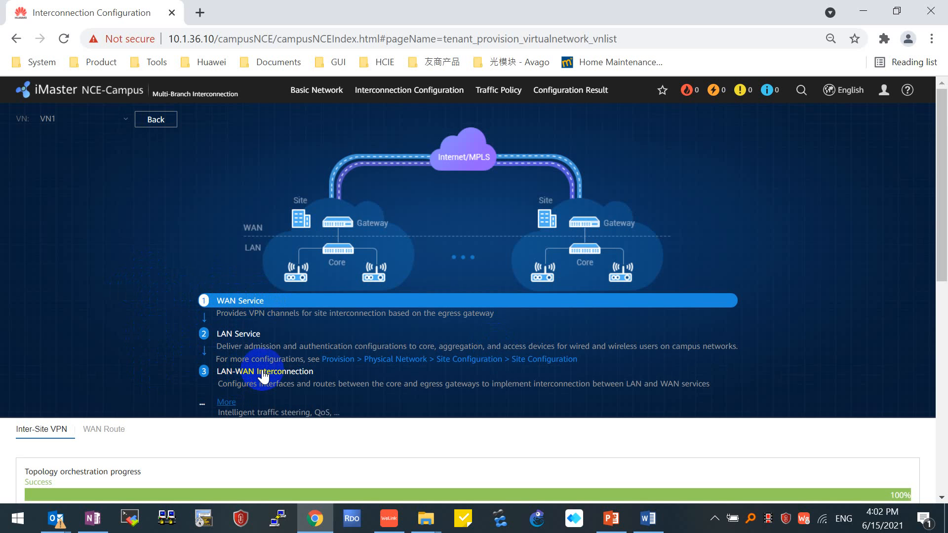
- Move to step 3 LAN-WAN Interconnection and review Site1's empty interface settings
{"action": "left_click", "coordinate": [265, 372]}
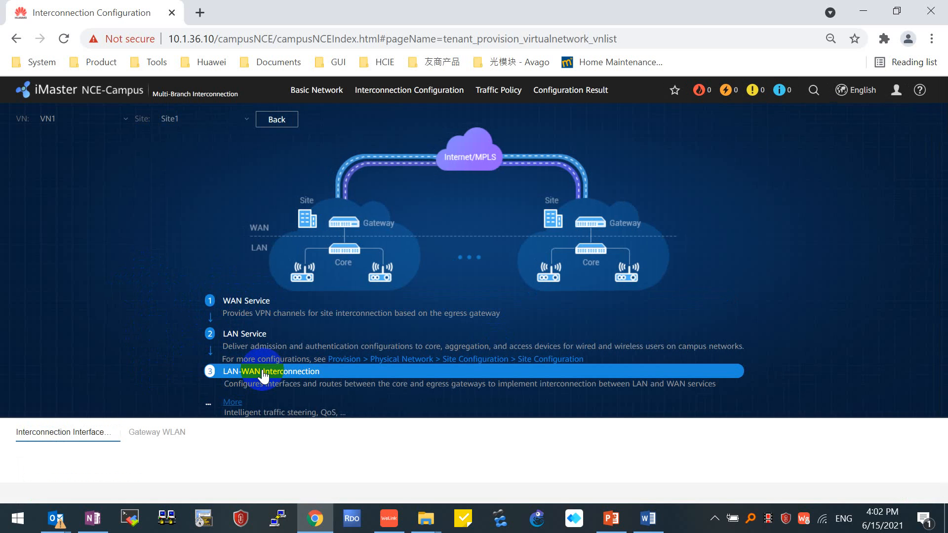
{"action": "left_click", "coordinate": [270, 371]}
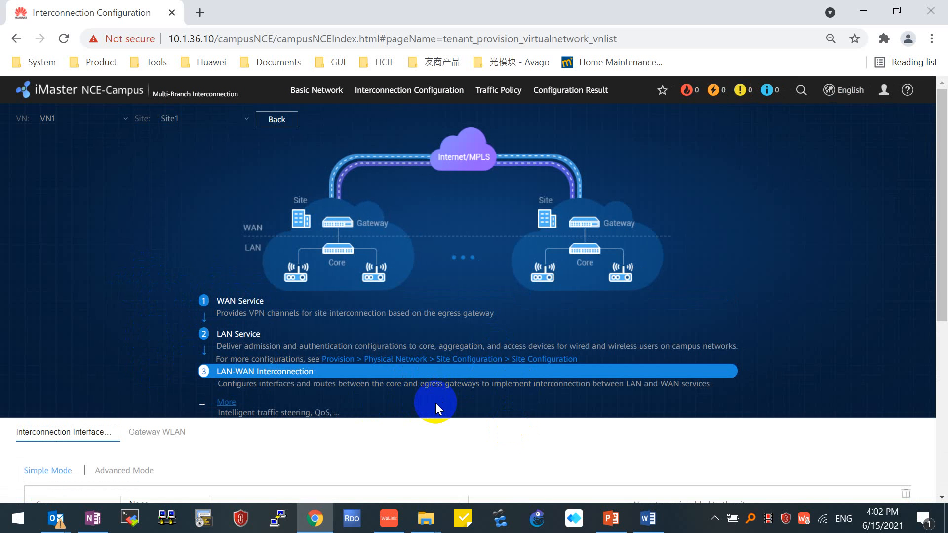
{"action": "mouse_move", "coordinate": [465, 403]}
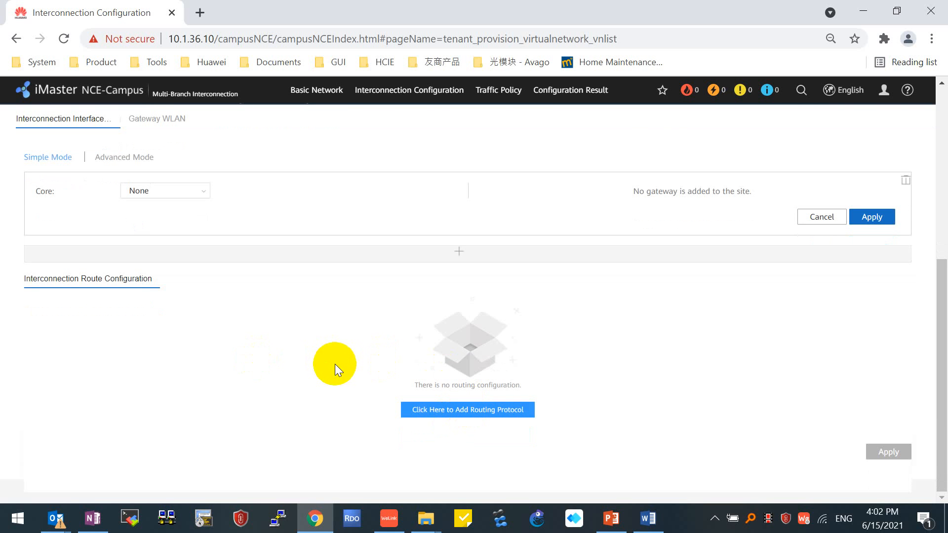
{"action": "mouse_move", "coordinate": [310, 384]}
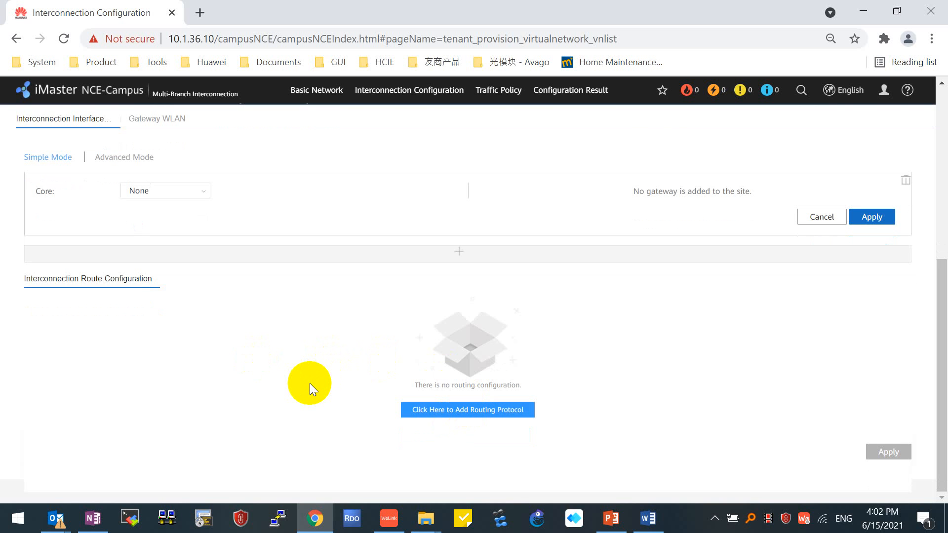
{"action": "mouse_move", "coordinate": [309, 361]}
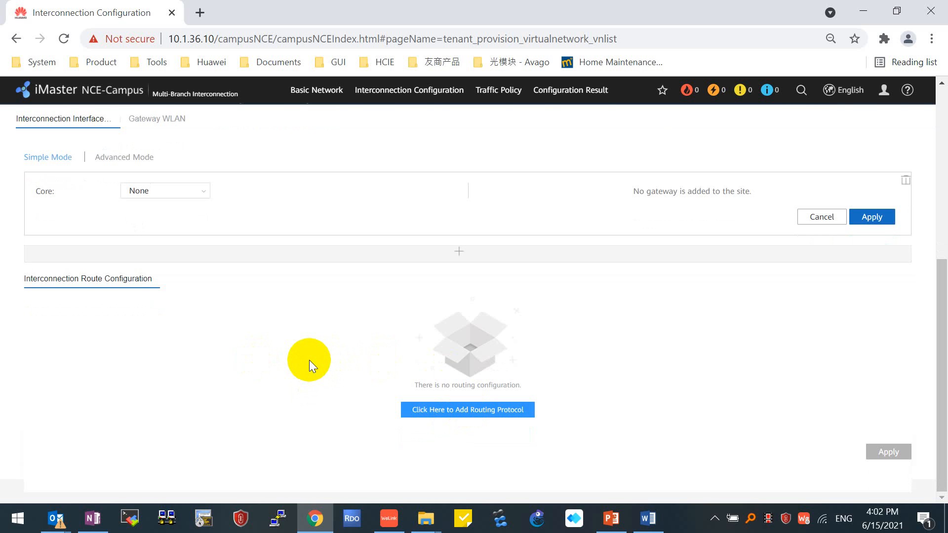
{"action": "scroll", "scroll_direction": "down", "scroll_amount": 3}
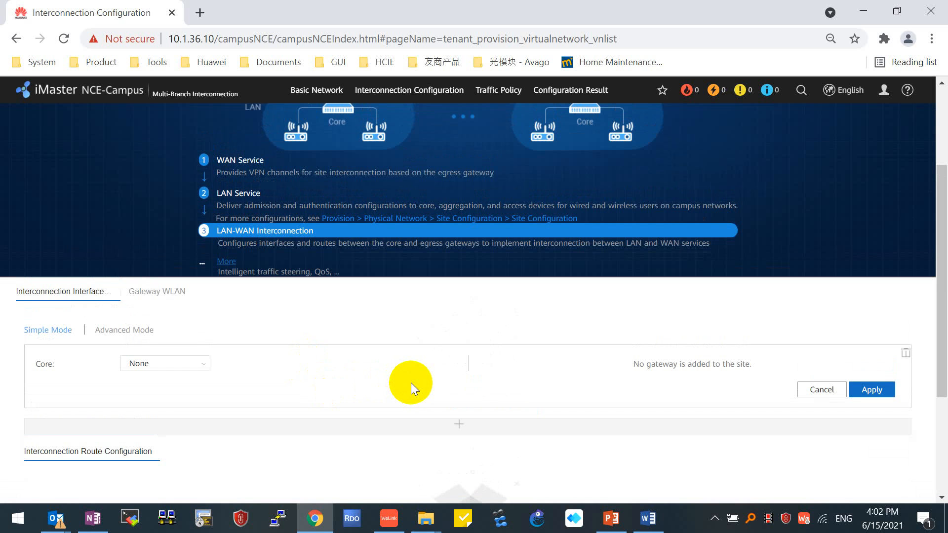
{"action": "mouse_move", "coordinate": [339, 338]}
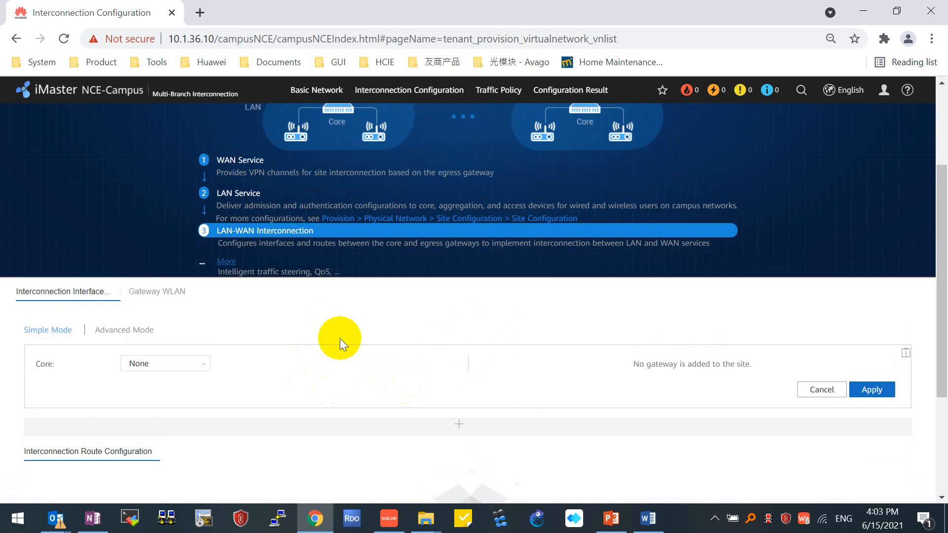
{"action": "mouse_move", "coordinate": [319, 368]}
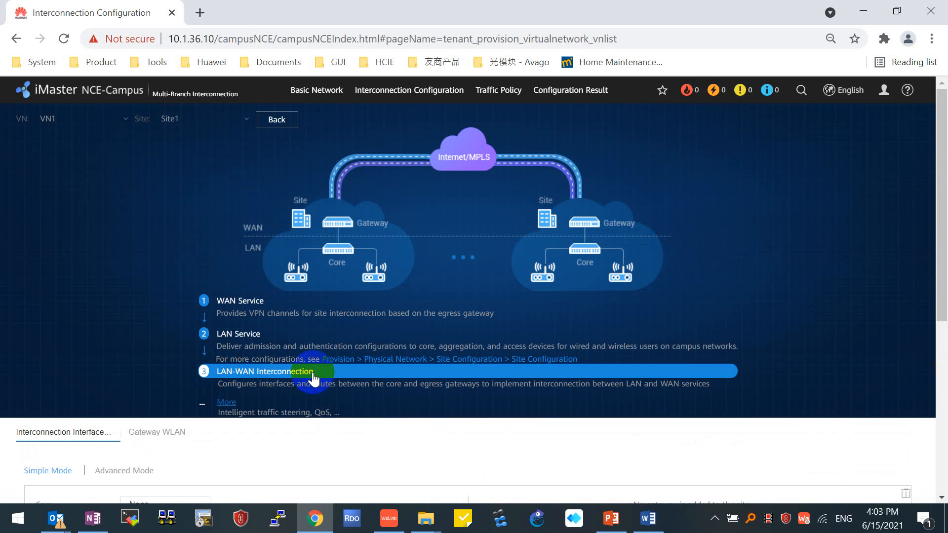
{"action": "mouse_move", "coordinate": [225, 150]}
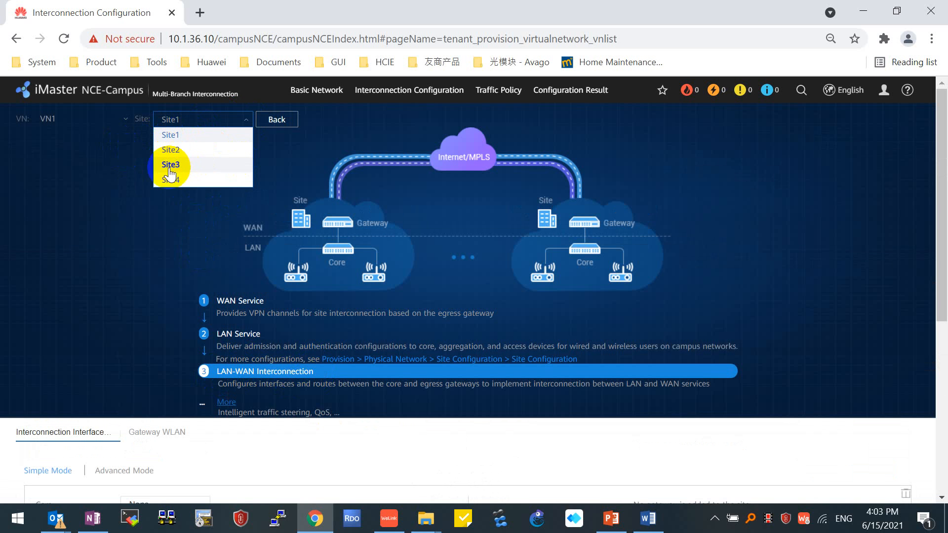
{"action": "mouse_move", "coordinate": [170, 135]}
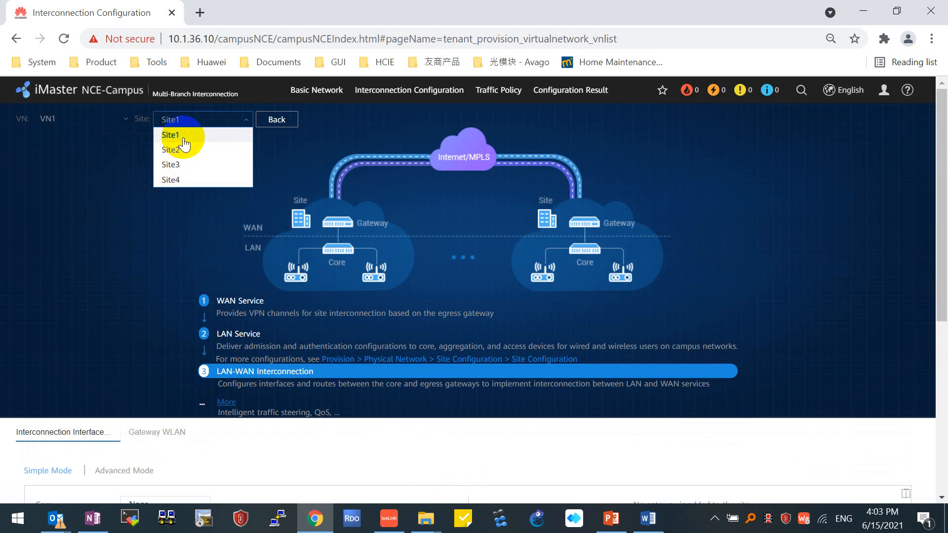
- Keep Site1 selected and switch its LAN-WAN interconnection to Advanced Mode
{"action": "left_click", "coordinate": [171, 136]}
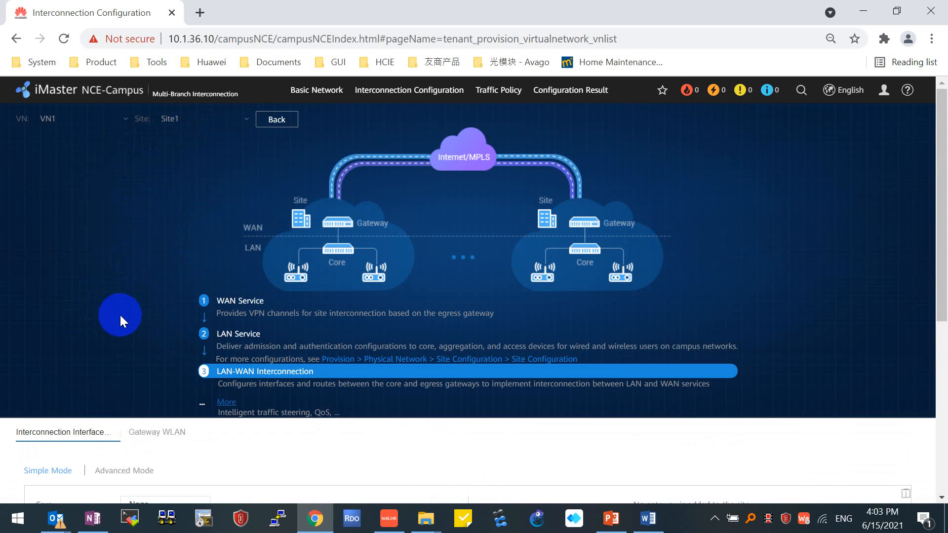
{"action": "scroll", "scroll_direction": "down", "scroll_amount": 3}
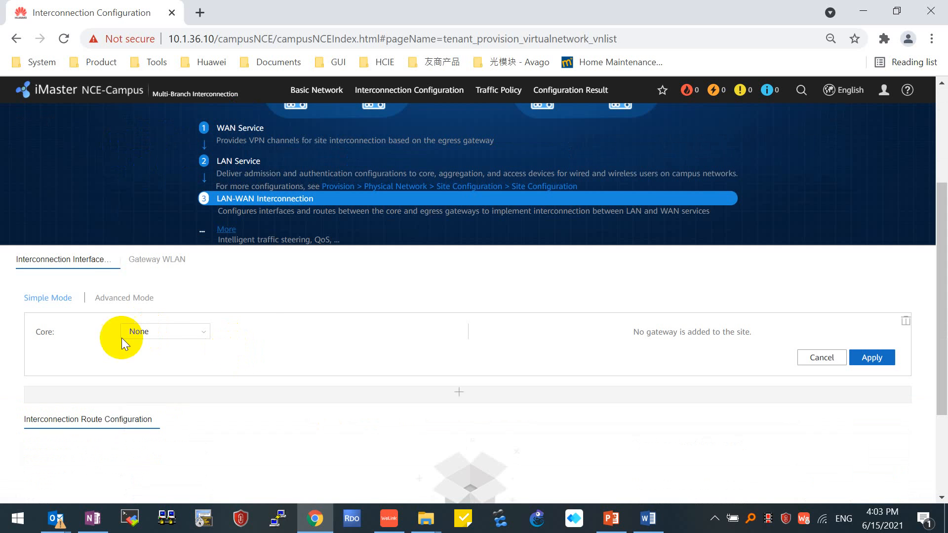
{"action": "left_click", "coordinate": [125, 298]}
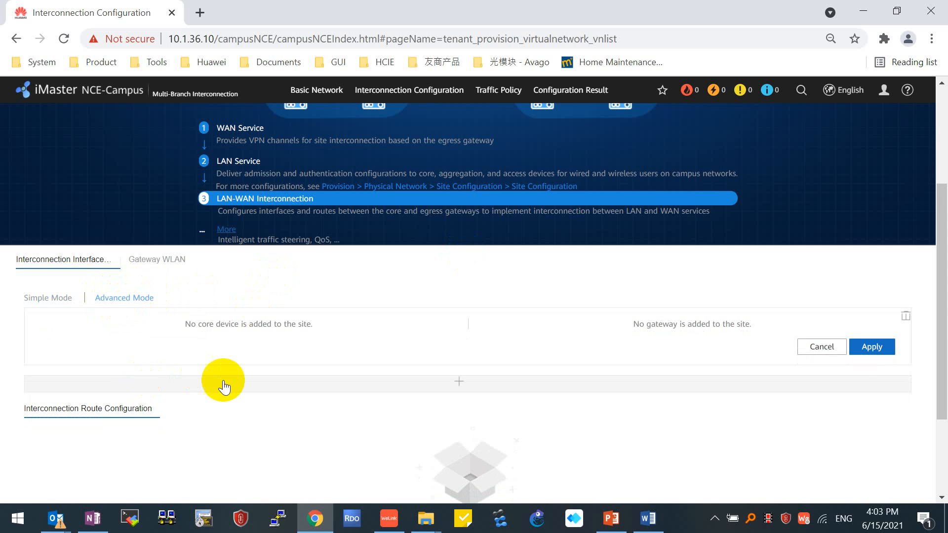
{"action": "scroll", "scroll_direction": "down", "scroll_amount": 3}
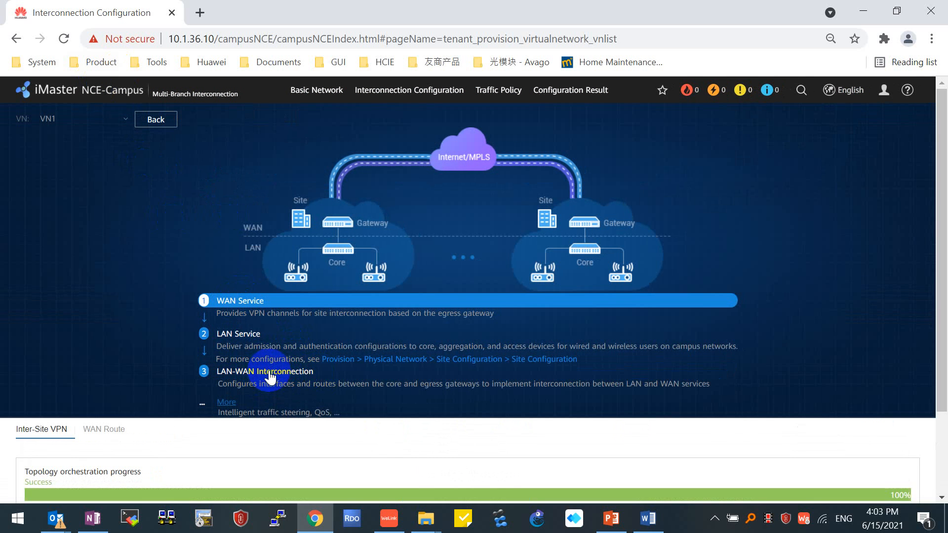
- Reopen LAN-WAN Interconnection in Advanced Mode and list the gateways AR1-1 and AR1-2
{"action": "left_click", "coordinate": [265, 371]}
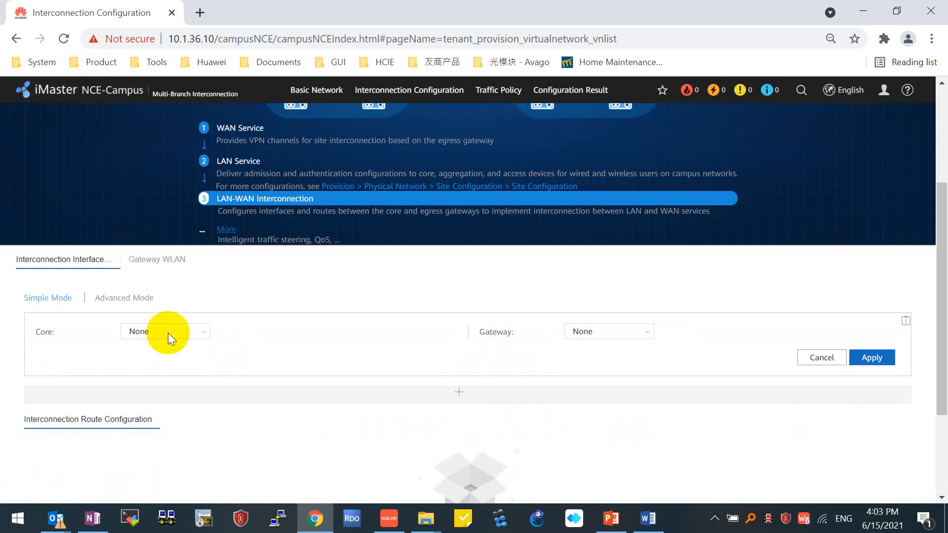
{"action": "left_click", "coordinate": [124, 297]}
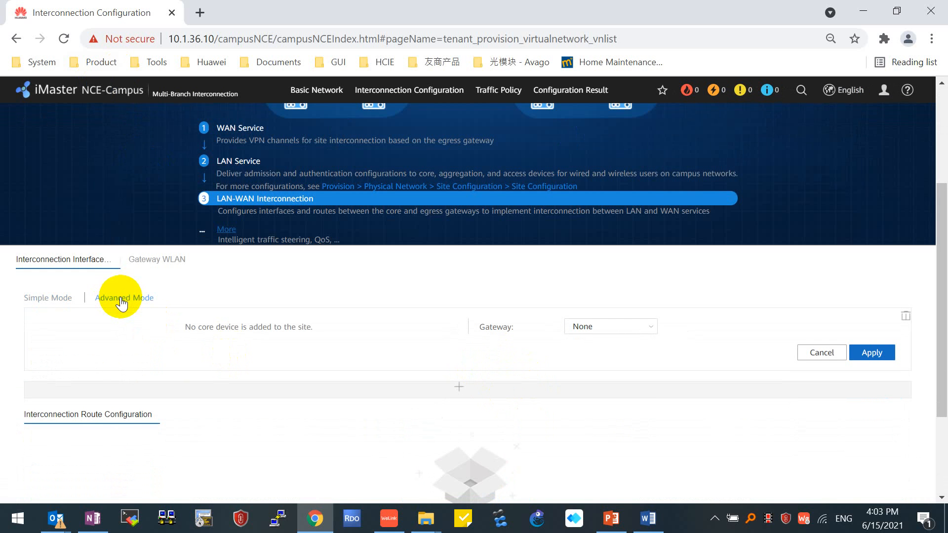
{"action": "mouse_move", "coordinate": [124, 302]}
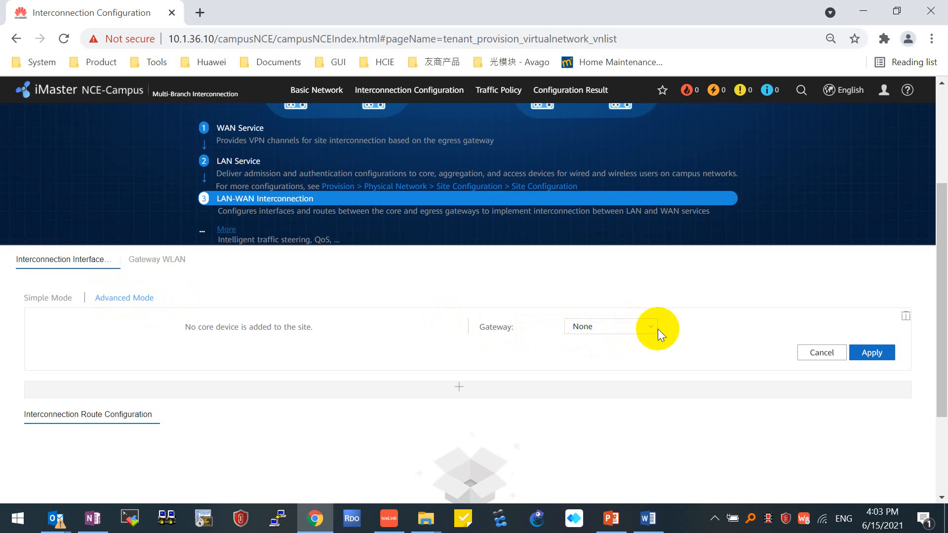
{"action": "left_click", "coordinate": [608, 327]}
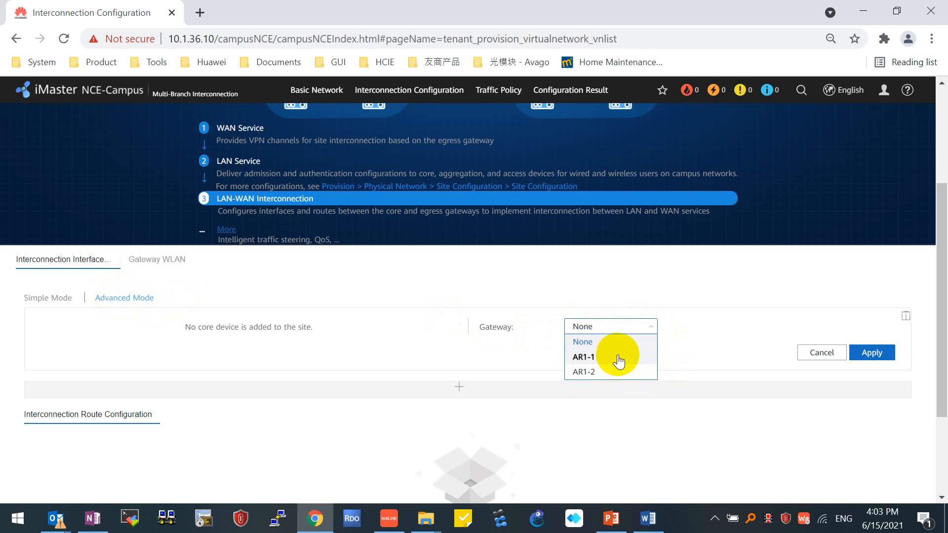
- Choose gateway AR1-1 as an L2 interface with VLAN 3001 on port GE 0/0/1
{"action": "left_click", "coordinate": [584, 357]}
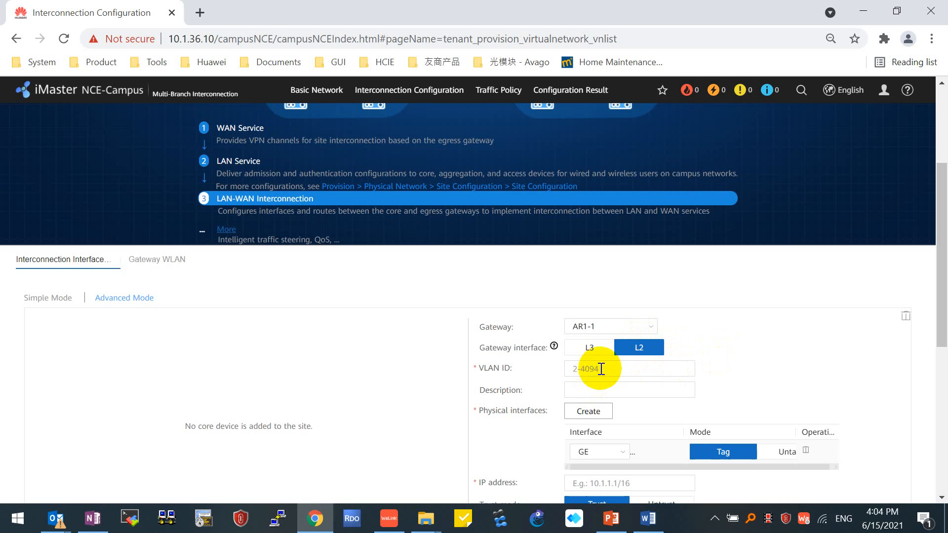
{"action": "left_click", "coordinate": [630, 369]}
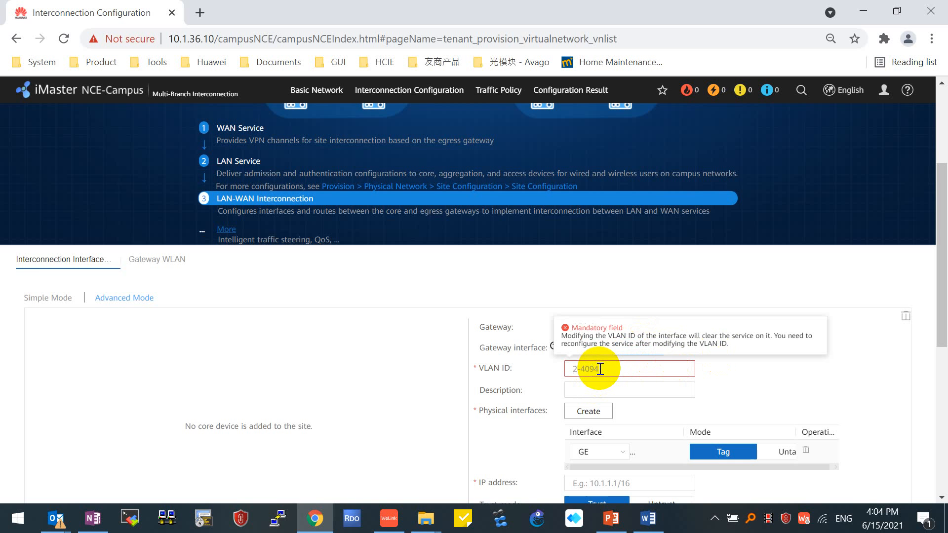
{"action": "type", "text": "3001"}
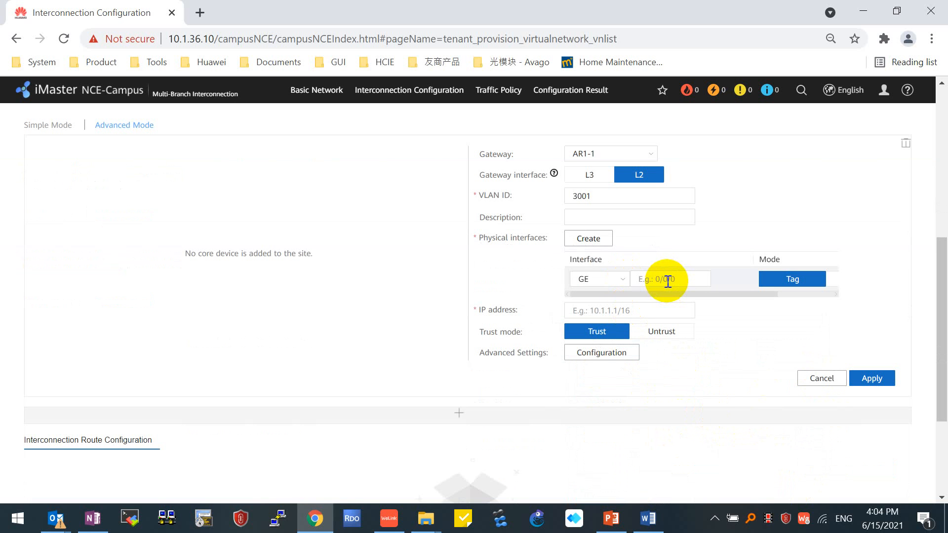
{"action": "left_click", "coordinate": [669, 278]}
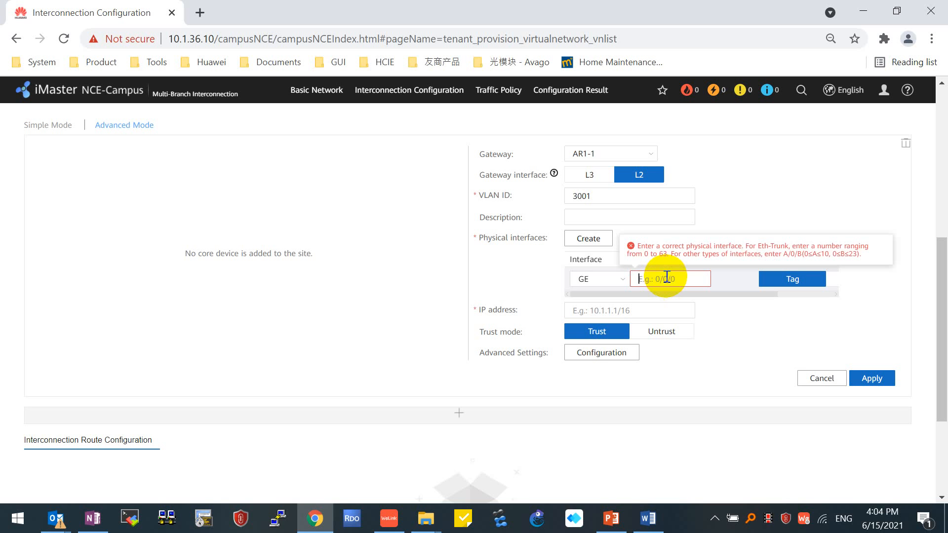
{"action": "type", "text": "0/0/1"}
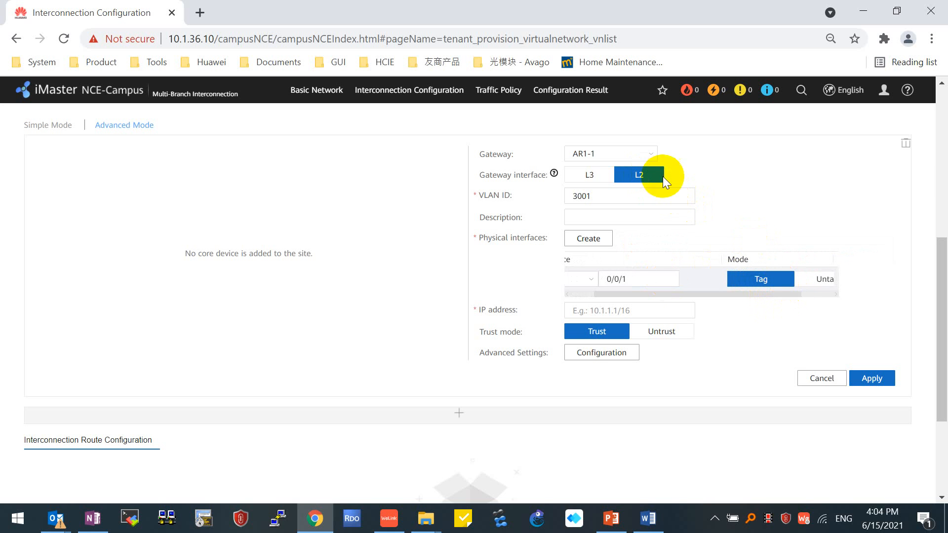
{"action": "left_click", "coordinate": [824, 279]}
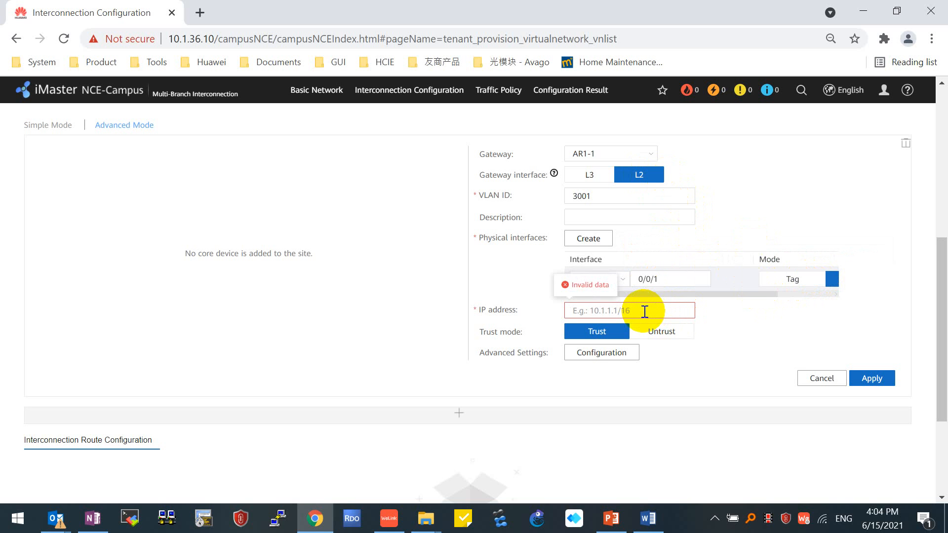
- Give the interface IP address 11.1.1./24 and bring up its advanced settings
{"action": "type", "text": "11.1.1"}
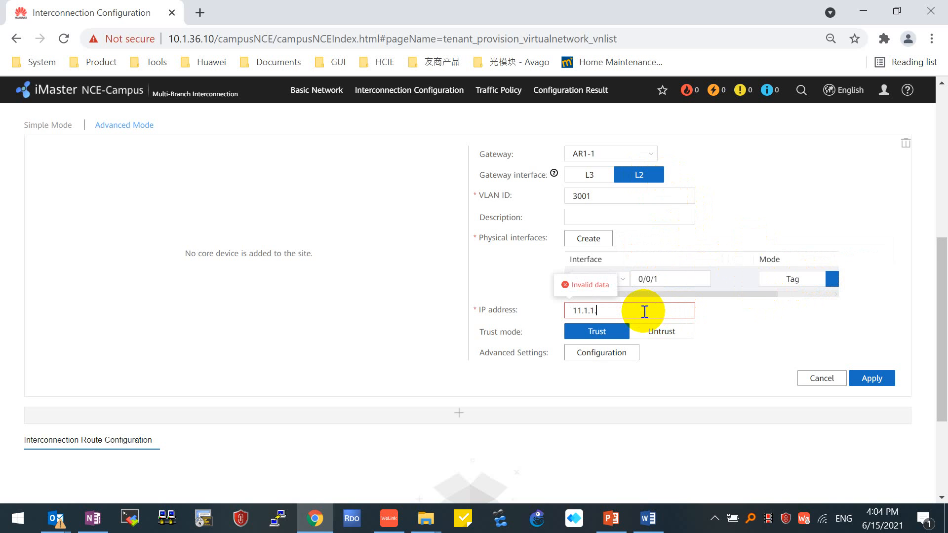
{"action": "type", "text": "./24"}
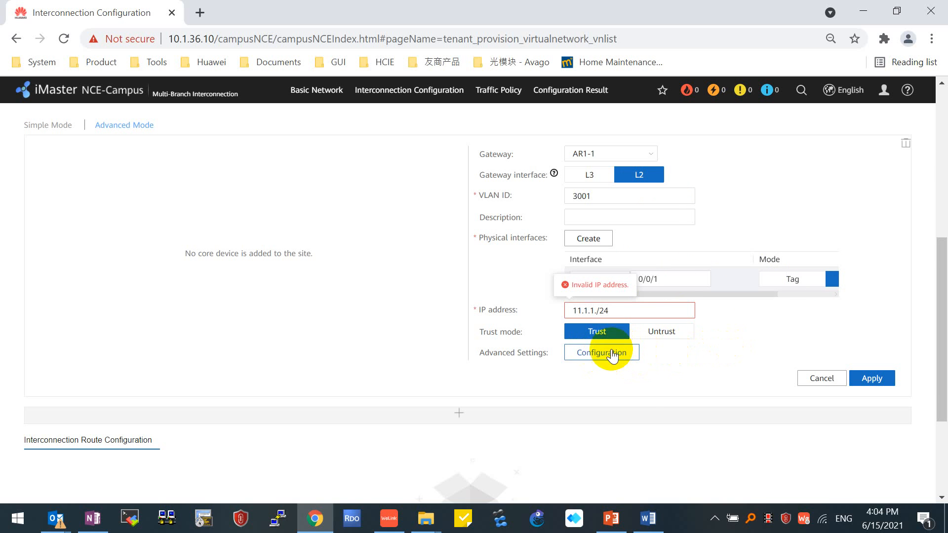
{"action": "left_click", "coordinate": [602, 352]}
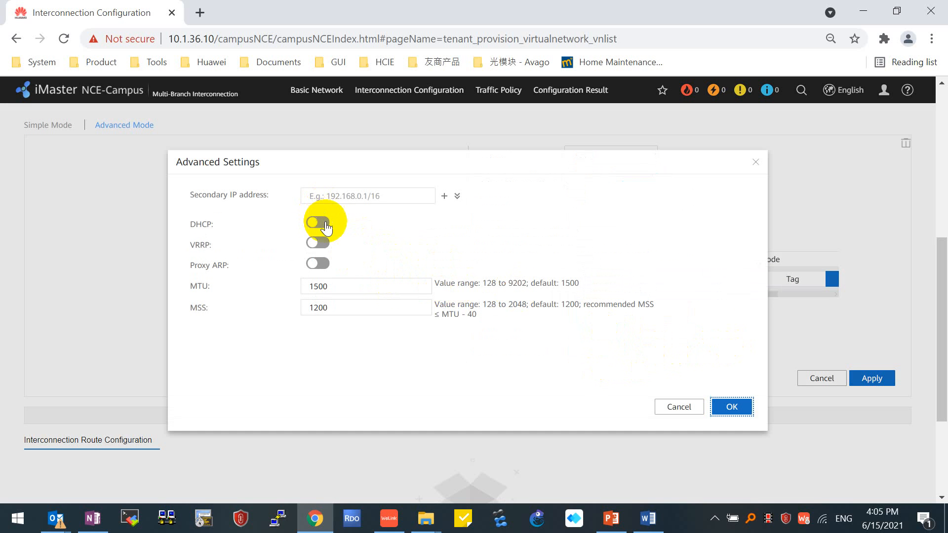
- Enable DHCP on the interface and add option 148, the cloud platform address
{"action": "left_click", "coordinate": [315, 224]}
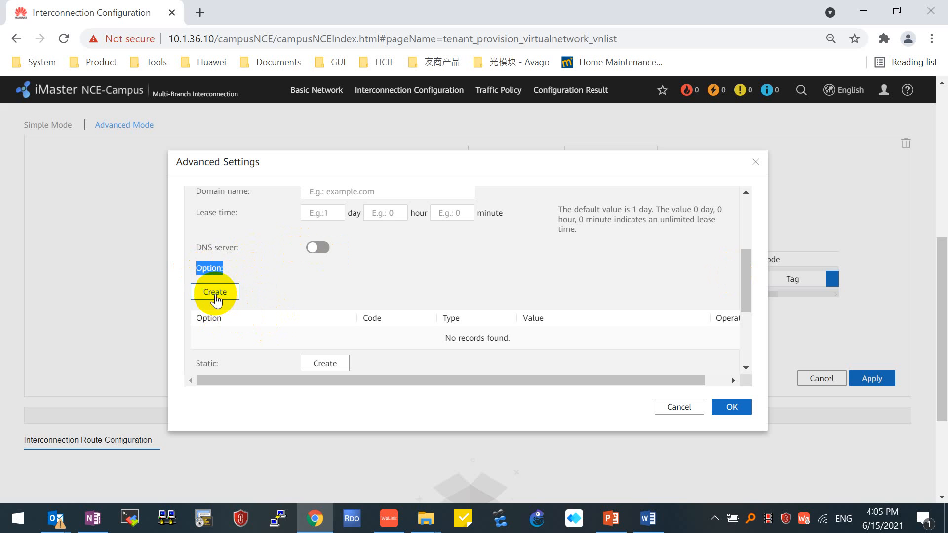
{"action": "left_click", "coordinate": [215, 293]}
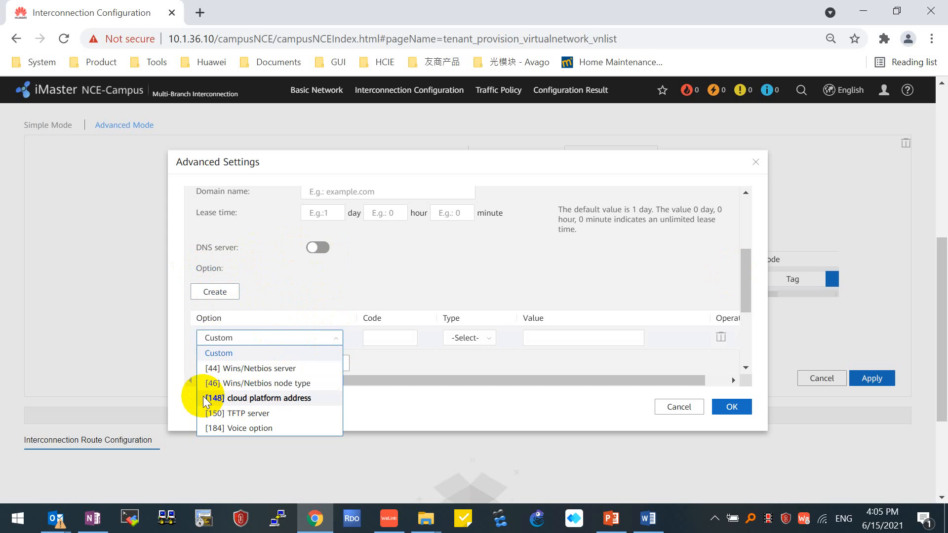
{"action": "left_click", "coordinate": [268, 398]}
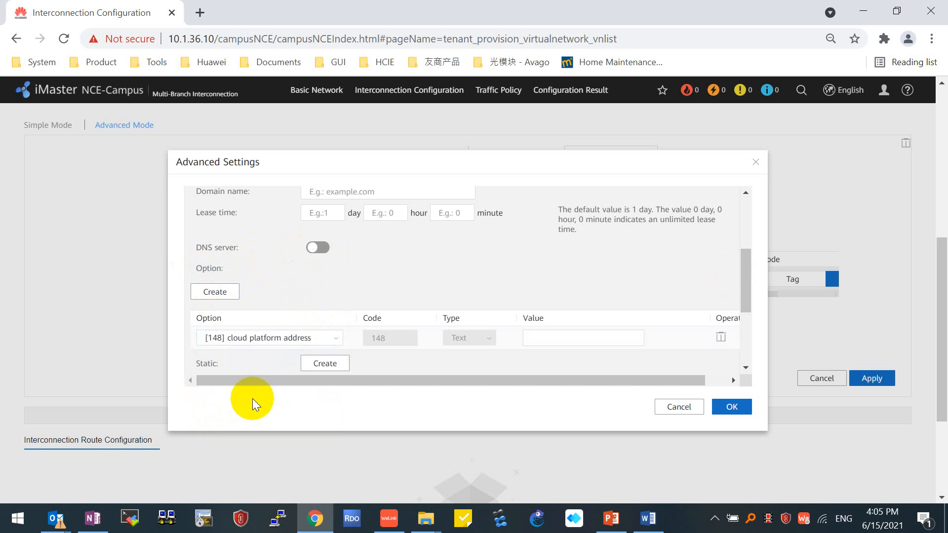
{"action": "mouse_move", "coordinate": [292, 338]}
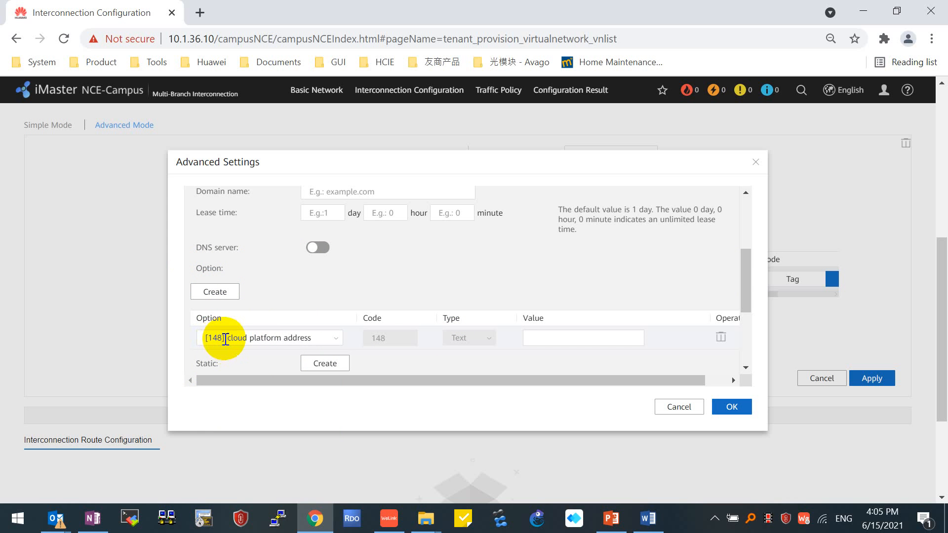
{"action": "left_click", "coordinate": [582, 338]}
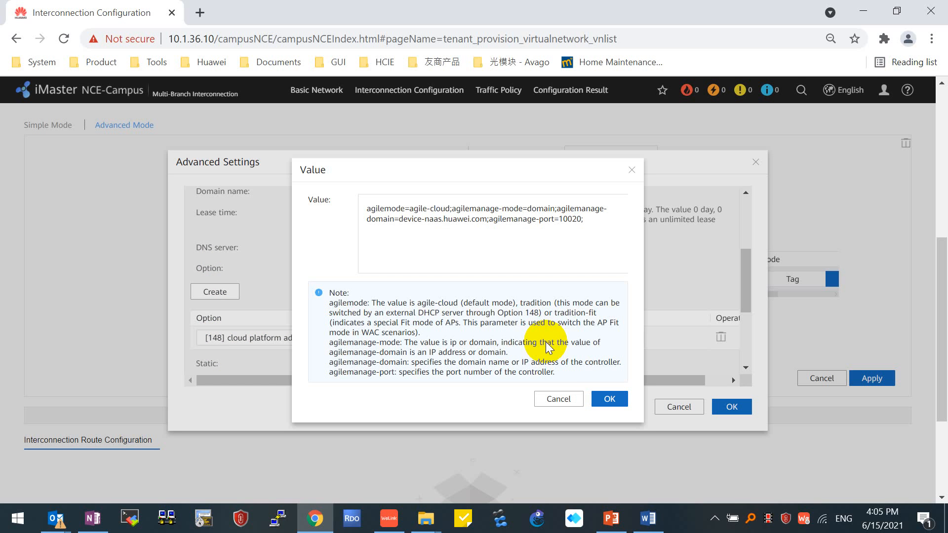
{"action": "mouse_move", "coordinate": [587, 220]}
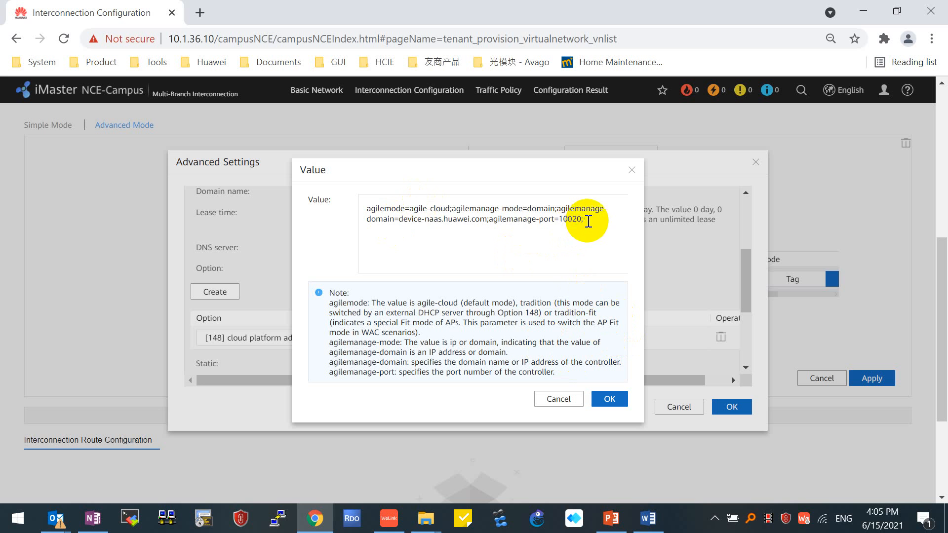
- Edit the option 148 value so the management domain points to 10.1.36.7 and confirm it
{"action": "left_click", "coordinate": [491, 224]}
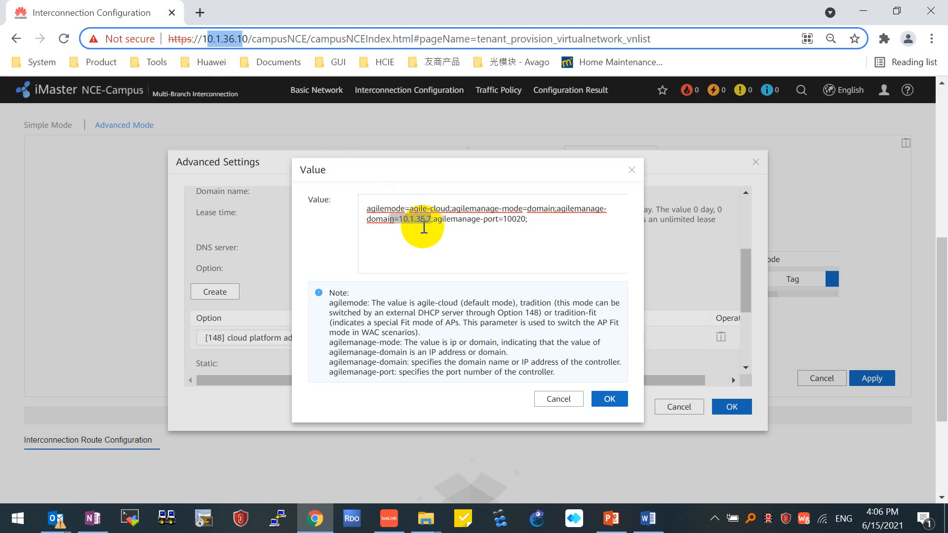
{"action": "double_click", "coordinate": [408, 219]}
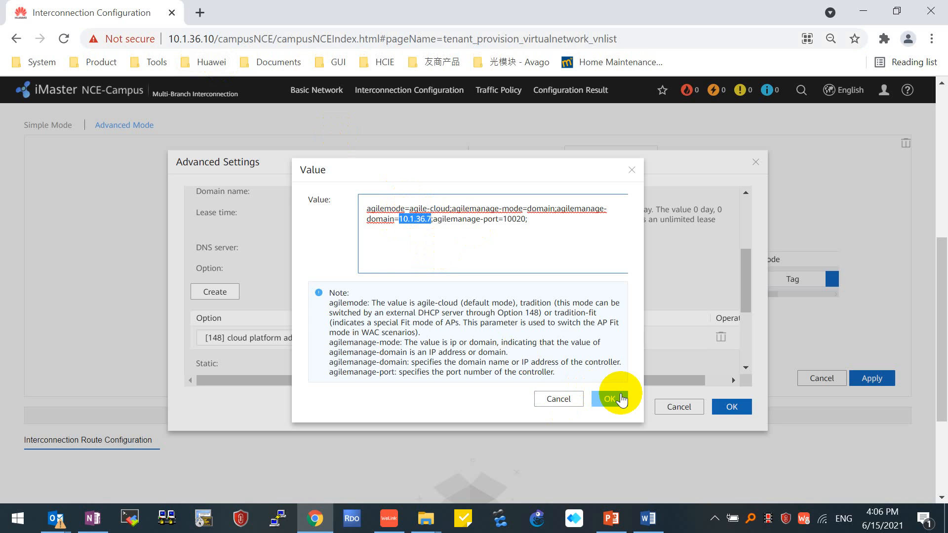
{"action": "left_click", "coordinate": [612, 398]}
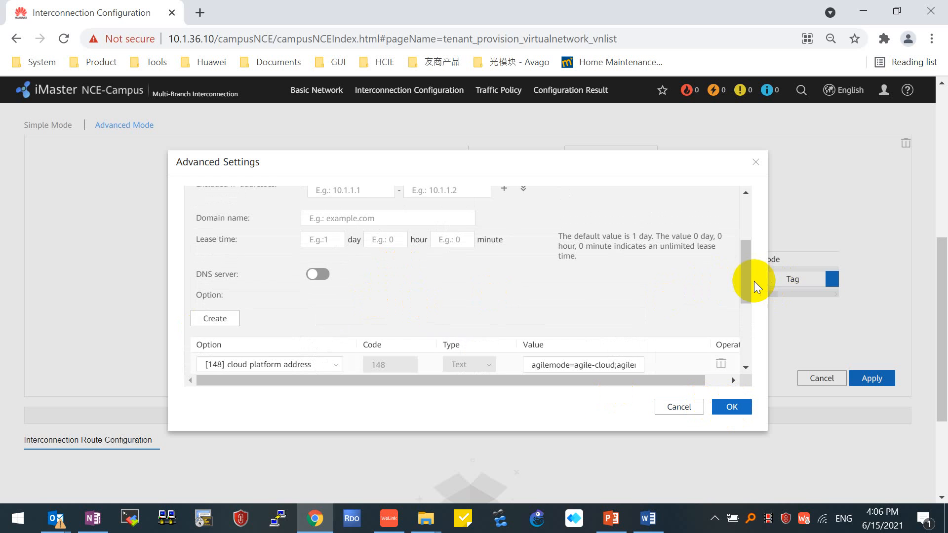
- Enable VRRP on the interface with VRRP ID 1 and virtual IP 11.1.1.12
{"action": "scroll", "scroll_direction": "down", "scroll_amount": 3}
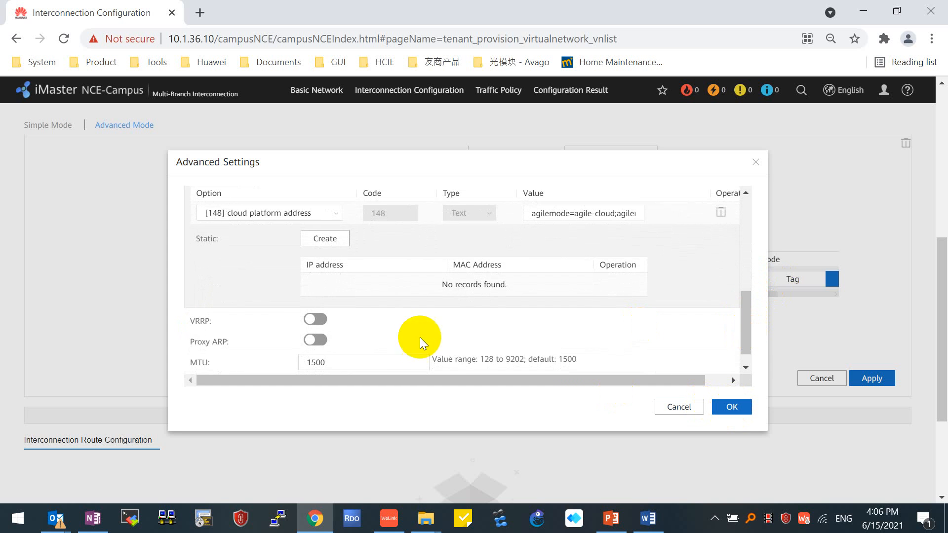
{"action": "left_click", "coordinate": [315, 319]}
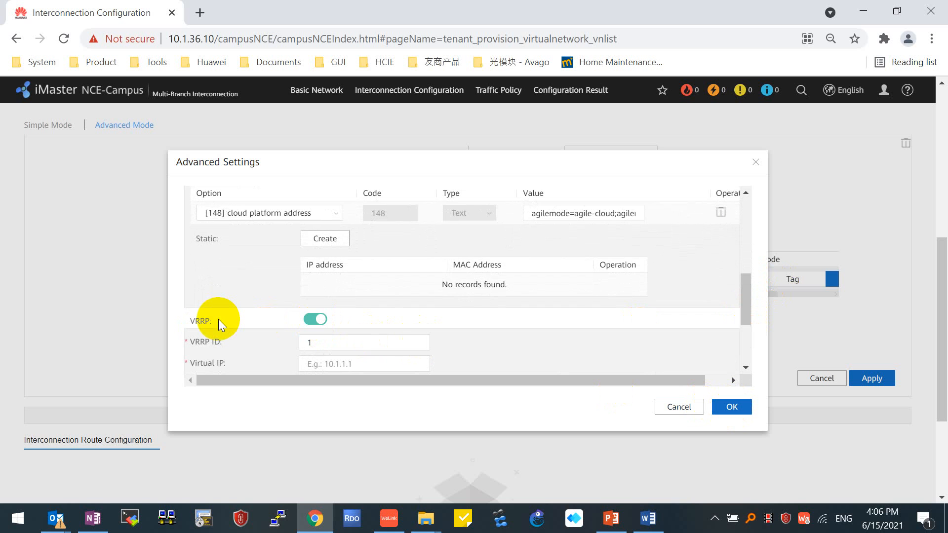
{"action": "scroll", "scroll_direction": "down", "scroll_amount": 3}
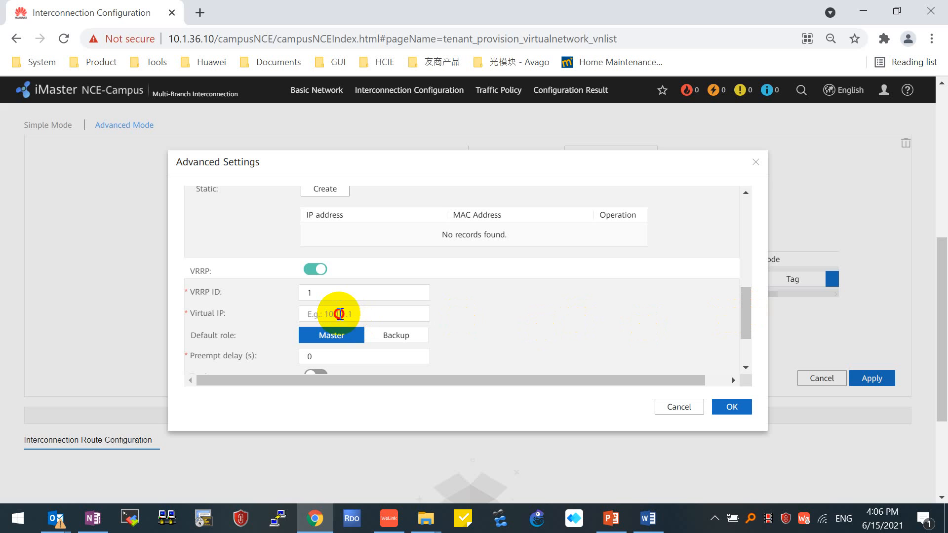
{"action": "left_click", "coordinate": [363, 313]}
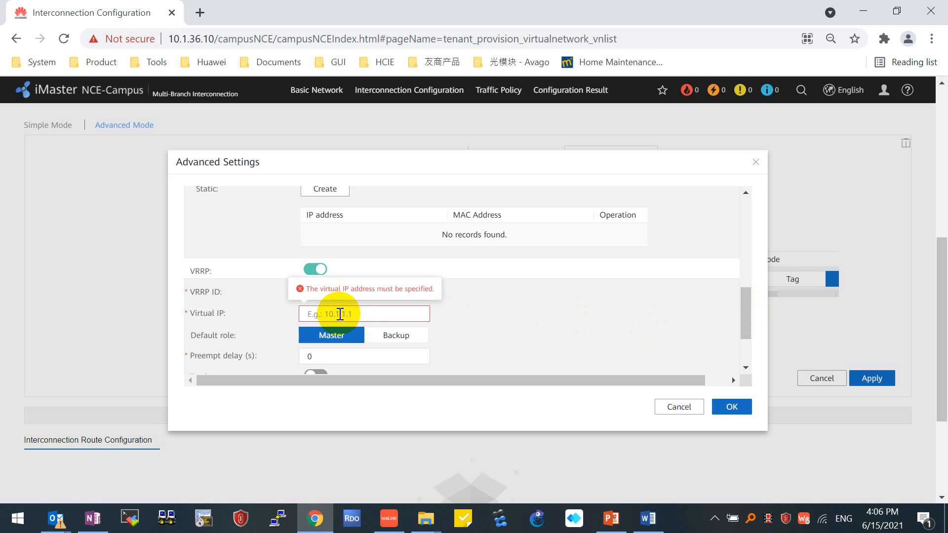
{"action": "type", "text": "1"}
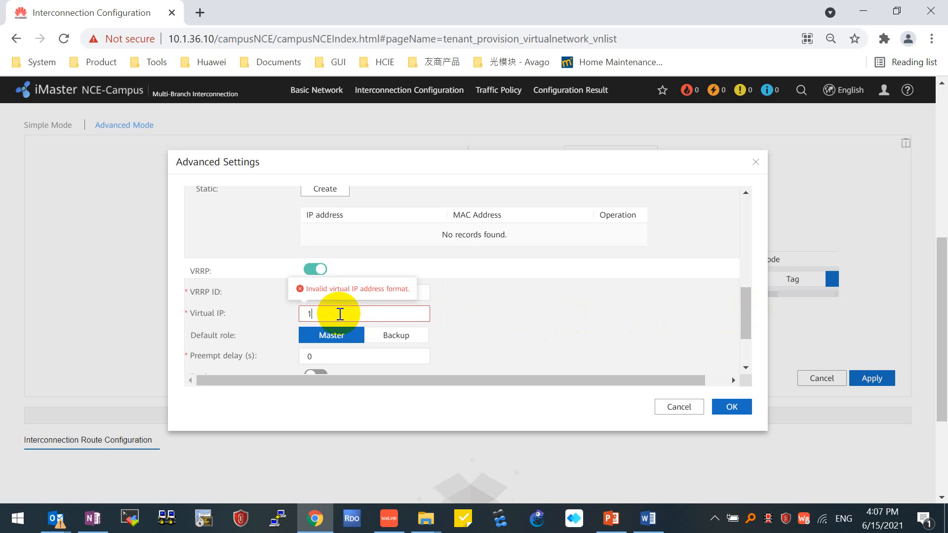
{"action": "type", "text": "1.1.1."}
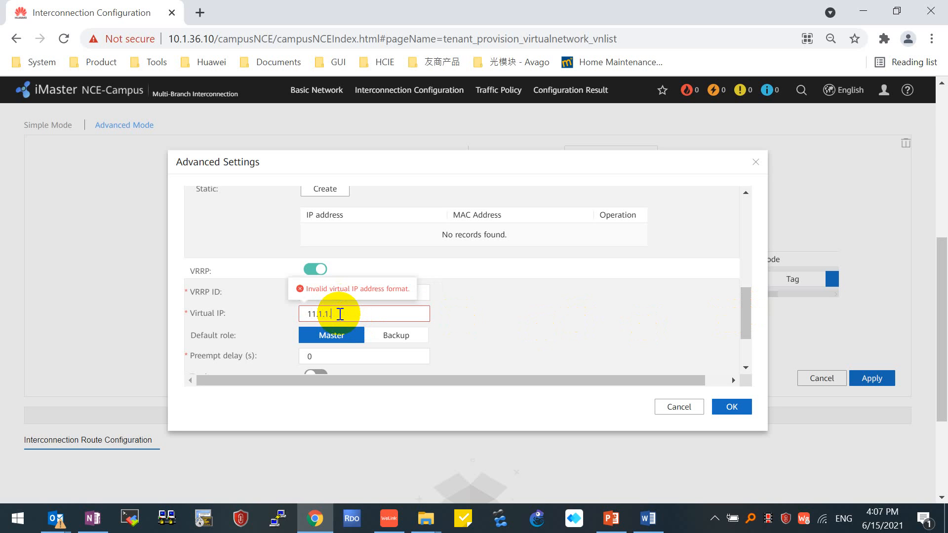
{"action": "type", "text": "12"}
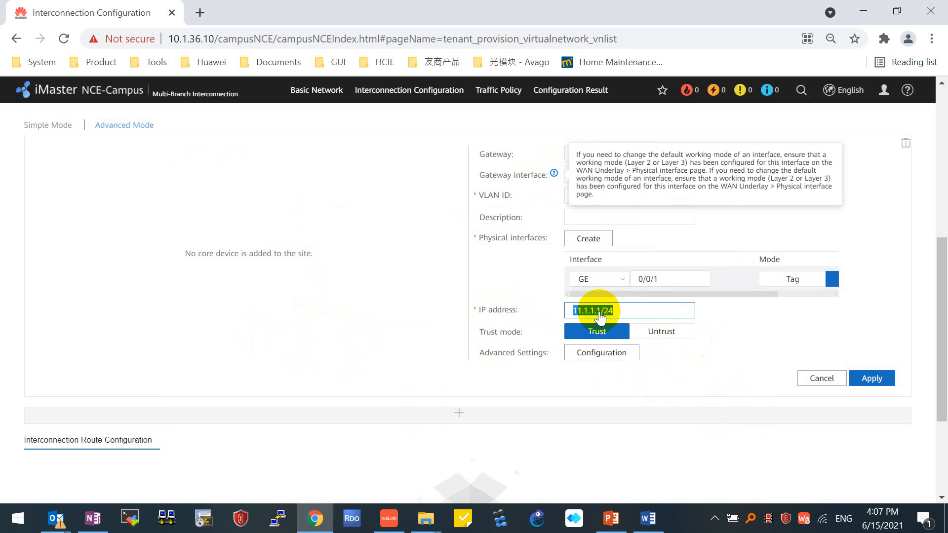
- Apply the AR1-1 interface settings and confirm the commit and delivery notices
{"action": "left_click", "coordinate": [872, 378]}
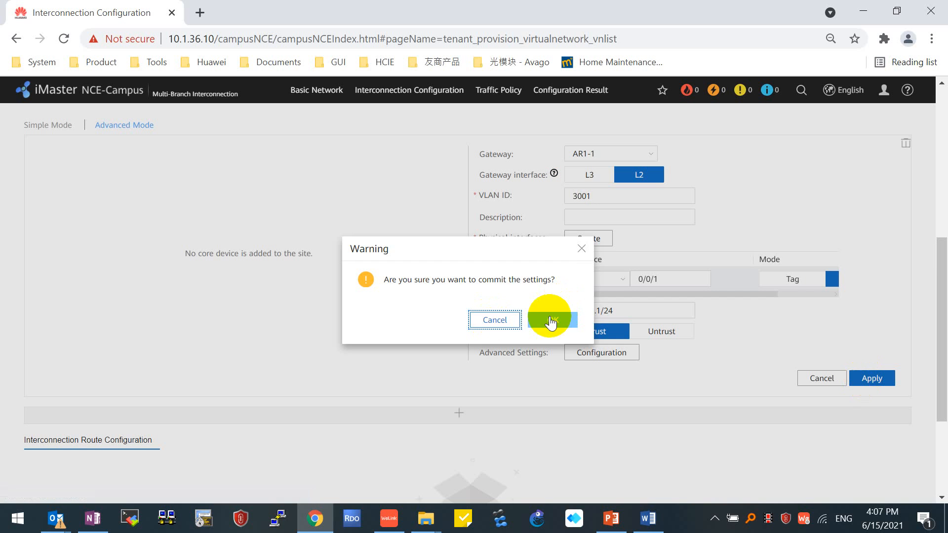
{"action": "left_click", "coordinate": [556, 319]}
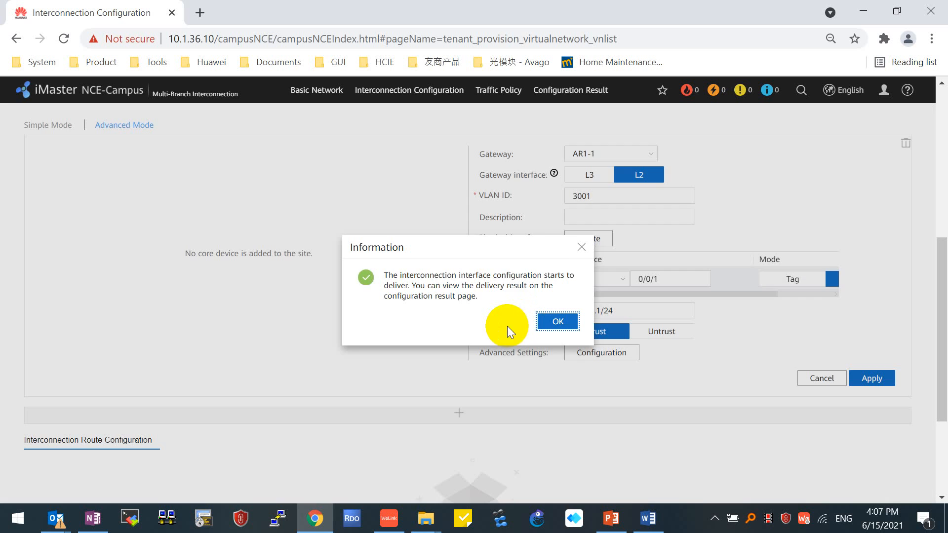
{"action": "left_click", "coordinate": [556, 321]}
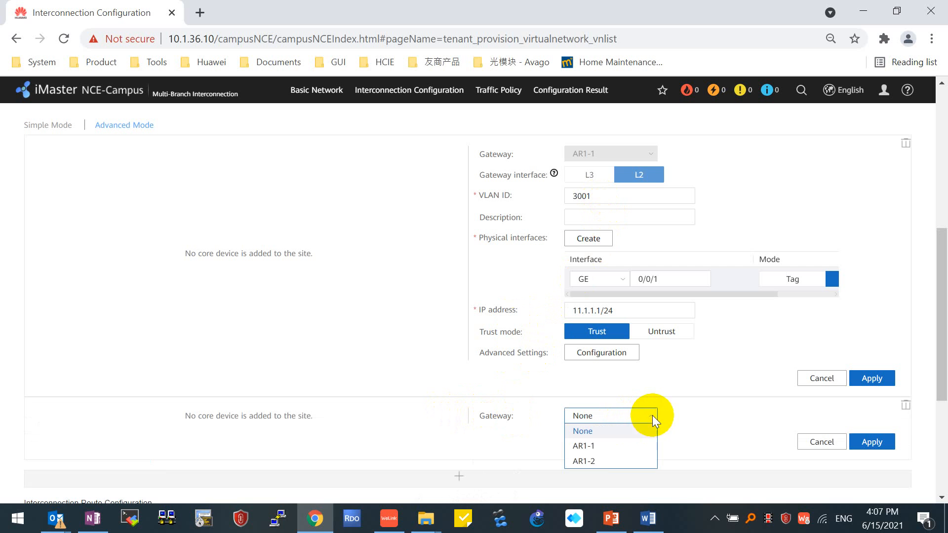
- Choose gateway AR1-2 as an L2 interface with VLAN 3001 on port GE 0/0/1
{"action": "left_click", "coordinate": [584, 462]}
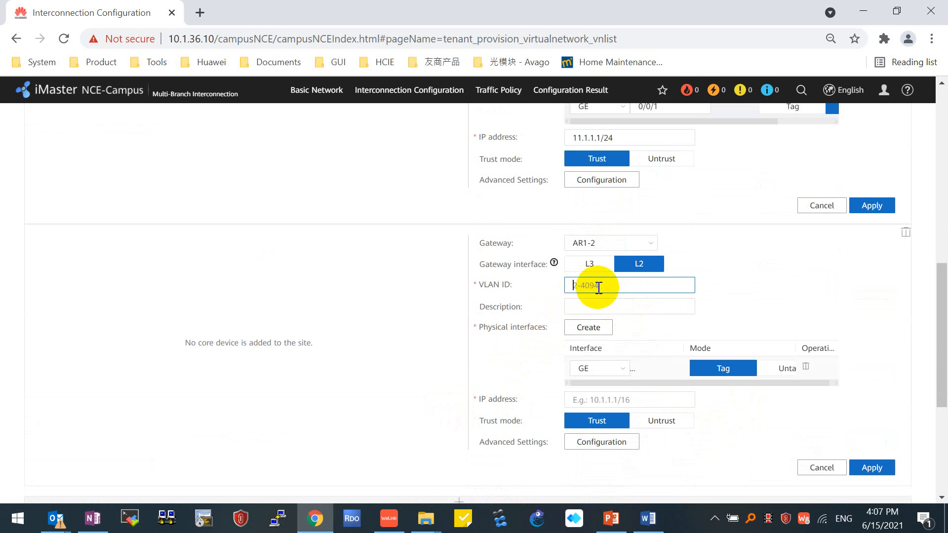
{"action": "type", "text": "3001"}
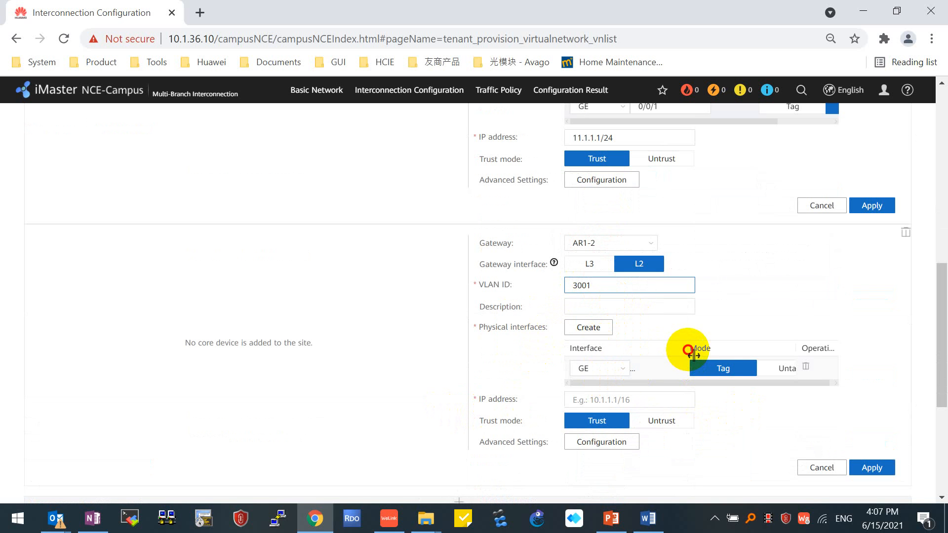
{"action": "left_click", "coordinate": [669, 368]}
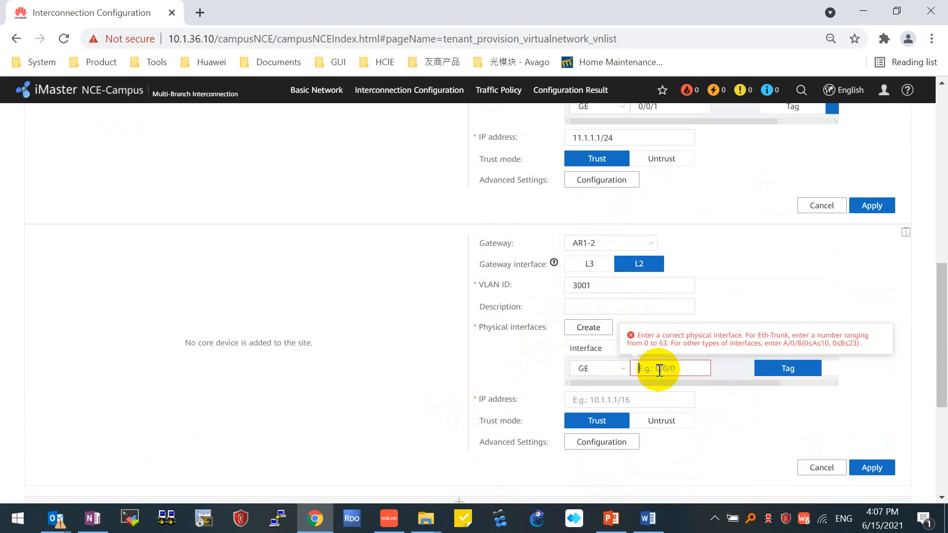
{"action": "type", "text": "0/0/1"}
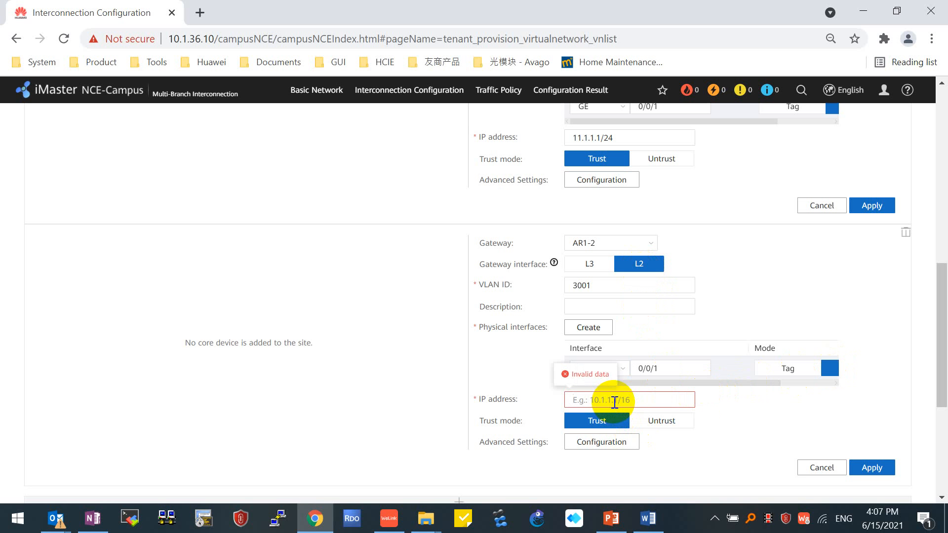
- Give AR1-2's interface IP 11.1.1.2/24 and bring up its advanced settings
{"action": "type", "text": "11.1.1.2"}
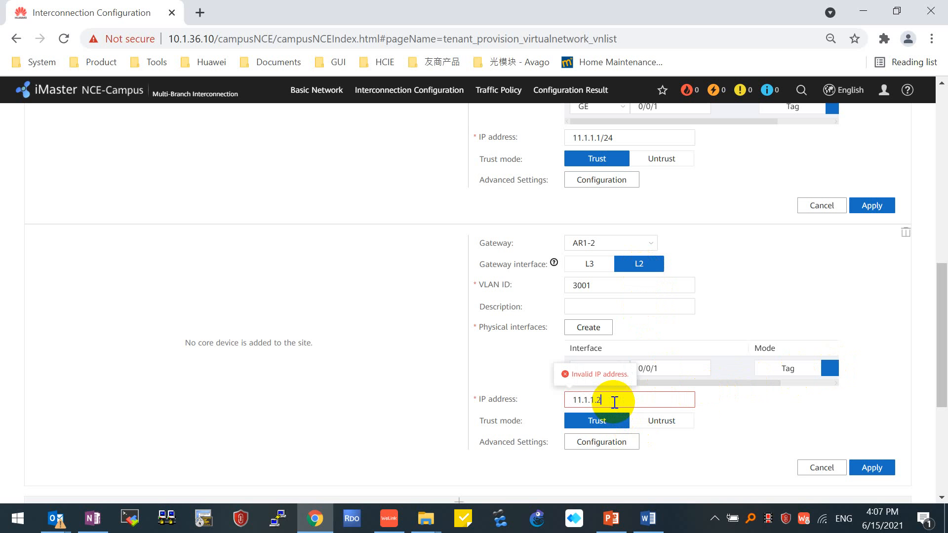
{"action": "type", "text": "/24"}
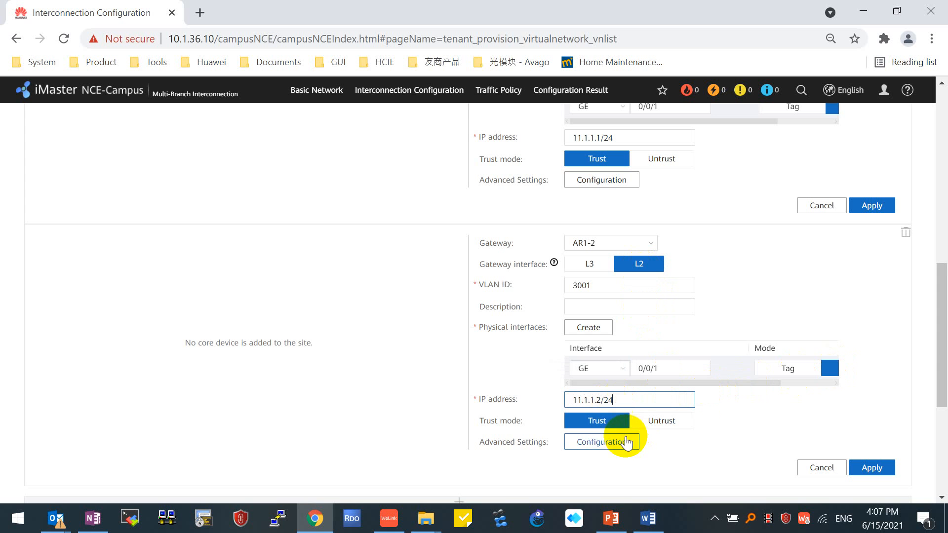
{"action": "left_click", "coordinate": [602, 442]}
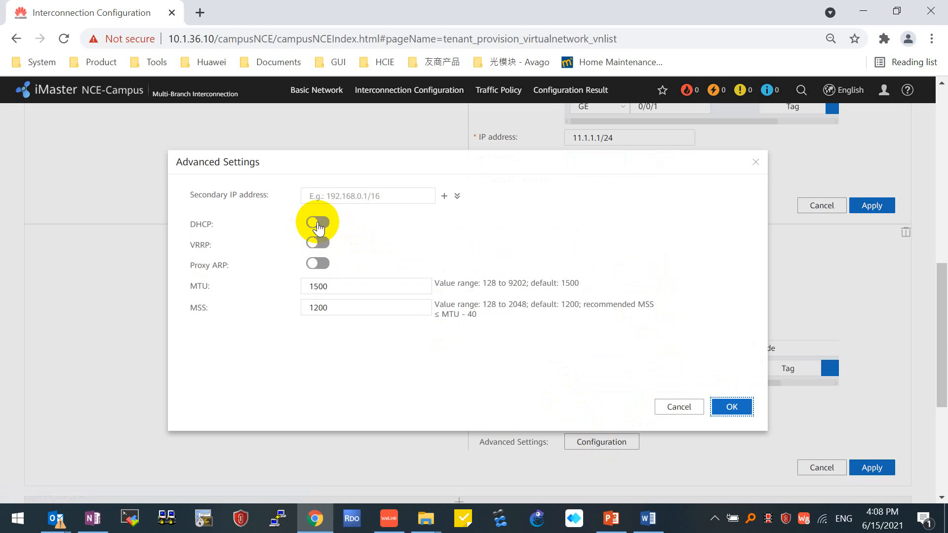
- Enable DHCP on AR1-2 and set option 148's value to point to 10.1.36.7
{"action": "left_click", "coordinate": [316, 222]}
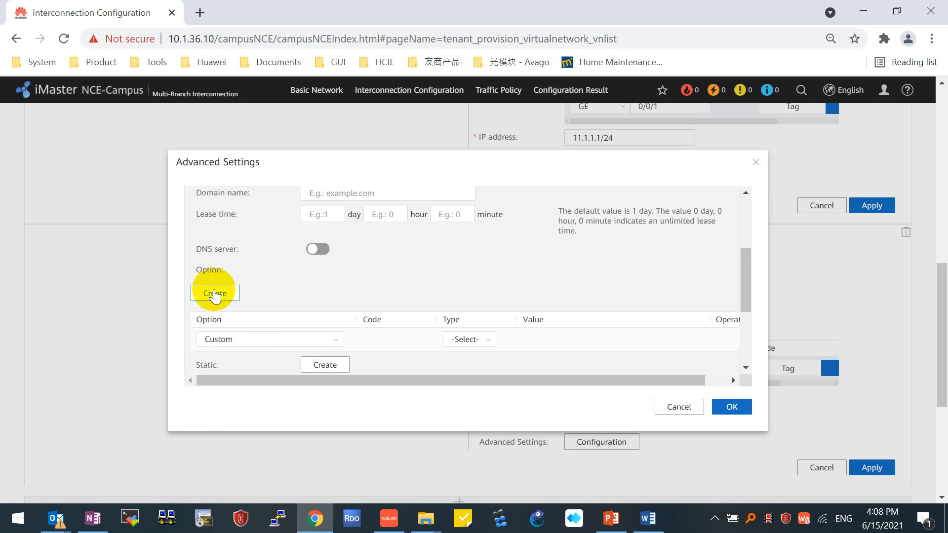
{"action": "left_click", "coordinate": [214, 293]}
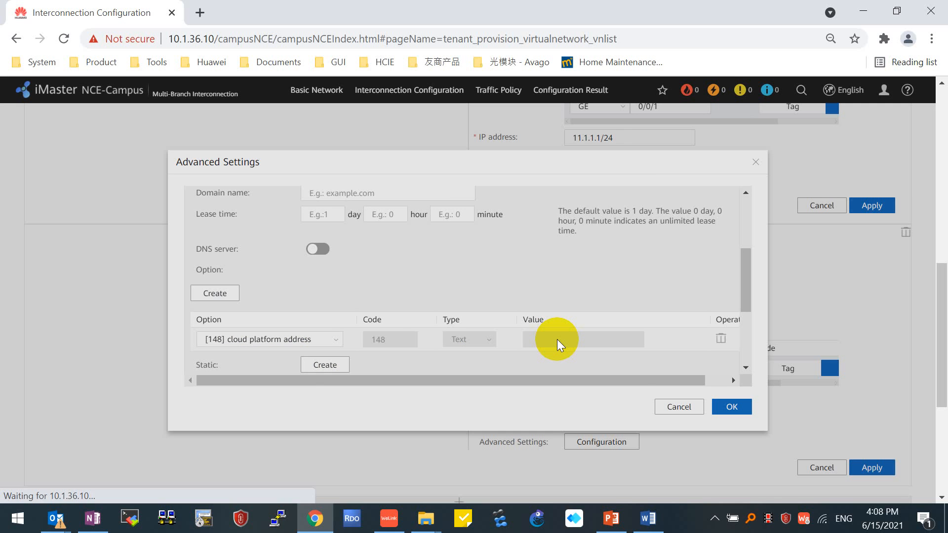
{"action": "left_click", "coordinate": [582, 339]}
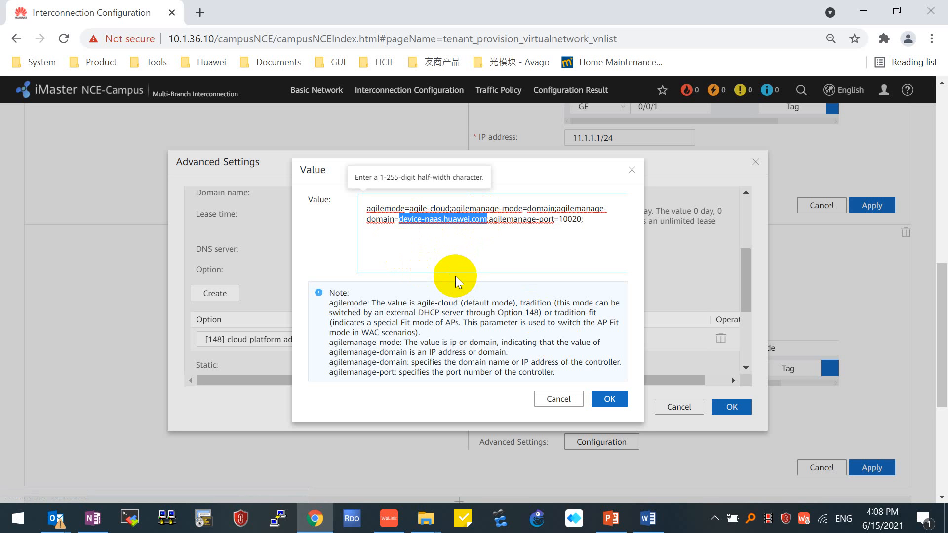
{"action": "type", "text": "10.1.36.7"}
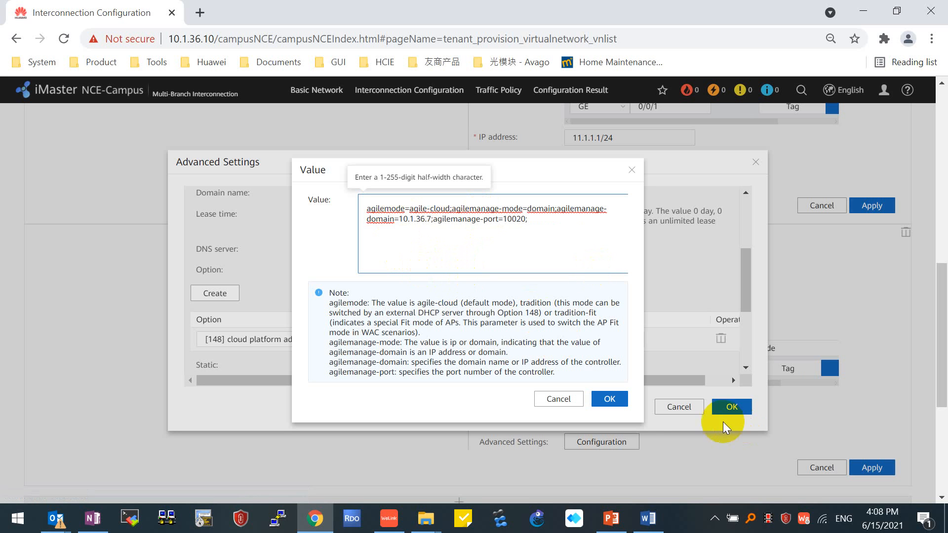
{"action": "left_click", "coordinate": [609, 398]}
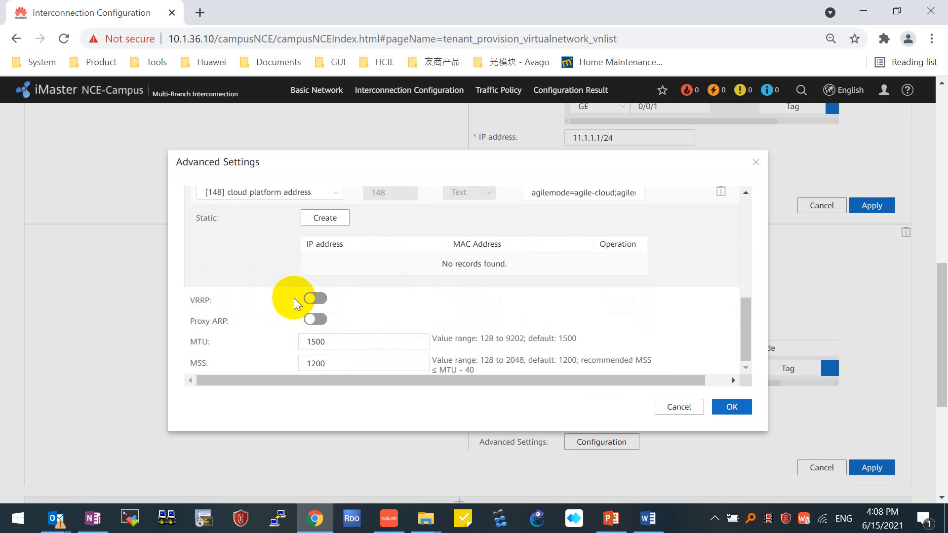
- Enable VRRP on AR1-2 with virtual IP 11.1.1.12 and make it the VRRP backup
{"action": "left_click", "coordinate": [314, 297]}
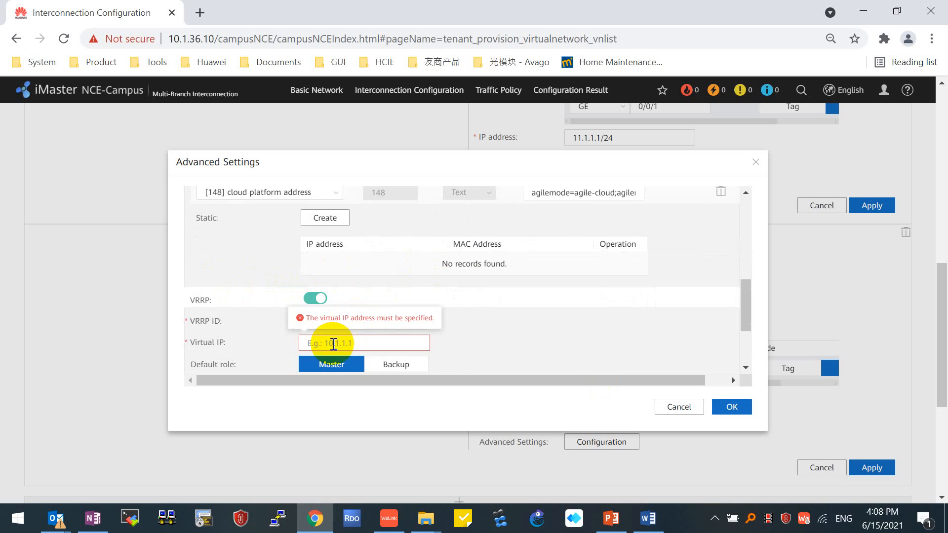
{"action": "type", "text": "11.1.1.12"}
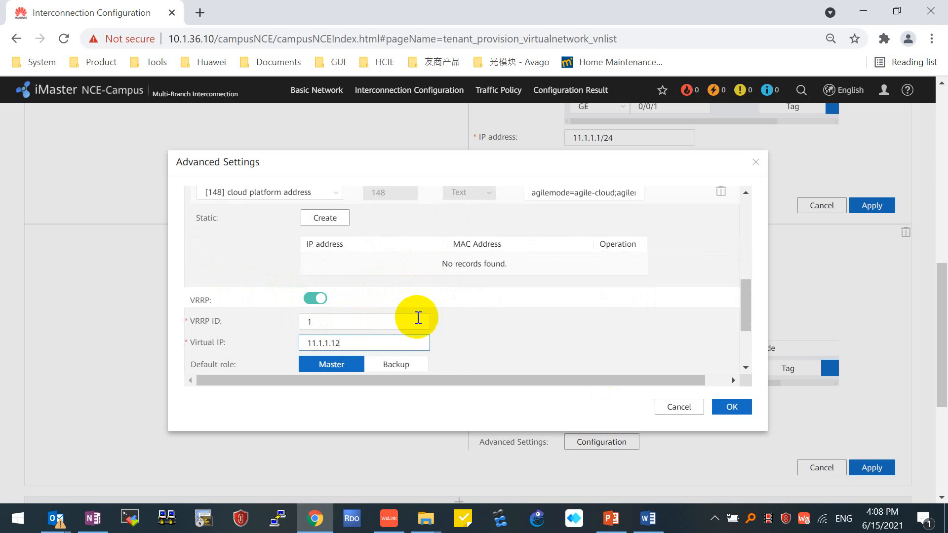
{"action": "scroll", "scroll_direction": "down", "scroll_amount": 3}
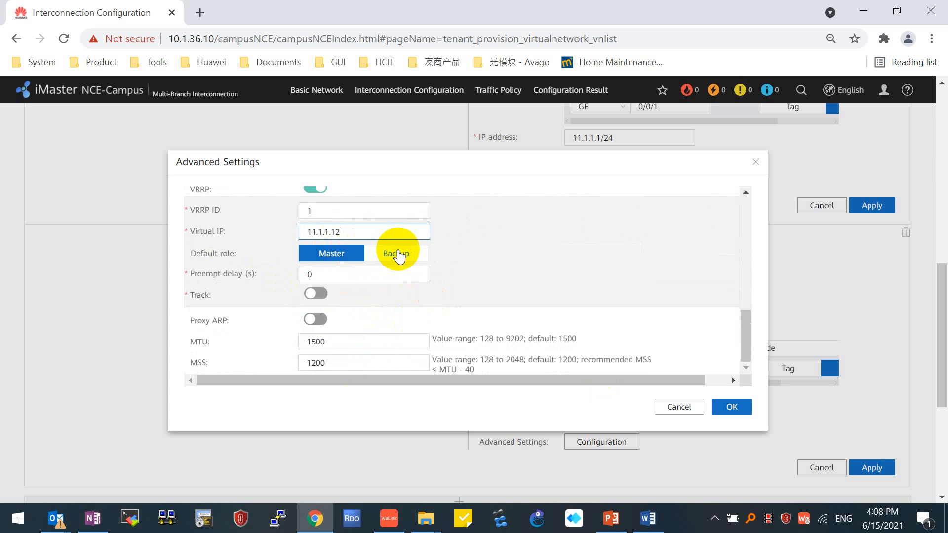
{"action": "left_click", "coordinate": [395, 253]}
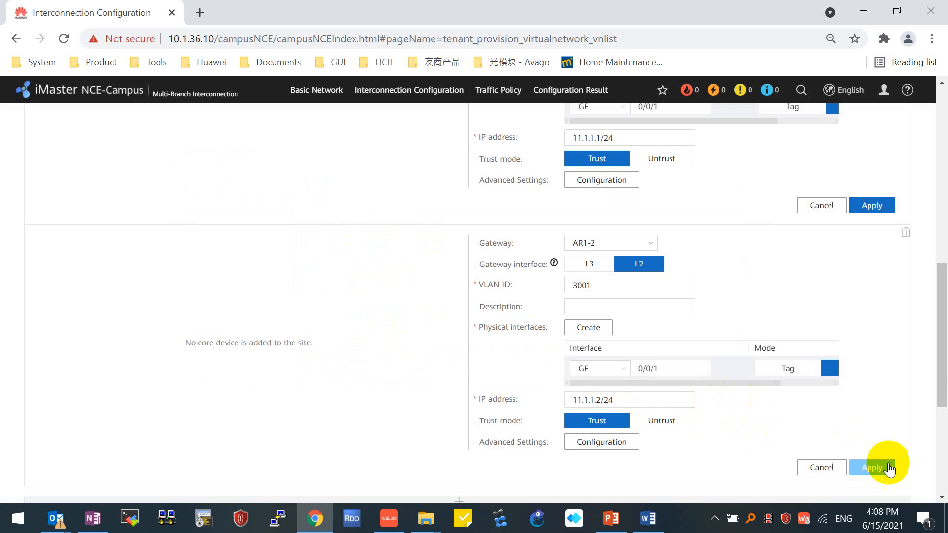
- Commit the AR1-2 interface settings and switch the interconnection page to Site2
{"action": "left_click", "coordinate": [872, 467]}
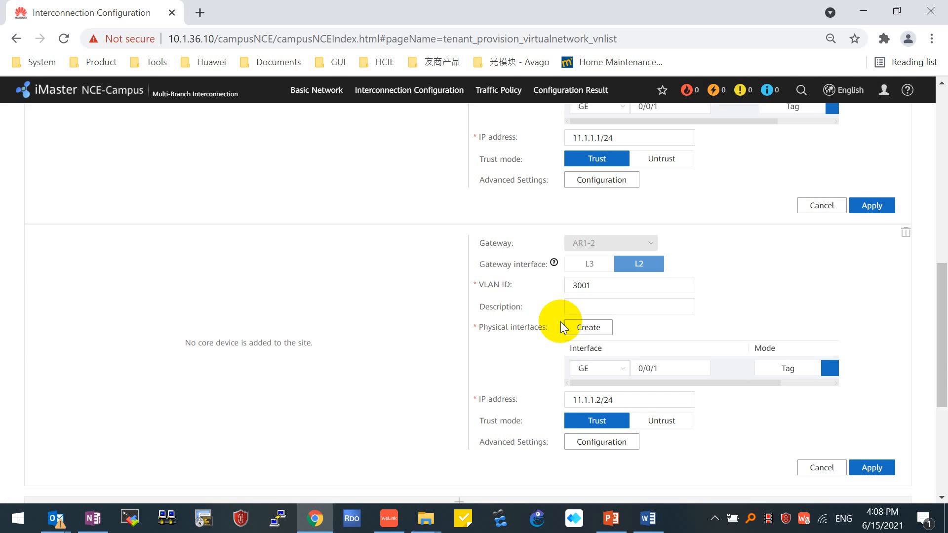
{"action": "mouse_move", "coordinate": [434, 330]}
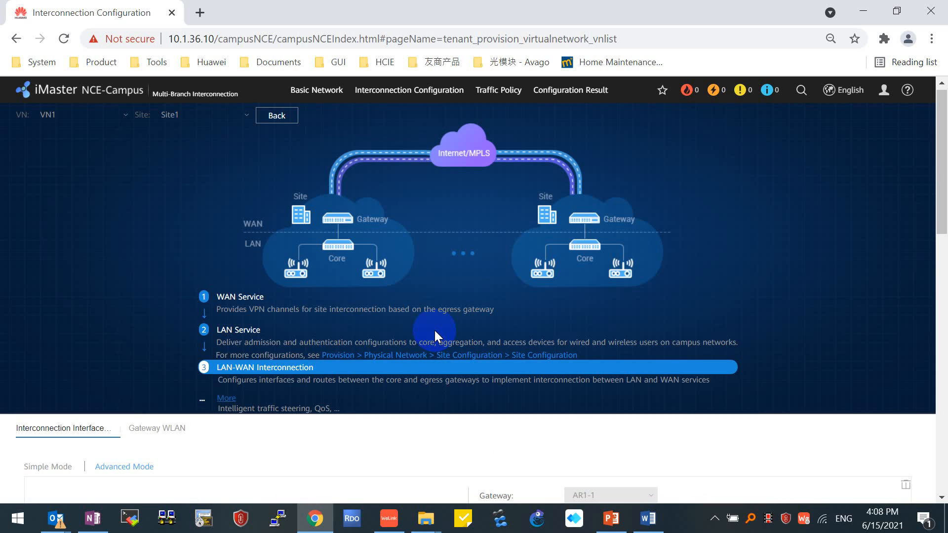
{"action": "left_click", "coordinate": [202, 115]}
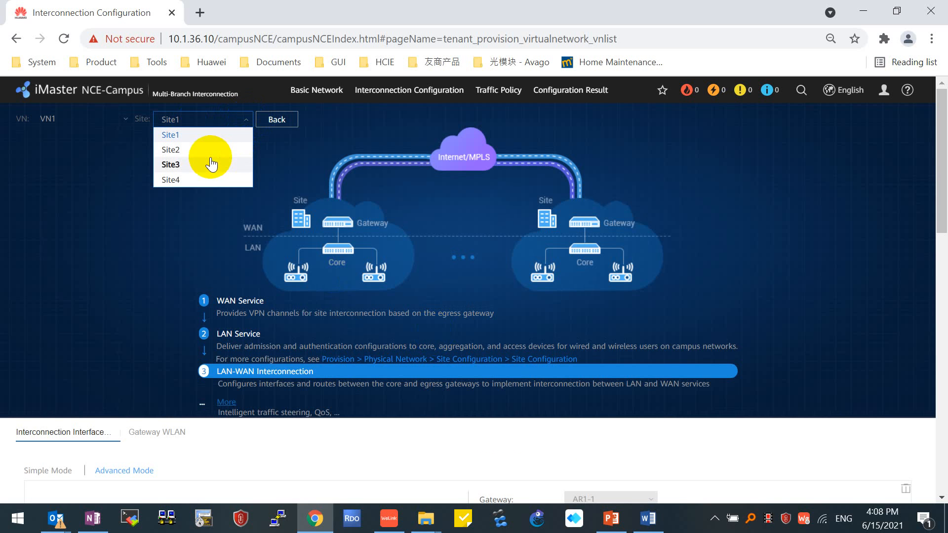
{"action": "left_click", "coordinate": [171, 149]}
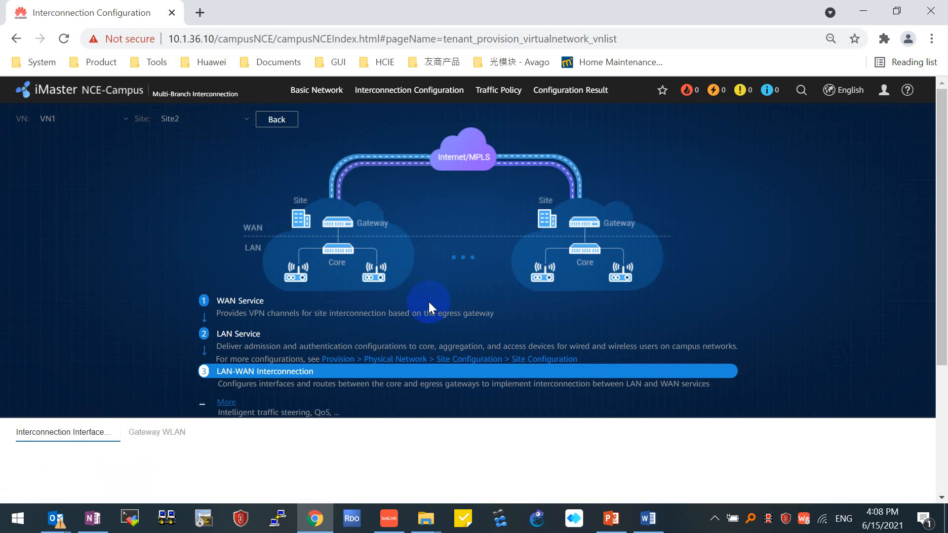
{"action": "left_click", "coordinate": [239, 301]}
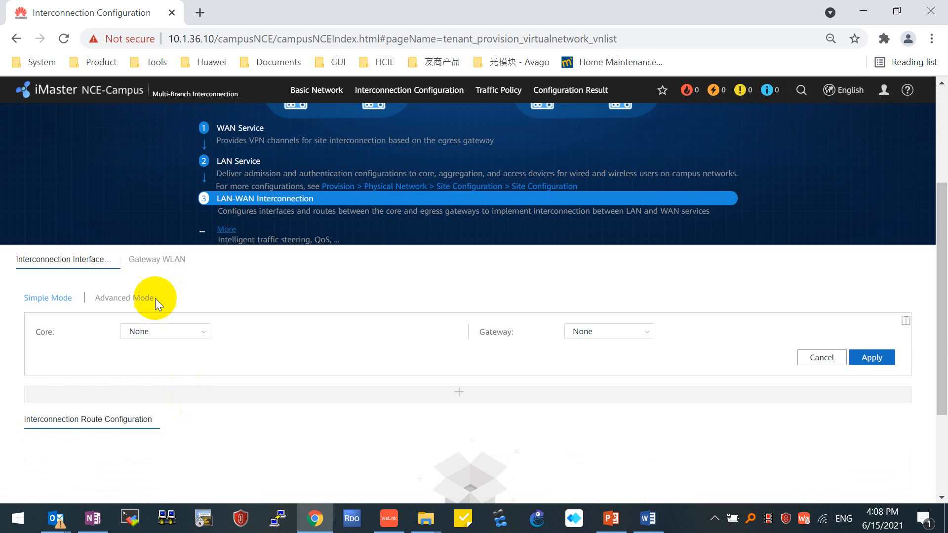
- In advanced mode, set gateway AR2 as an untagged L2 interface with VLAN 3002
{"action": "left_click", "coordinate": [124, 298]}
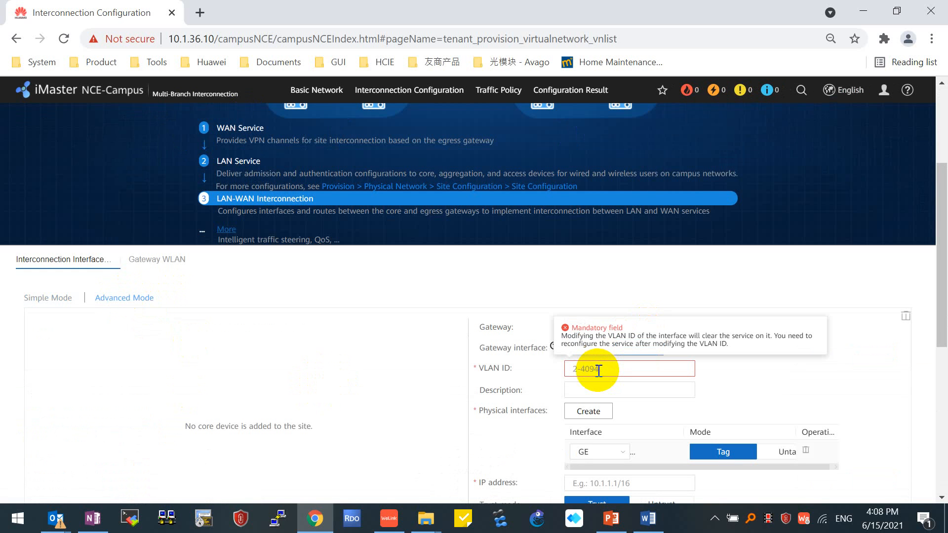
{"action": "type", "text": "3"}
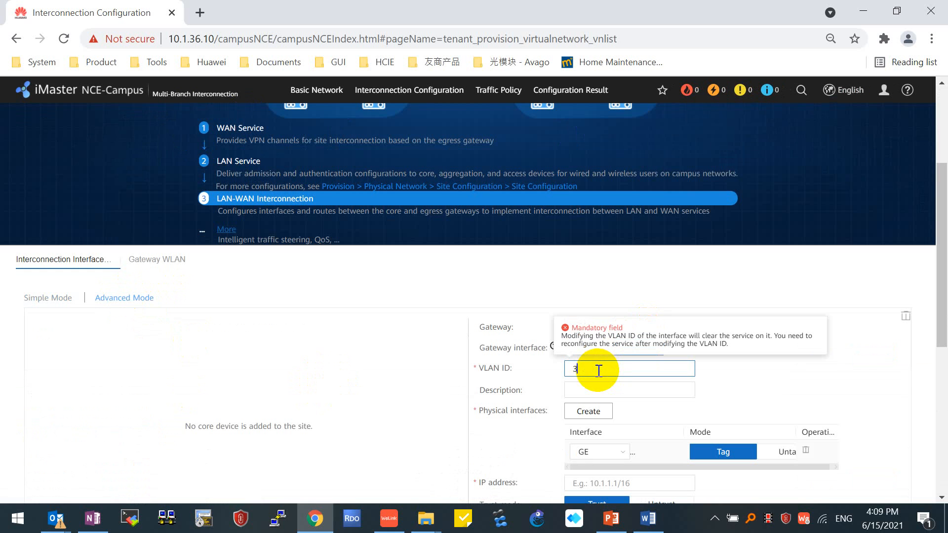
{"action": "type", "text": "002"}
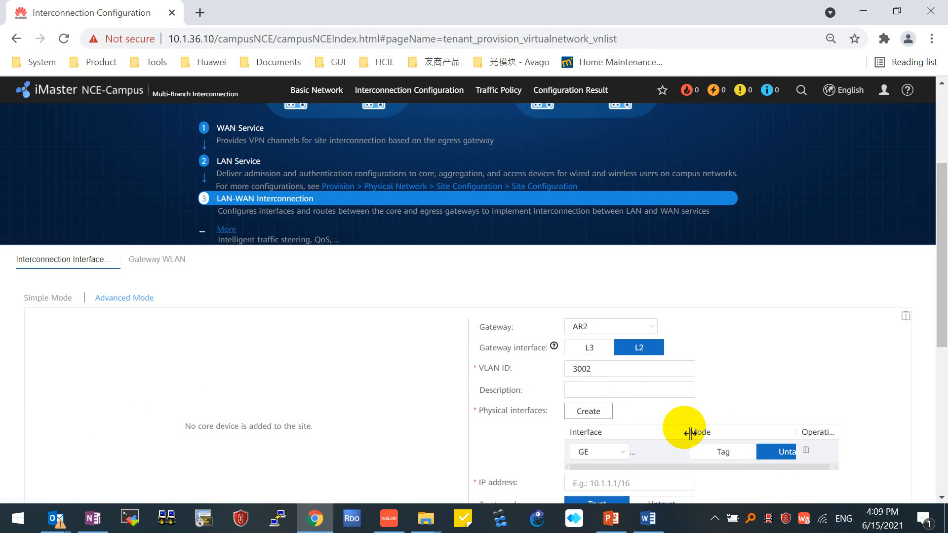
{"action": "left_click", "coordinate": [670, 451]}
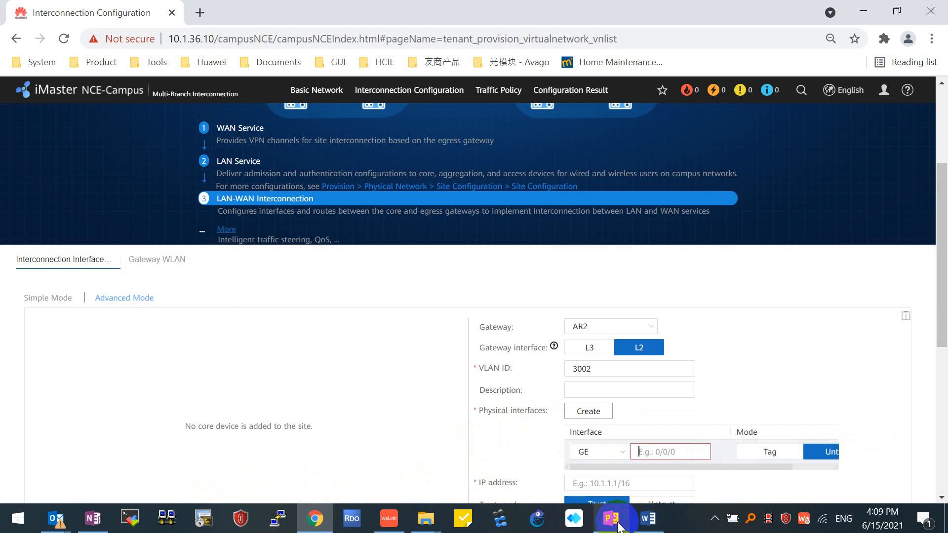
- Bring up the PowerPoint topology slide showing AR2's ports at Site2
{"action": "left_click", "coordinate": [612, 518]}
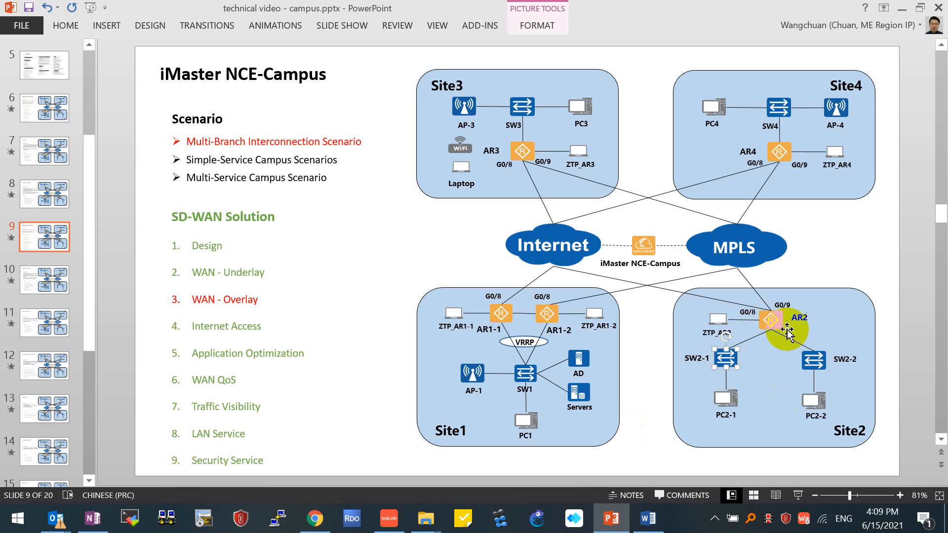
- Back in the controller, give AR2 untagged ports GE 2/0/0 and GE 2/0/1
{"action": "left_click", "coordinate": [314, 518]}
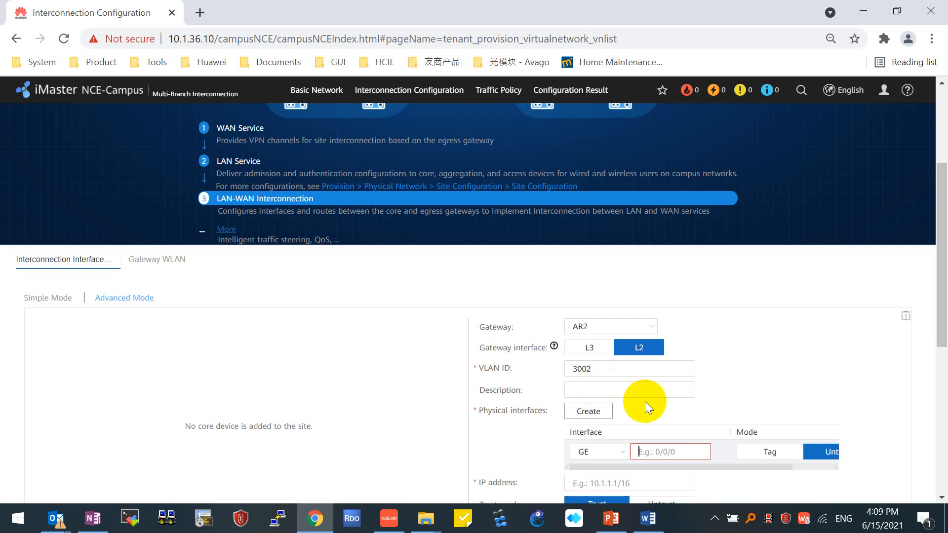
{"action": "left_click", "coordinate": [669, 452]}
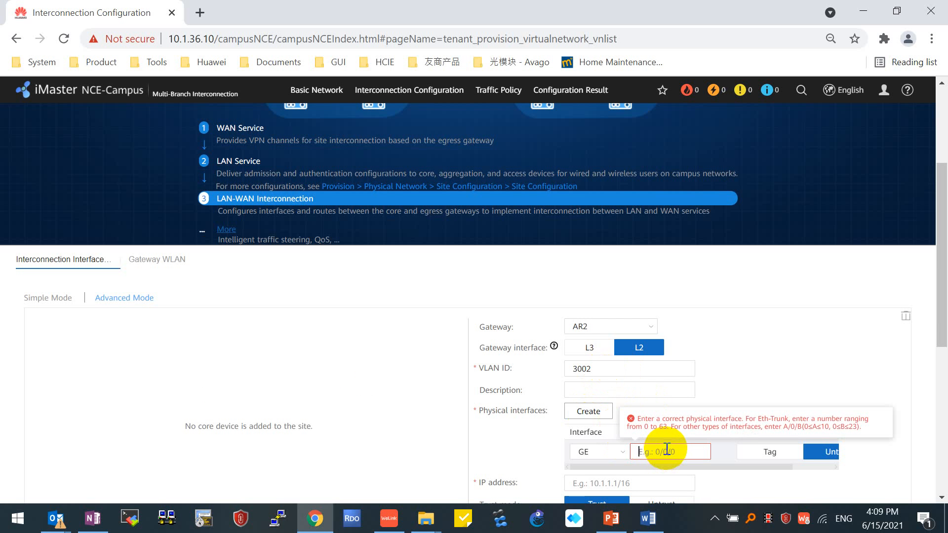
{"action": "type", "text": "2/0/"}
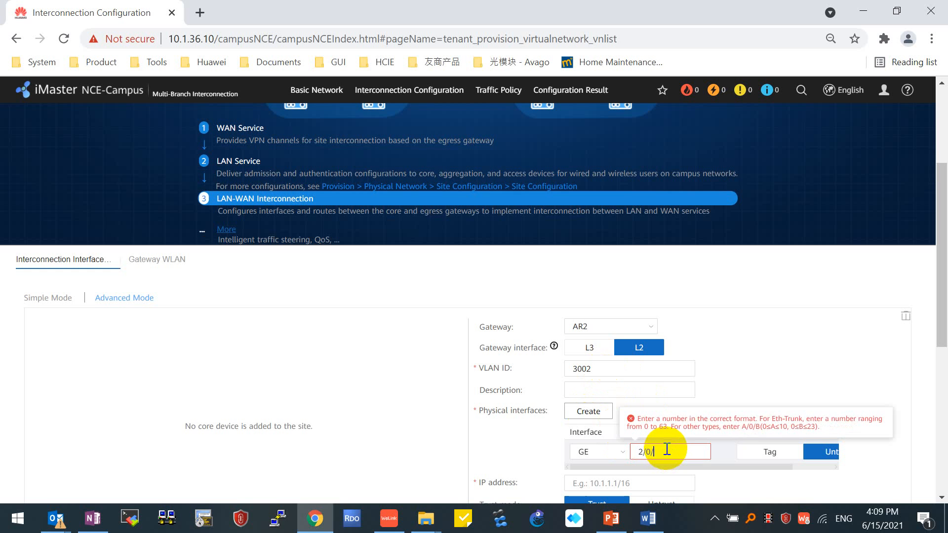
{"action": "left_click", "coordinate": [586, 411]}
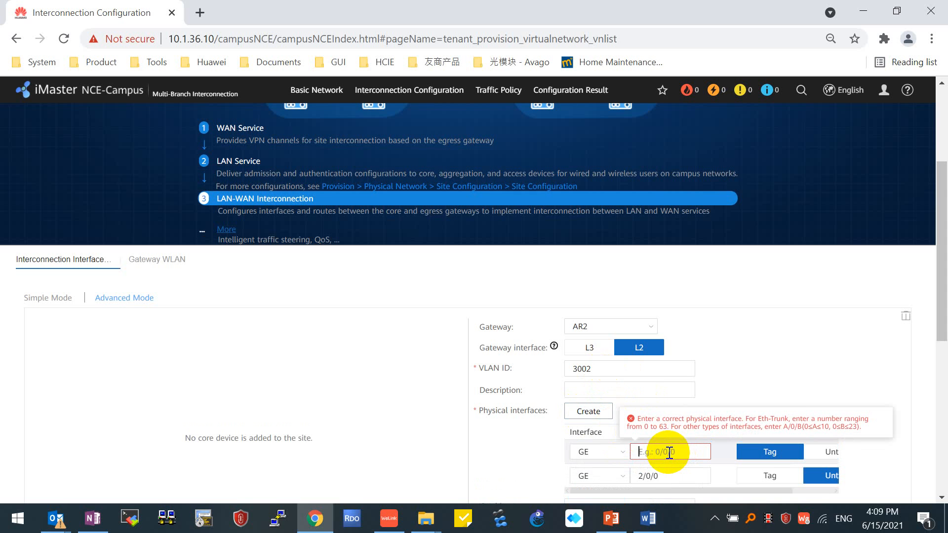
{"action": "type", "text": "2/0/1"}
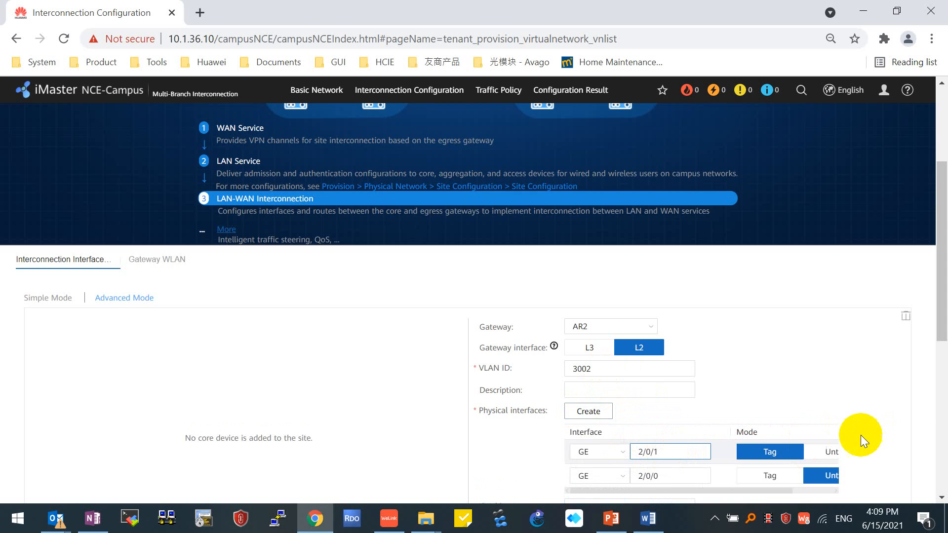
- Enter AR2's interface IP address 12.1.1.1/24
{"action": "scroll", "scroll_direction": "down", "scroll_amount": 3}
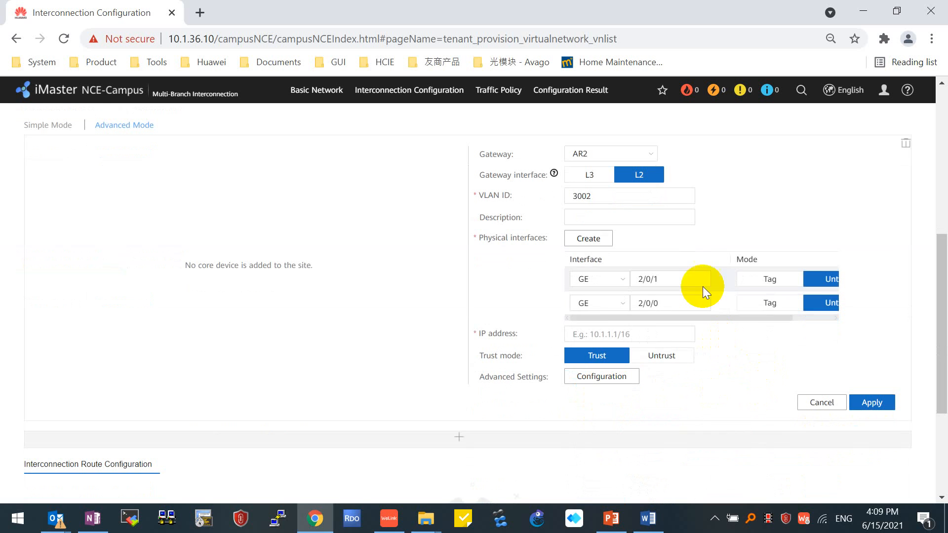
{"action": "left_click", "coordinate": [630, 334]}
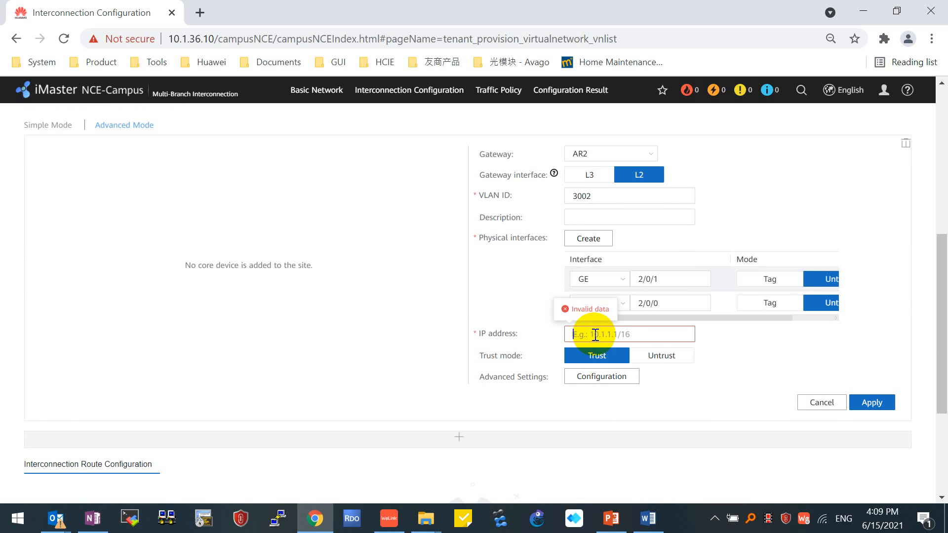
{"action": "type", "text": "12.1.1.1/24"}
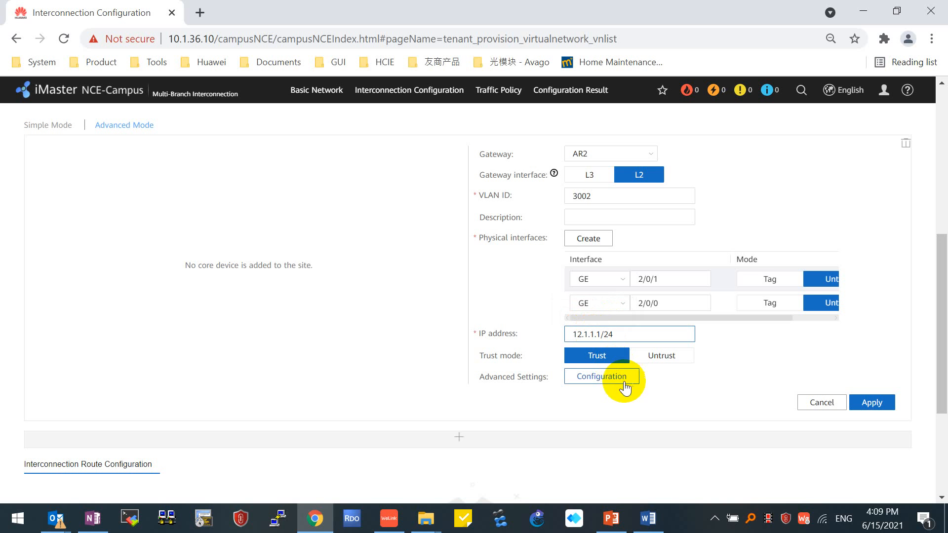
- Enable DHCP on AR2's interface with option 148 cloud platform address set to 10.1.36.7
{"action": "left_click", "coordinate": [602, 376]}
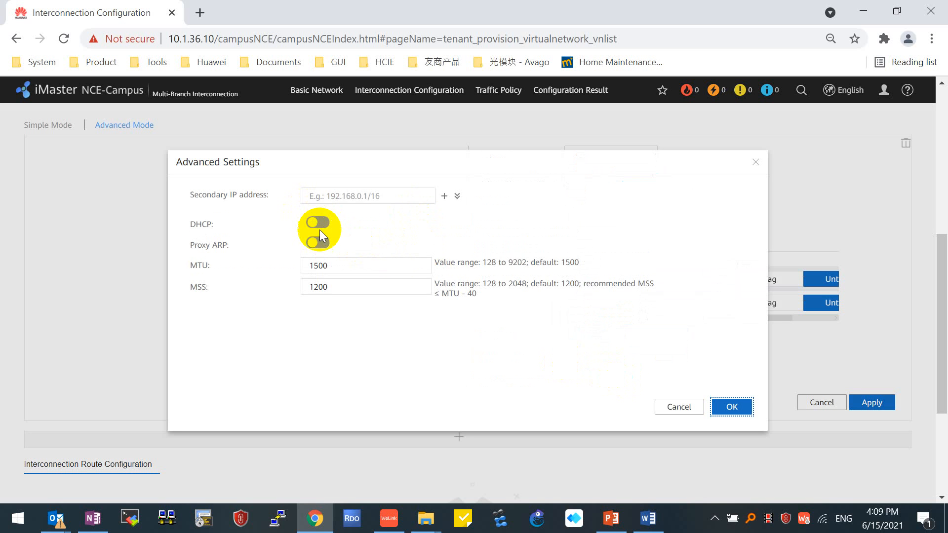
{"action": "left_click", "coordinate": [315, 224]}
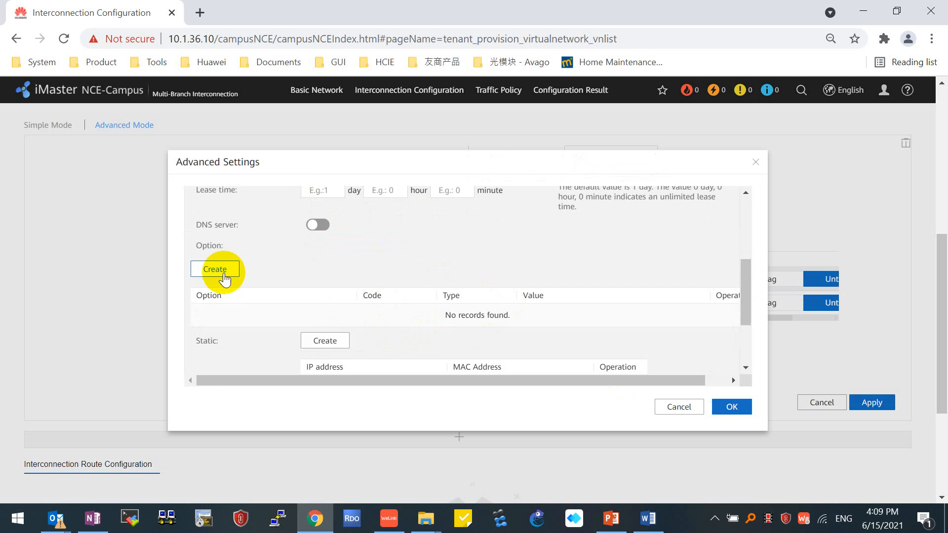
{"action": "left_click", "coordinate": [215, 269]}
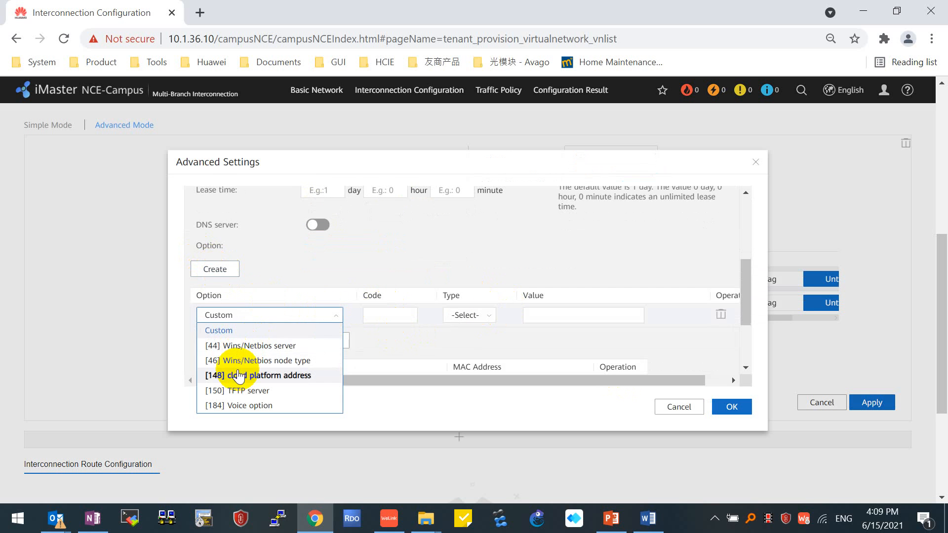
{"action": "left_click", "coordinate": [258, 376]}
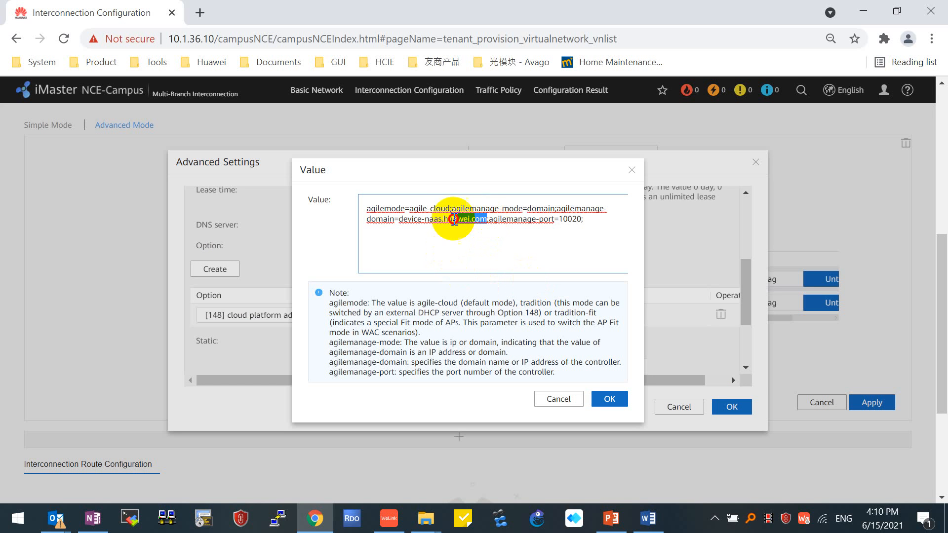
{"action": "type", "text": "10"}
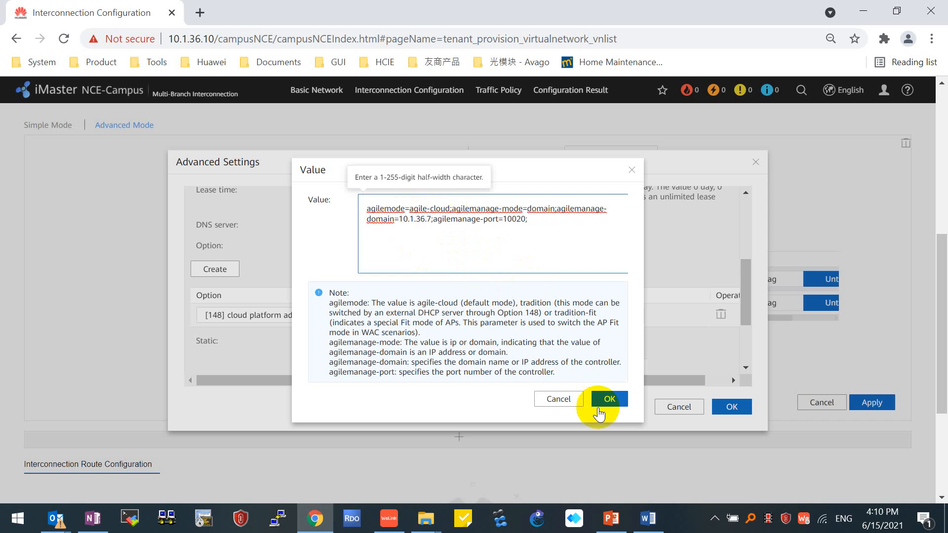
{"action": "left_click", "coordinate": [607, 399]}
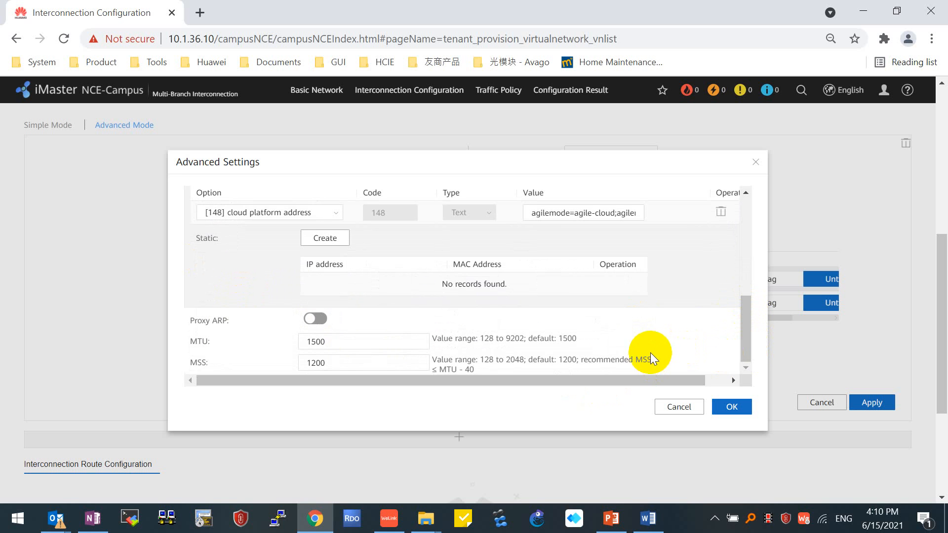
{"action": "mouse_move", "coordinate": [295, 339]}
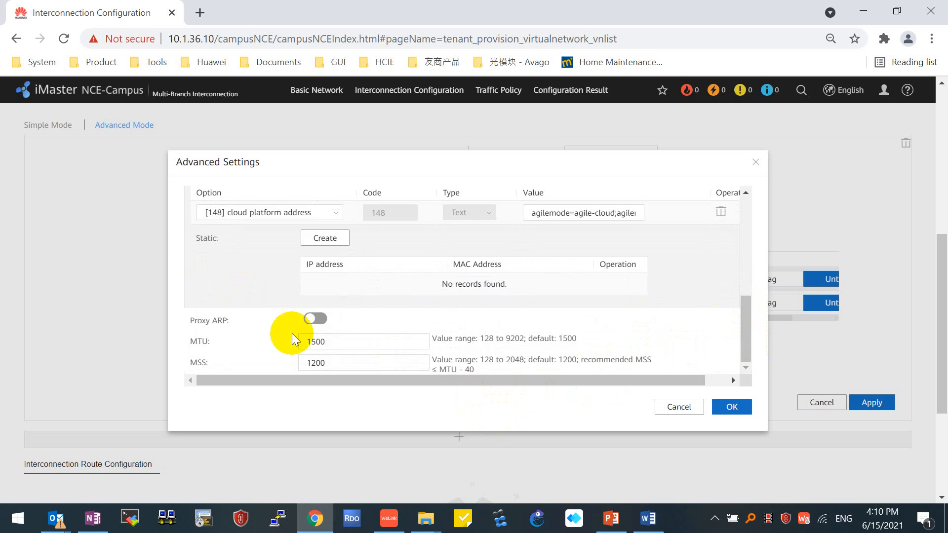
- Commit AR2's interface configuration and confirm the warning
{"action": "left_click", "coordinate": [872, 402]}
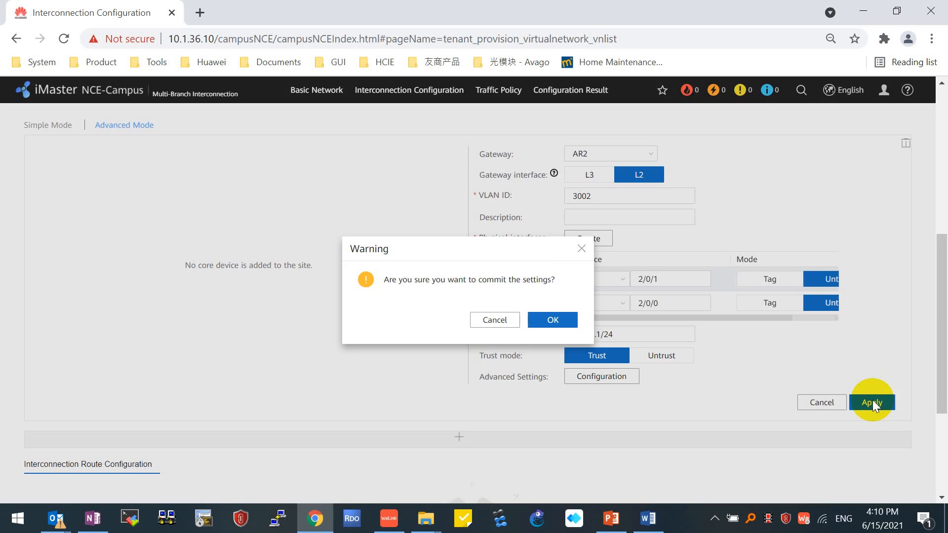
{"action": "left_click", "coordinate": [551, 319]}
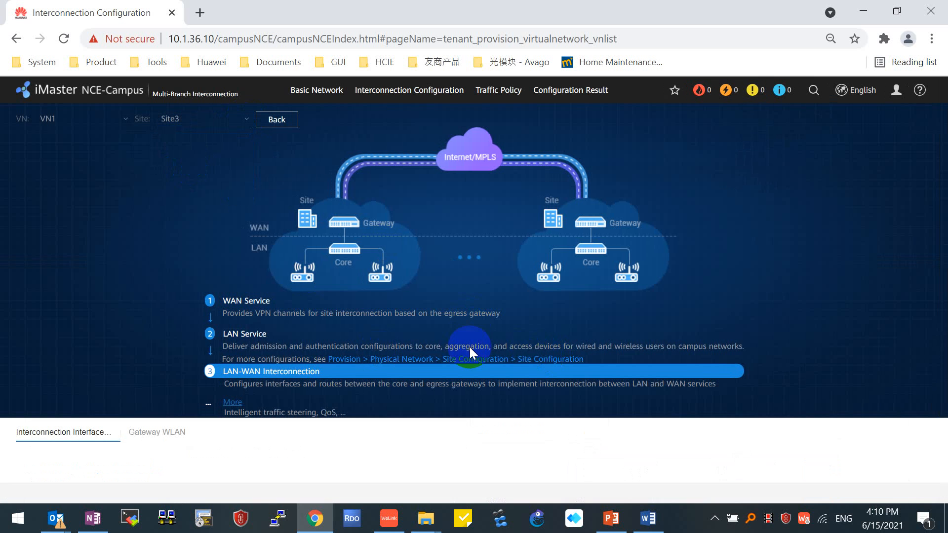
- Make AR3 the Site3 gateway with VLAN 3003 on untagged GE 0/0/1 and address 13.1.1.1
{"action": "scroll", "scroll_direction": "down", "scroll_amount": 3}
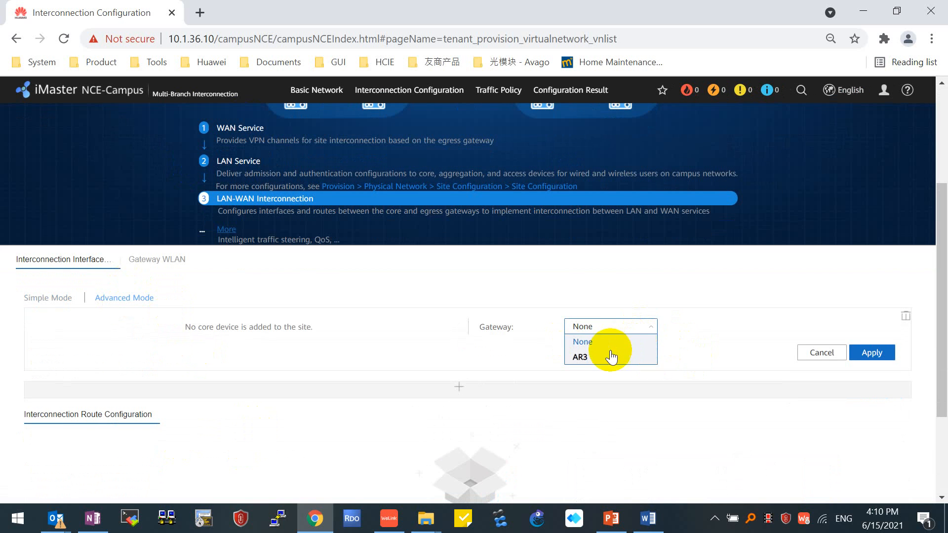
{"action": "left_click", "coordinate": [580, 356]}
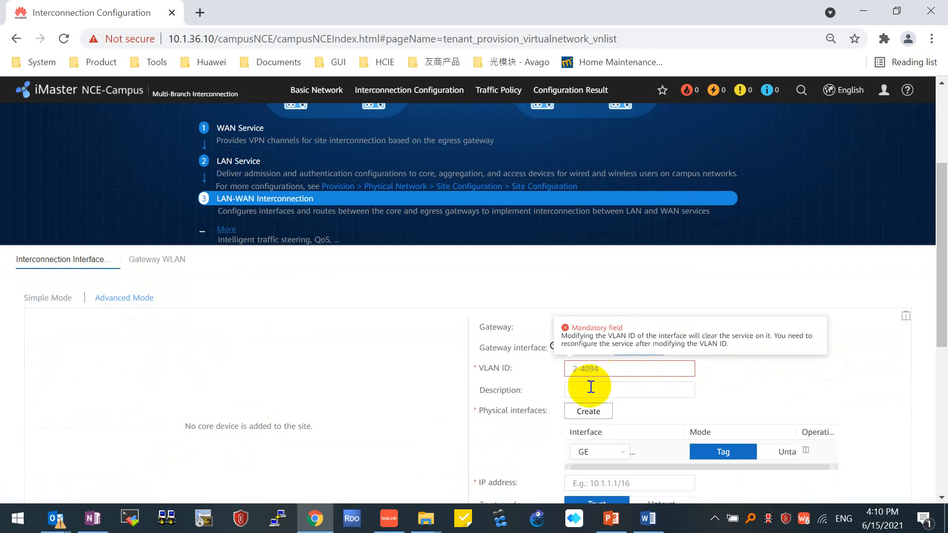
{"action": "type", "text": "3003"}
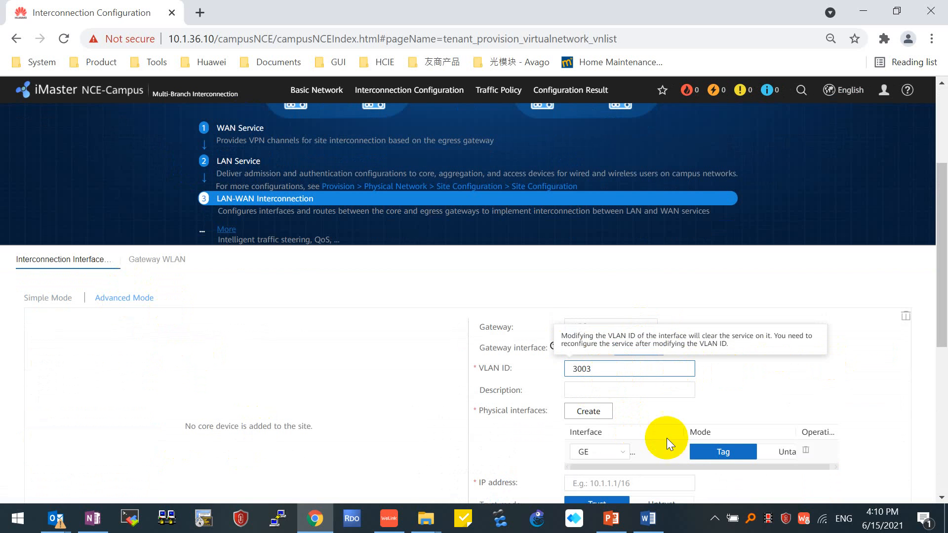
{"action": "left_click", "coordinate": [670, 451]}
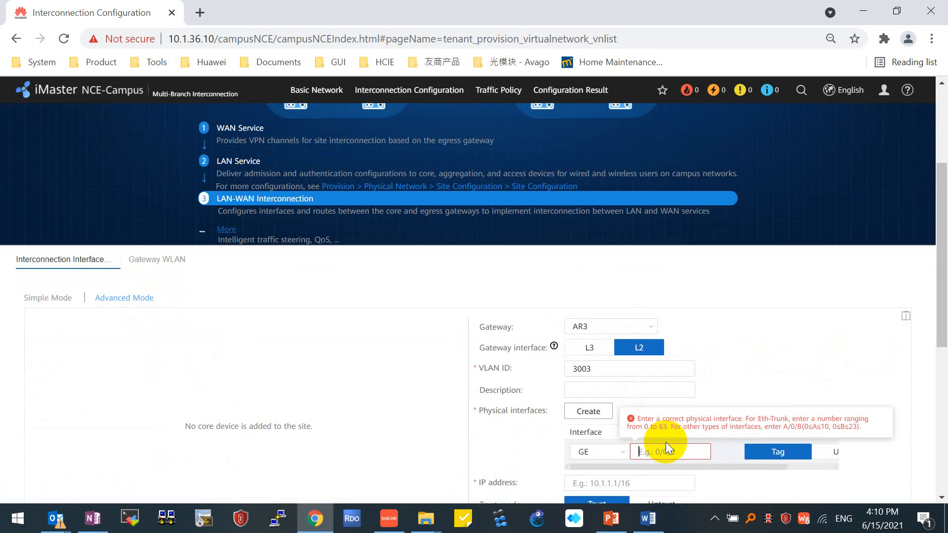
{"action": "type", "text": "0/0/1"}
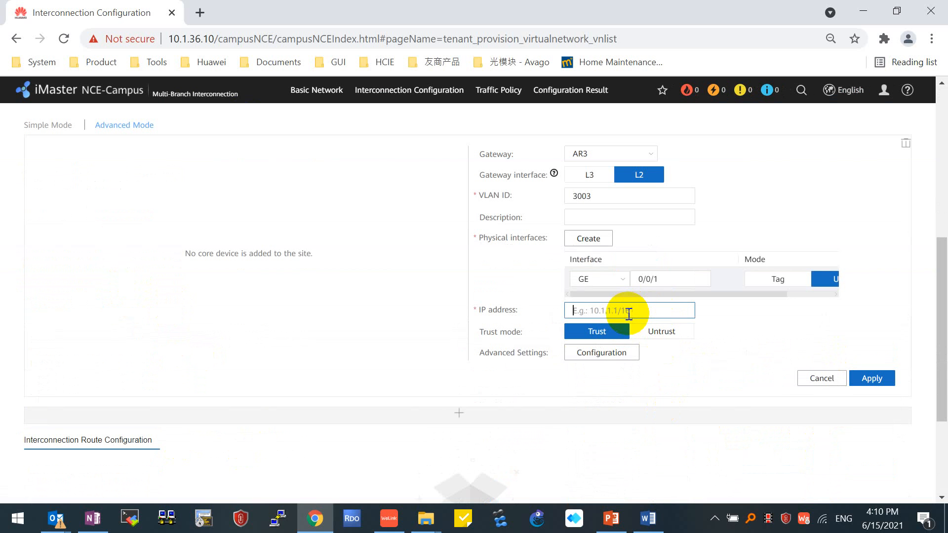
{"action": "type", "text": "13.1.1.1"}
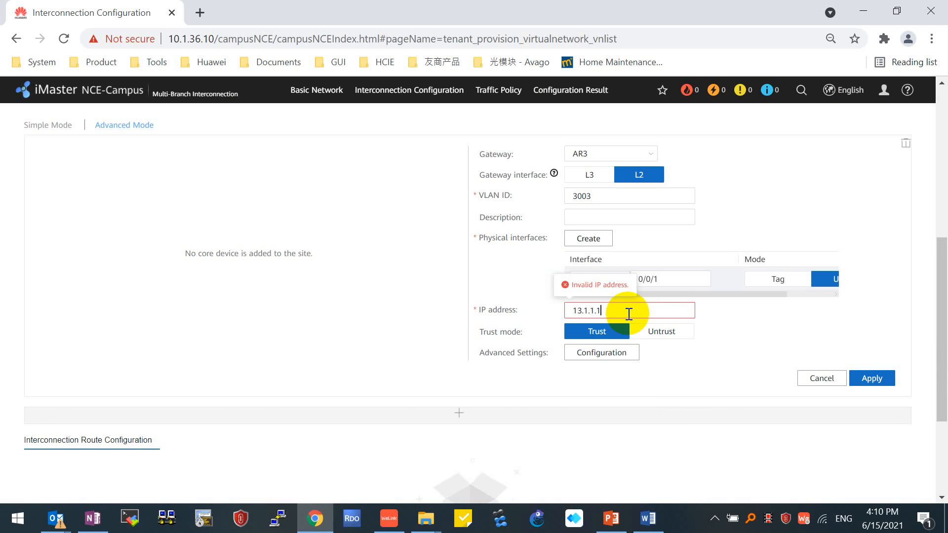
{"action": "left_click", "coordinate": [602, 352]}
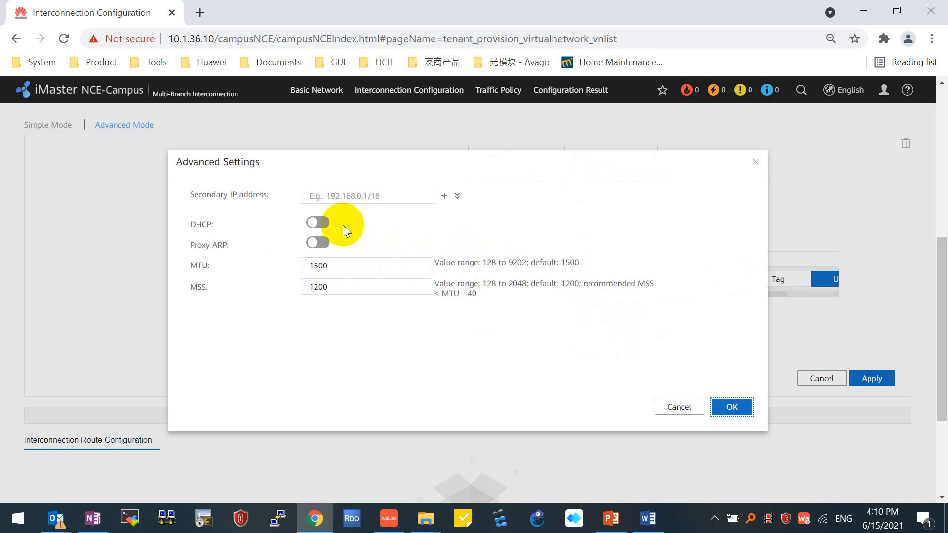
- Enable DHCP on AR3's interface with option 148 value replaced by controller IP 10.1.36.7
{"action": "left_click", "coordinate": [317, 222]}
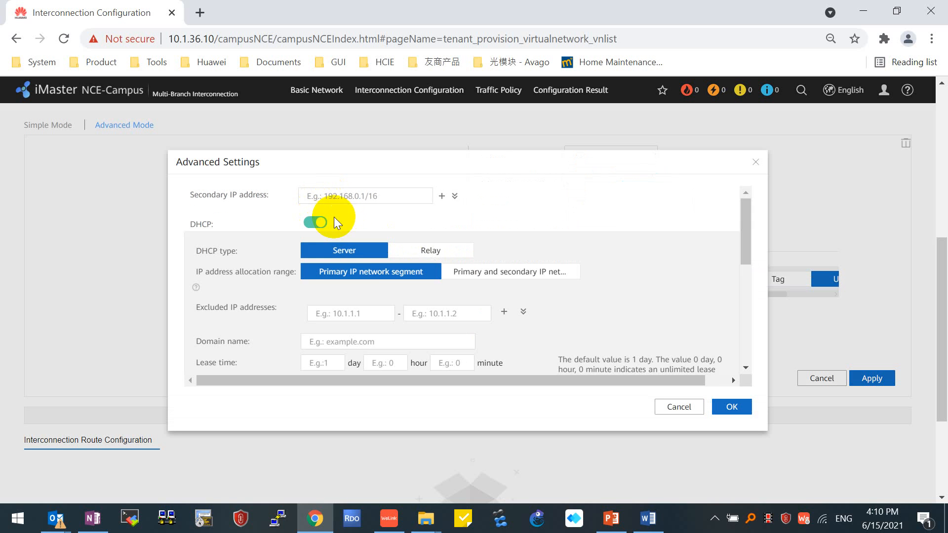
{"action": "scroll", "scroll_direction": "down", "scroll_amount": 3}
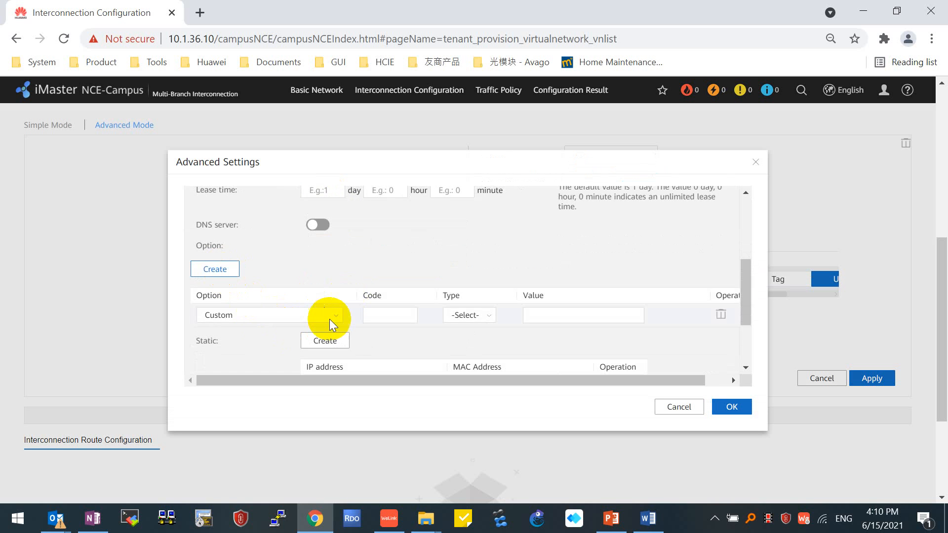
{"action": "left_click", "coordinate": [272, 314]}
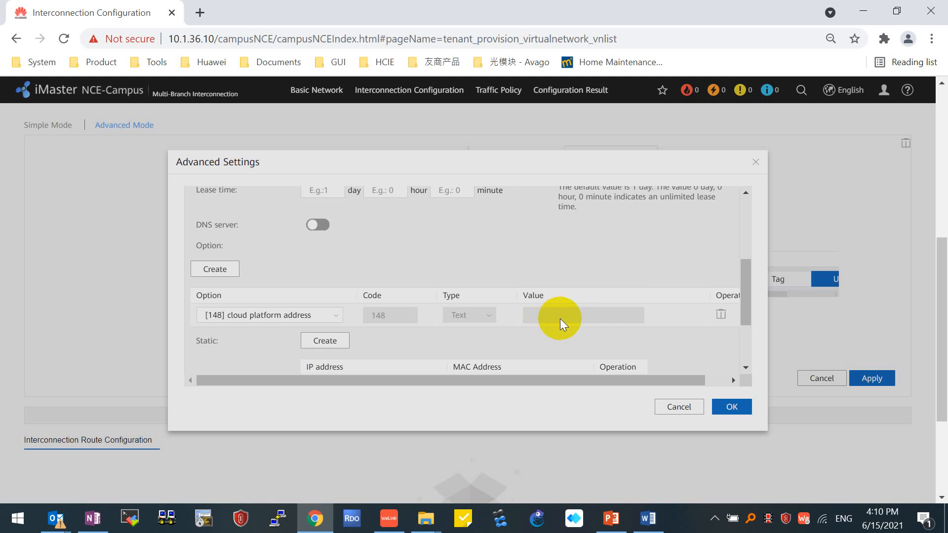
{"action": "left_click", "coordinate": [583, 315]}
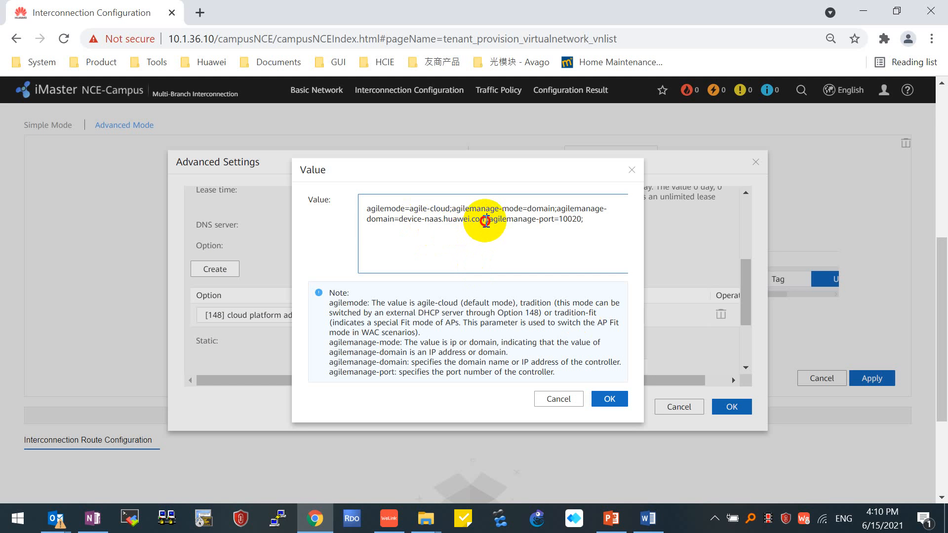
{"action": "double_click", "coordinate": [441, 220]}
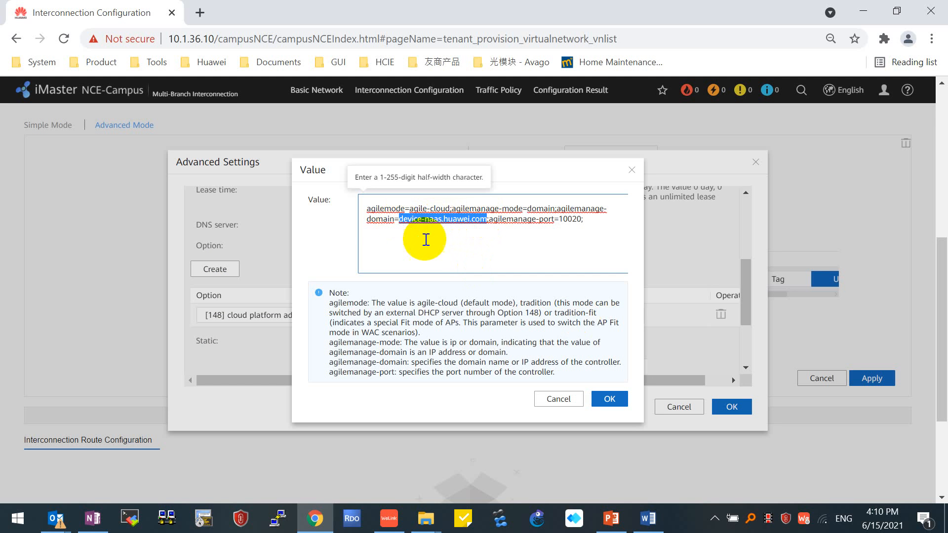
{"action": "type", "text": "10.1.36"}
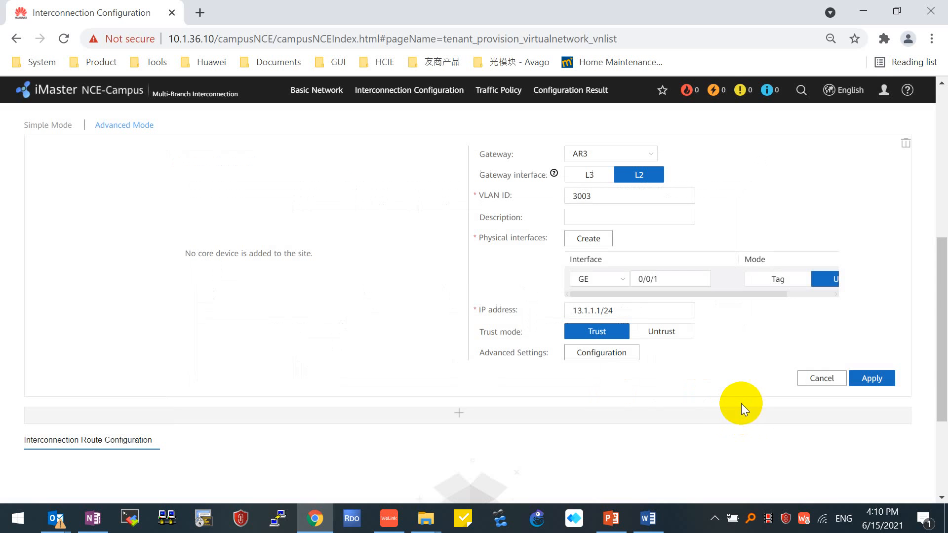
- Commit AR3's interface settings, confirm the warning and acknowledge delivery started
{"action": "left_click", "coordinate": [871, 378]}
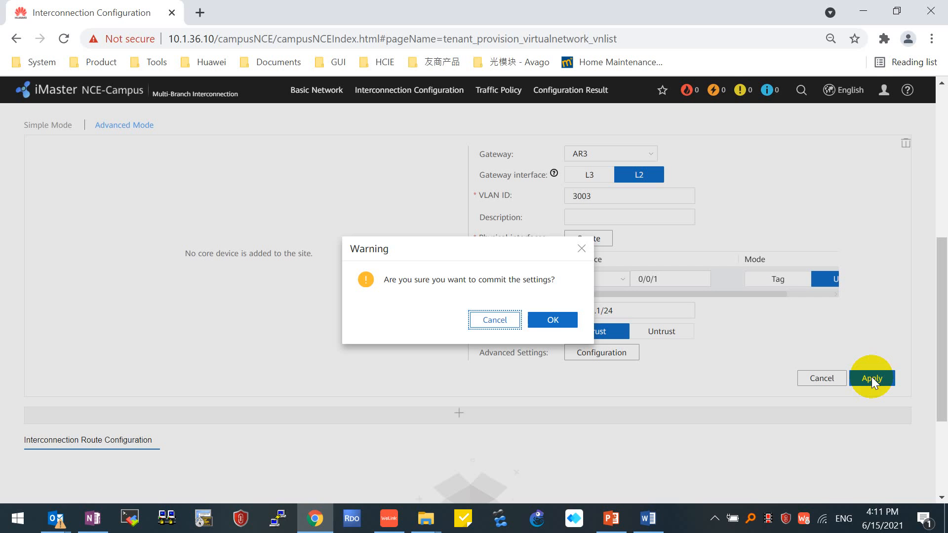
{"action": "left_click", "coordinate": [551, 319]}
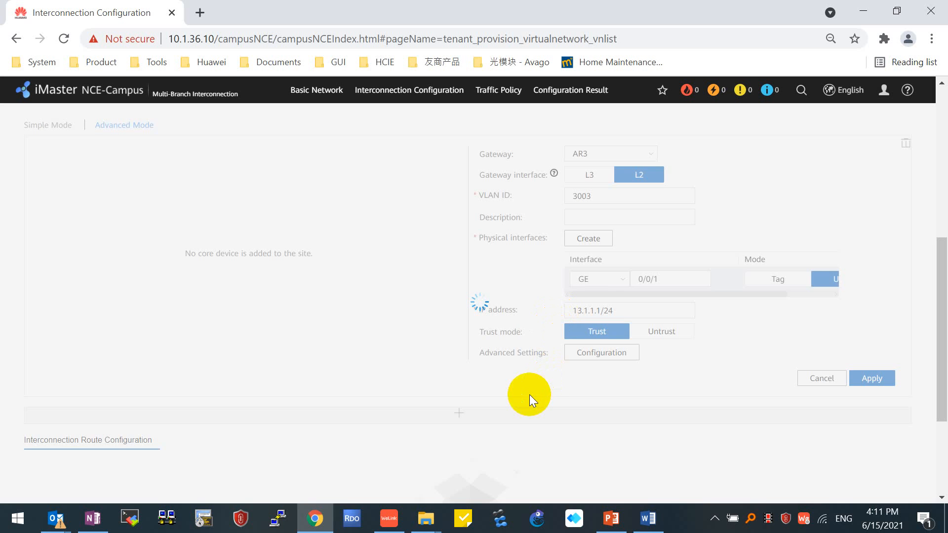
{"action": "left_click", "coordinate": [872, 379]}
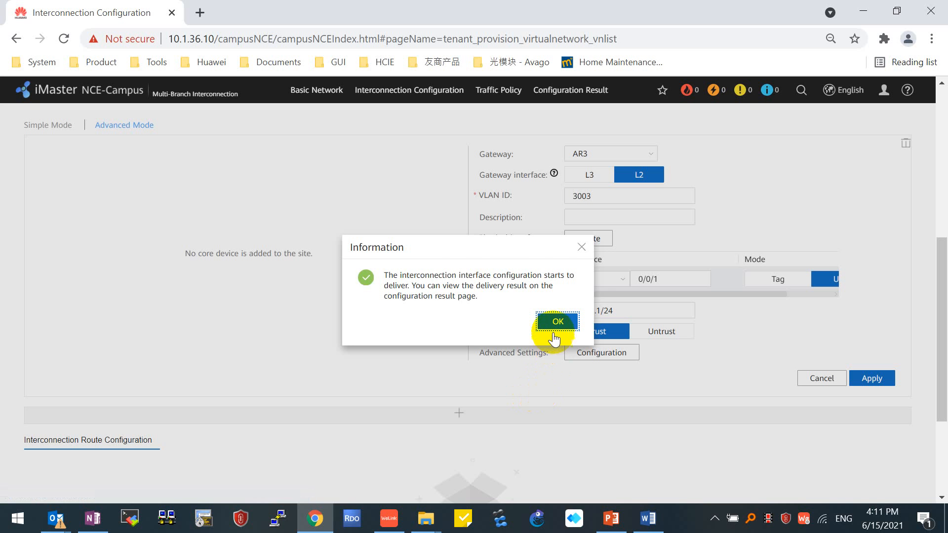
- Bring up the SD-WAN site topology notes in OneNote
{"action": "left_click", "coordinate": [556, 321]}
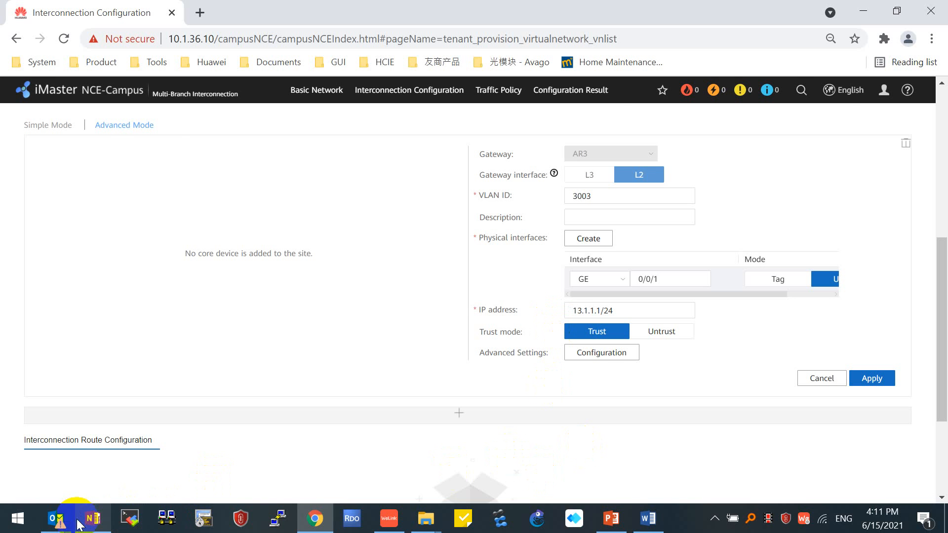
{"action": "left_click", "coordinate": [92, 519]}
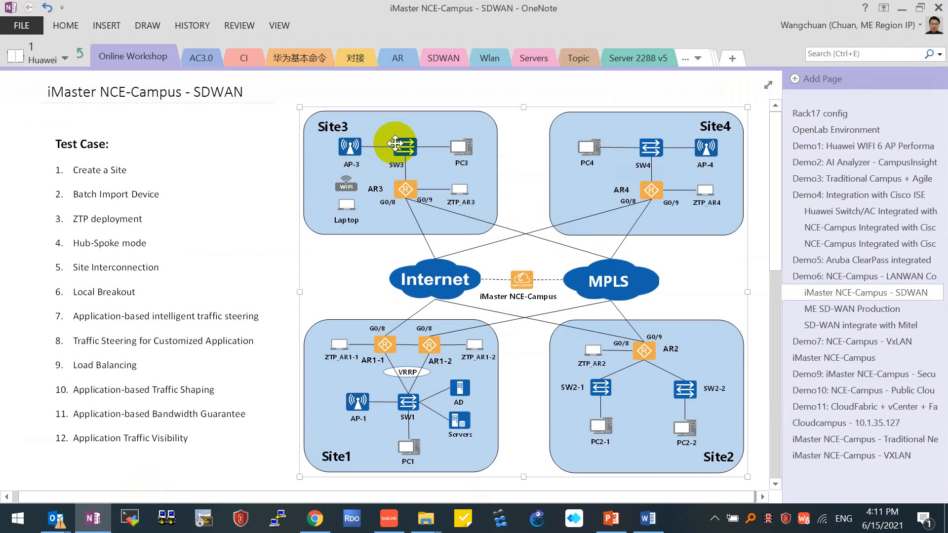
{"action": "mouse_move", "coordinate": [668, 135]}
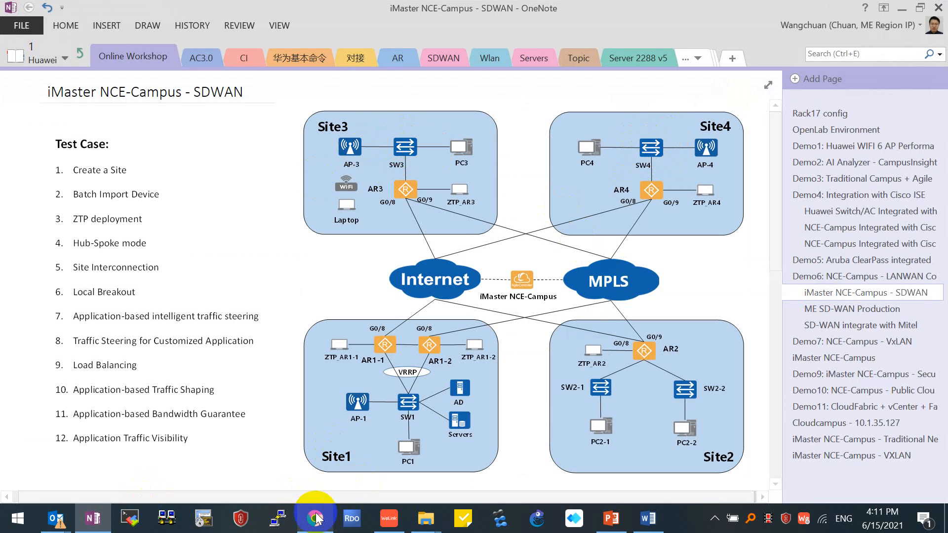
- Return to the controller and re-commit Site3's interface settings so delivery starts
{"action": "left_click", "coordinate": [314, 518]}
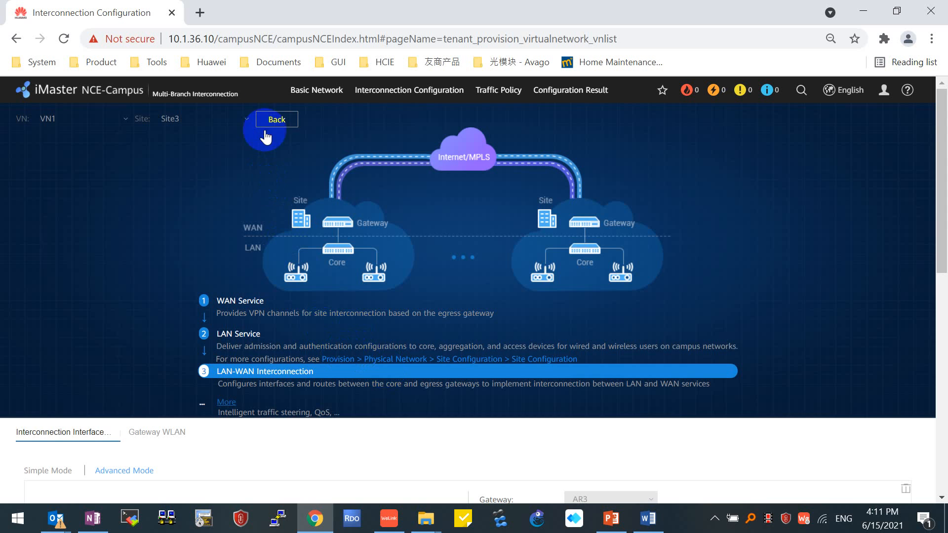
{"action": "left_click", "coordinate": [871, 217]}
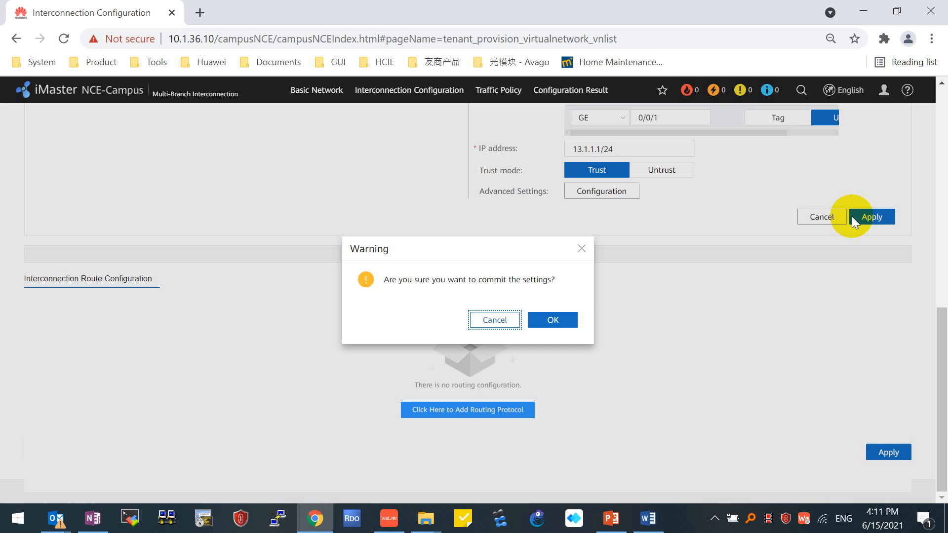
{"action": "left_click", "coordinate": [552, 319]}
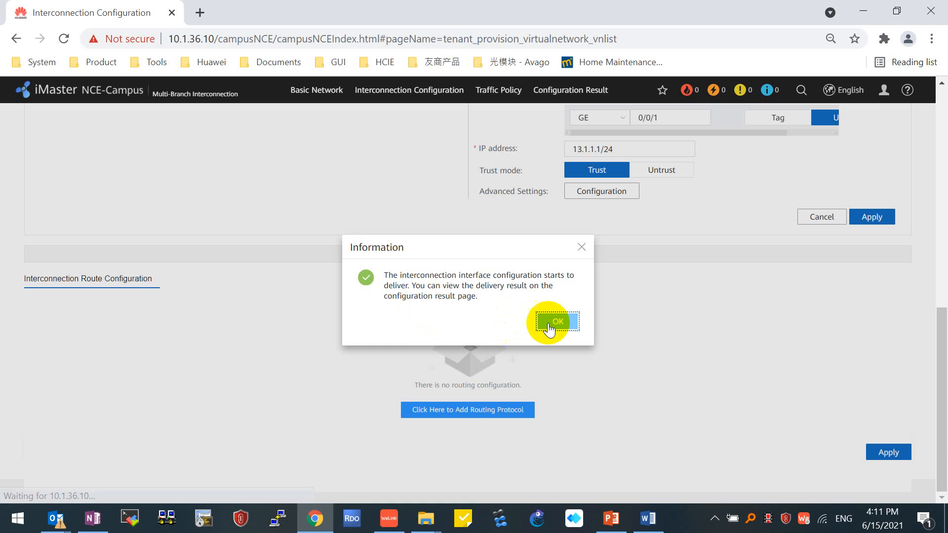
{"action": "left_click", "coordinate": [555, 321]}
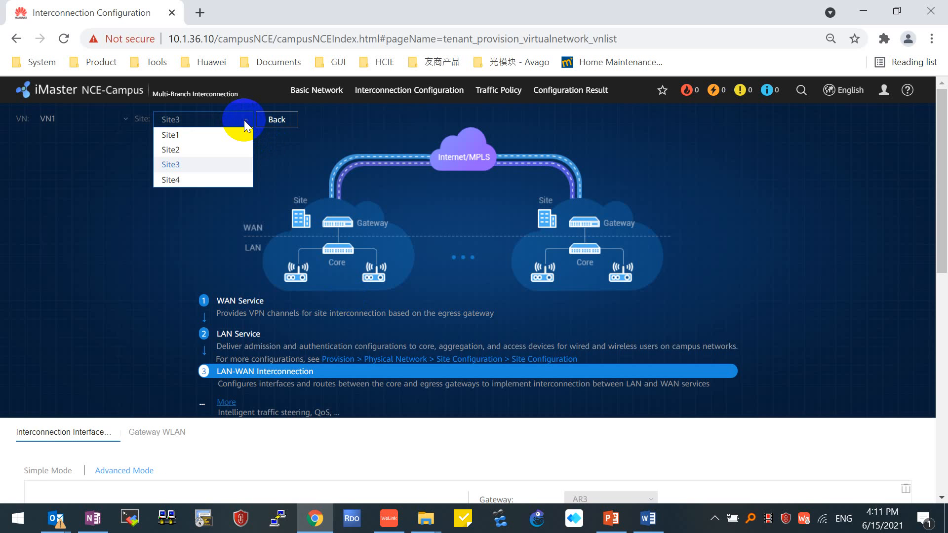
- For Site4, set AR4's L2 interface to VLAN 3004 on untagged GE 0/0/1 with 14.1.1.1/24
{"action": "left_click", "coordinate": [171, 180]}
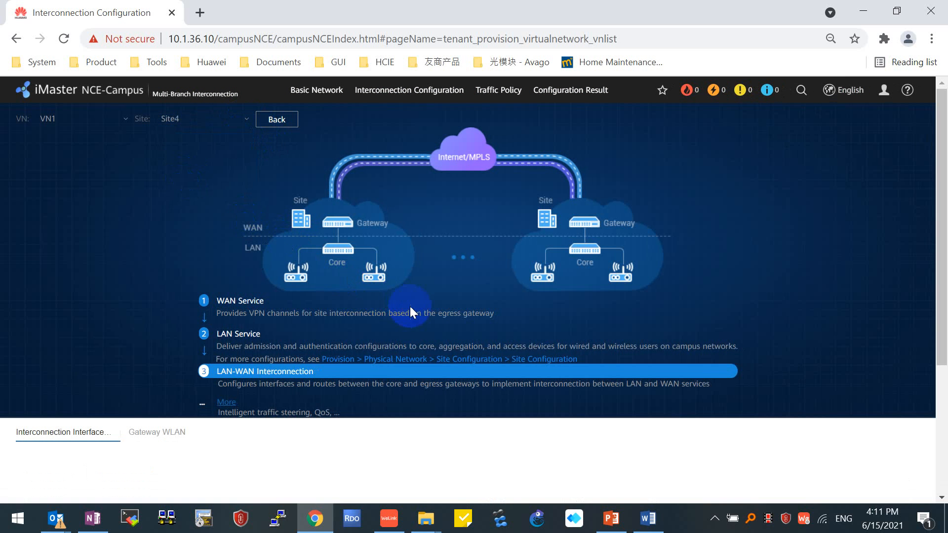
{"action": "left_click", "coordinate": [265, 370]}
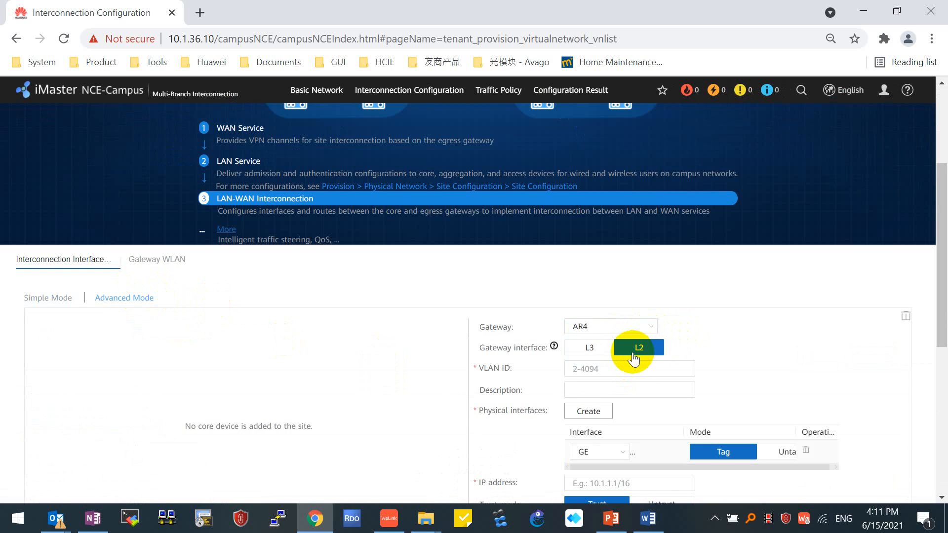
{"action": "type", "text": "3004"}
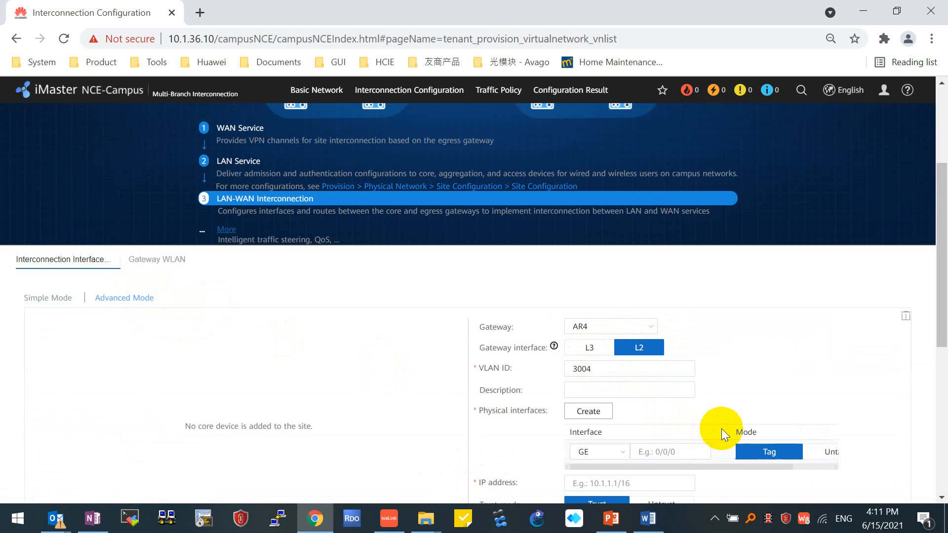
{"action": "type", "text": "0/0/"}
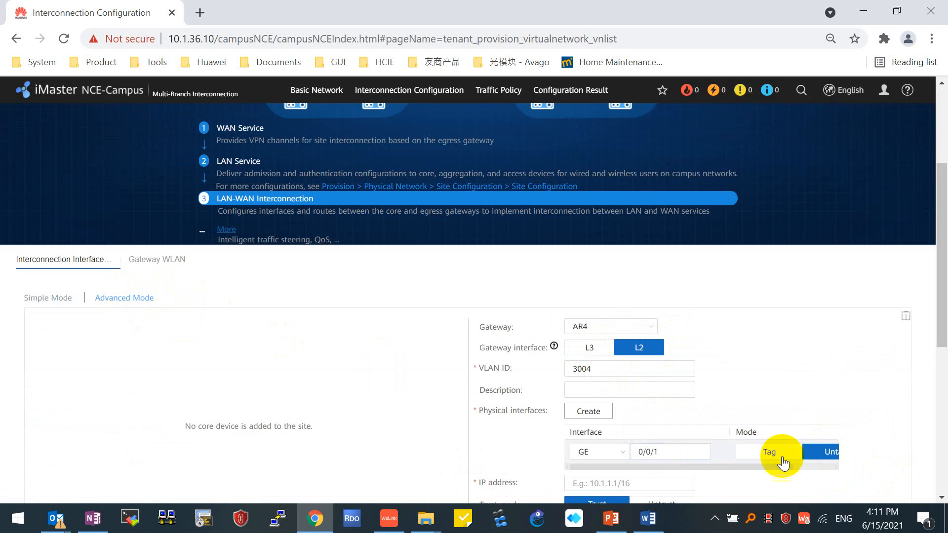
{"action": "type", "text": "14.1.1.1/24"}
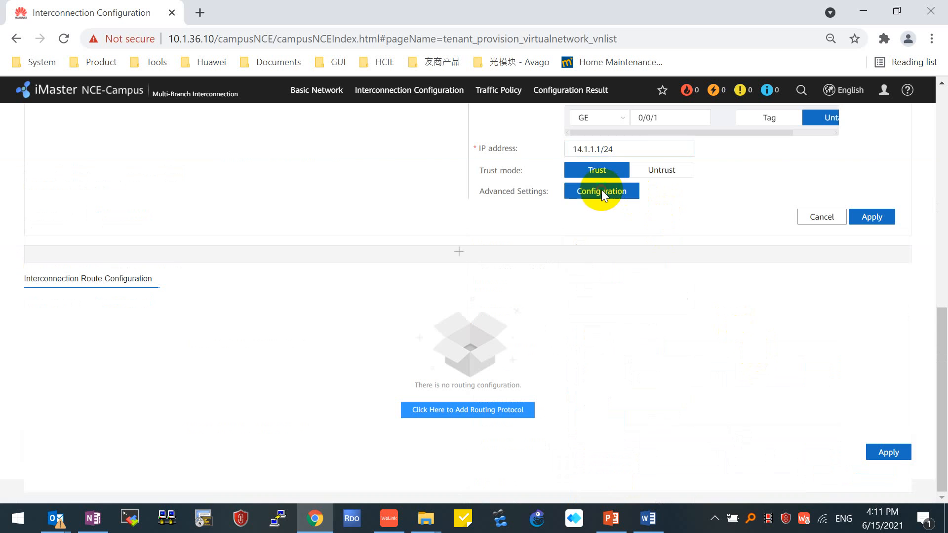
- Add DHCP option 148 with controller IP 10.1.36.7 to AR4's interface and commit it
{"action": "left_click", "coordinate": [601, 191]}
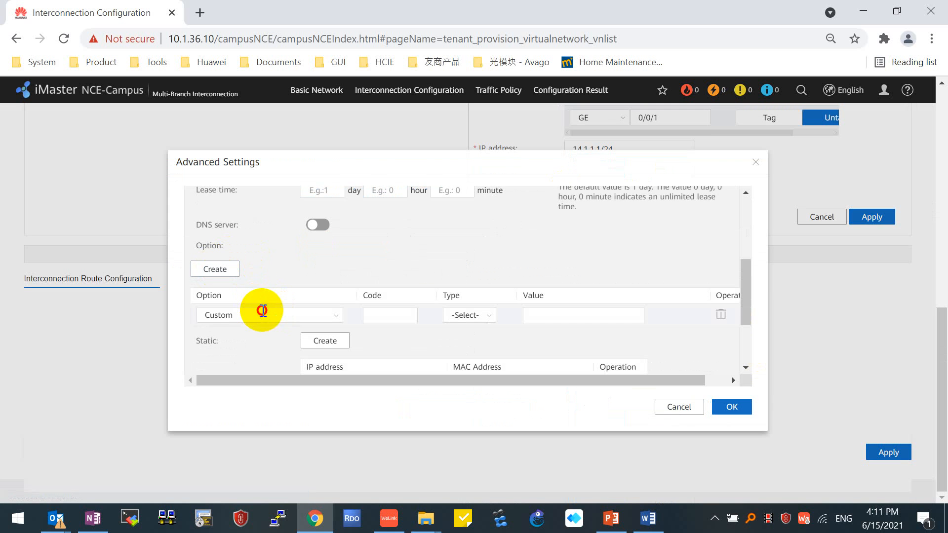
{"action": "left_click", "coordinate": [269, 315]}
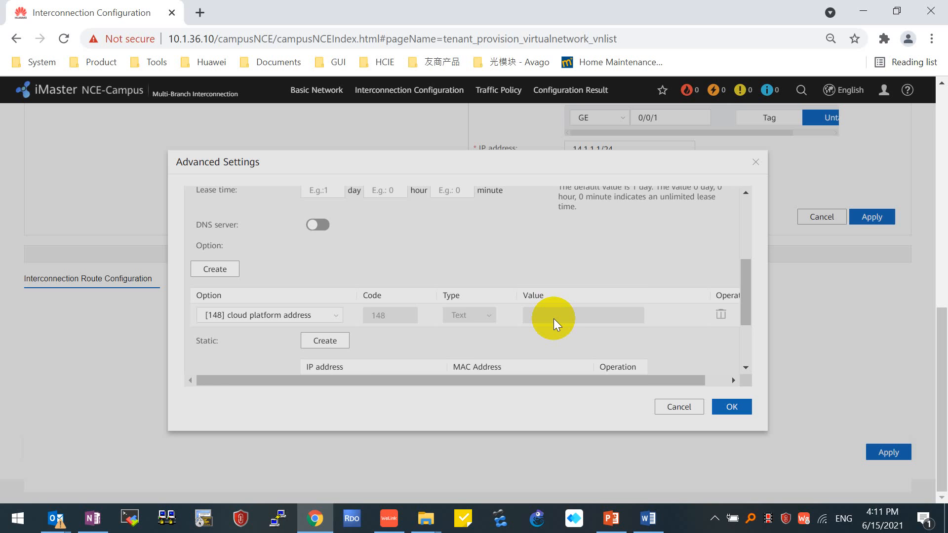
{"action": "left_click", "coordinate": [581, 315]}
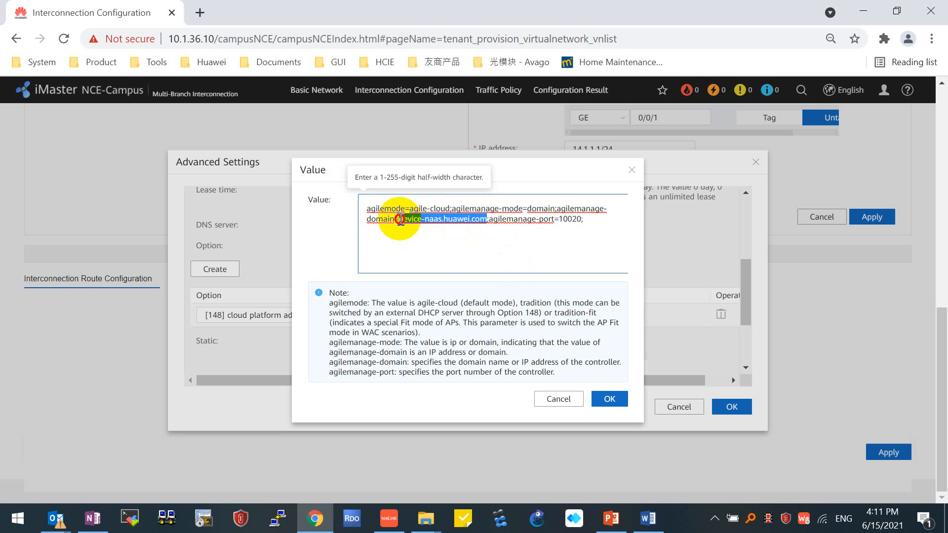
{"action": "mouse_move", "coordinate": [481, 274]}
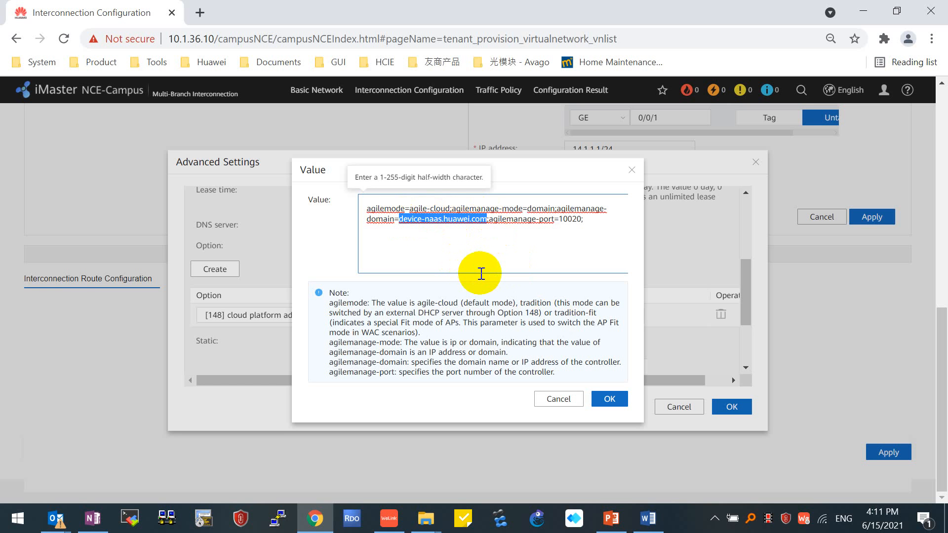
{"action": "type", "text": "10.1.36.7"}
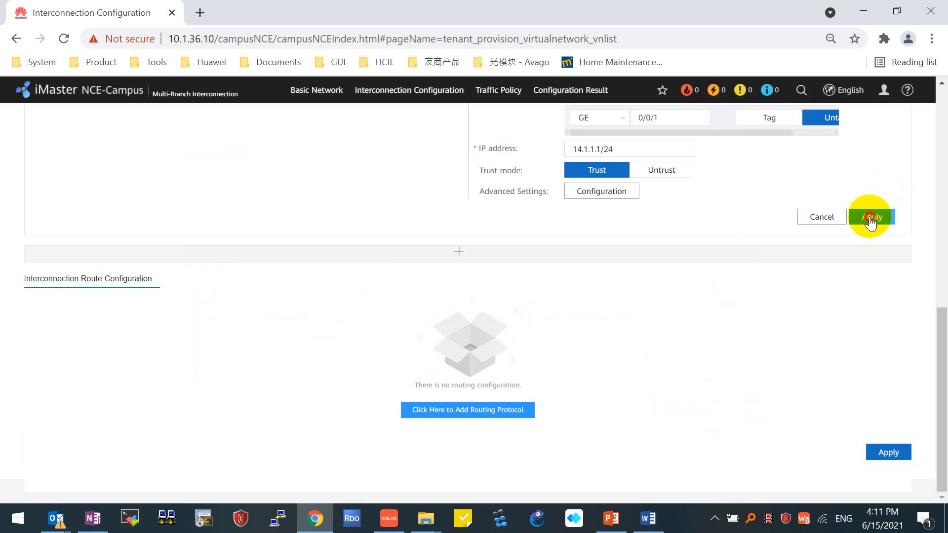
{"action": "left_click", "coordinate": [871, 216]}
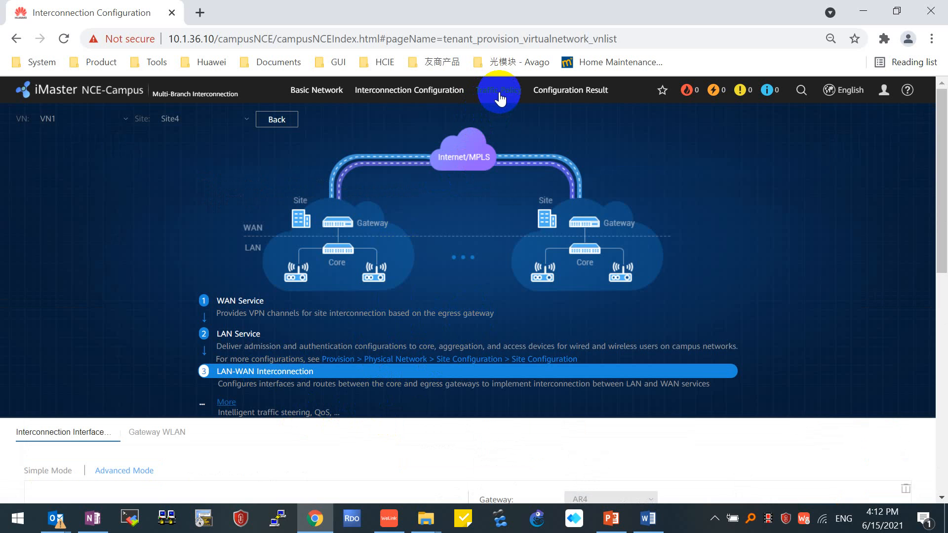
- Open the Traffic Policy area showing VN2's overlay ACL policies
{"action": "left_click", "coordinate": [500, 89]}
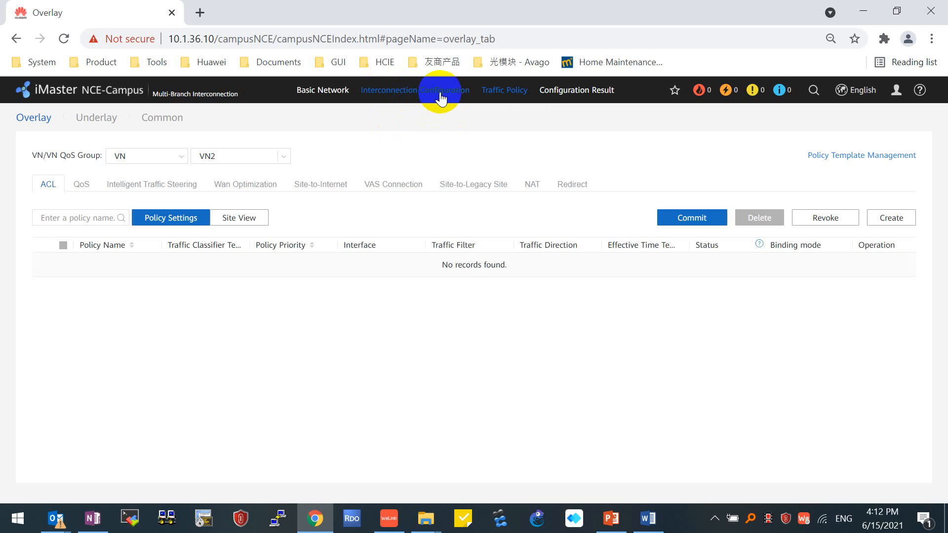
{"action": "mouse_move", "coordinate": [415, 90]}
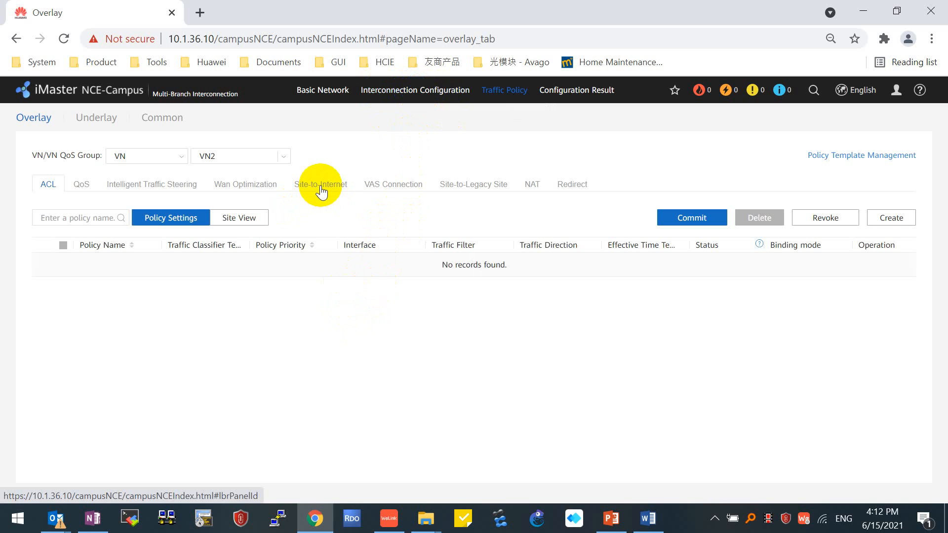
- Show the Site-to-Internet policies and switch the virtual network from VN2 to VN1
{"action": "left_click", "coordinate": [320, 185]}
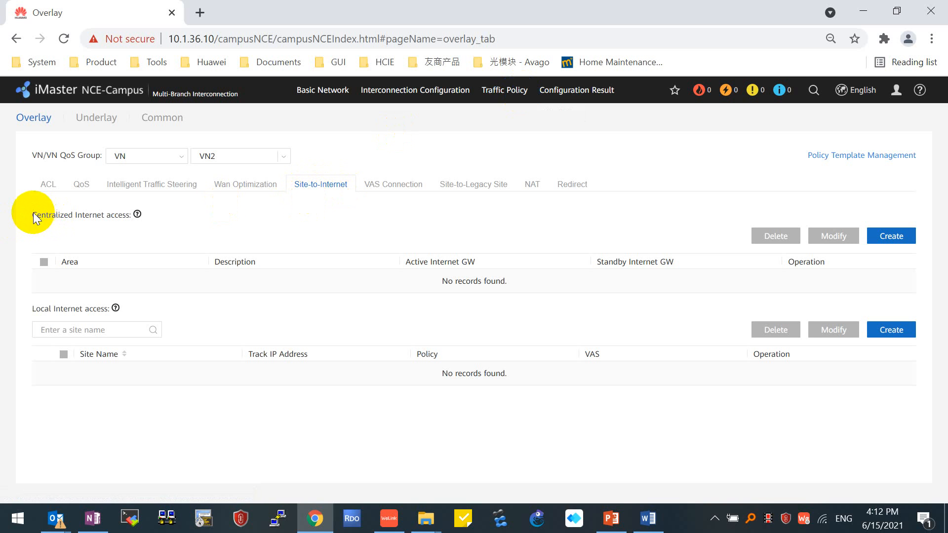
{"action": "double_click", "coordinate": [80, 215]}
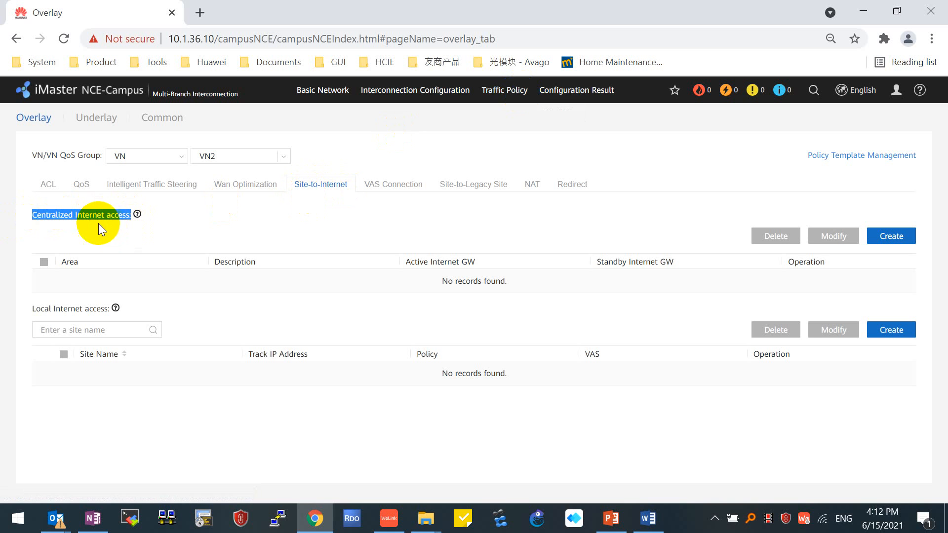
{"action": "mouse_move", "coordinate": [32, 318]}
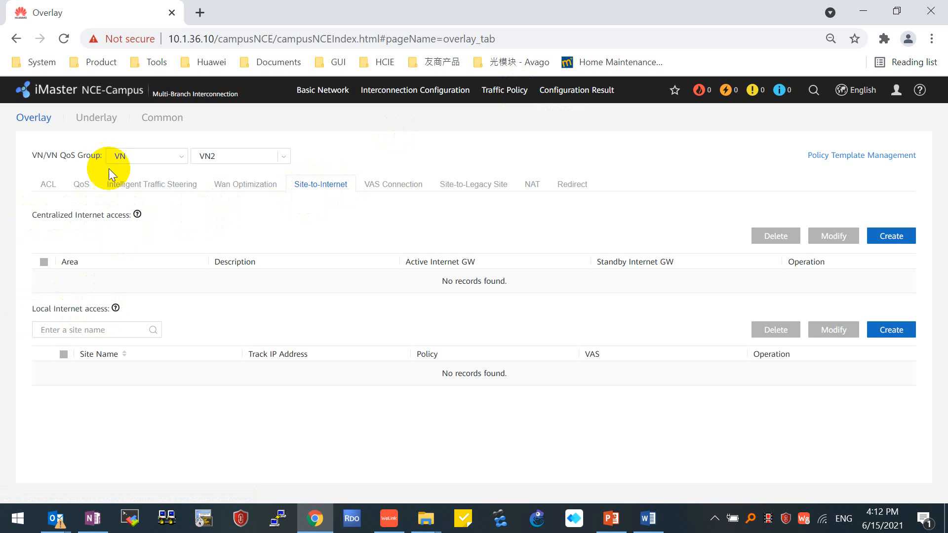
{"action": "mouse_move", "coordinate": [285, 161]}
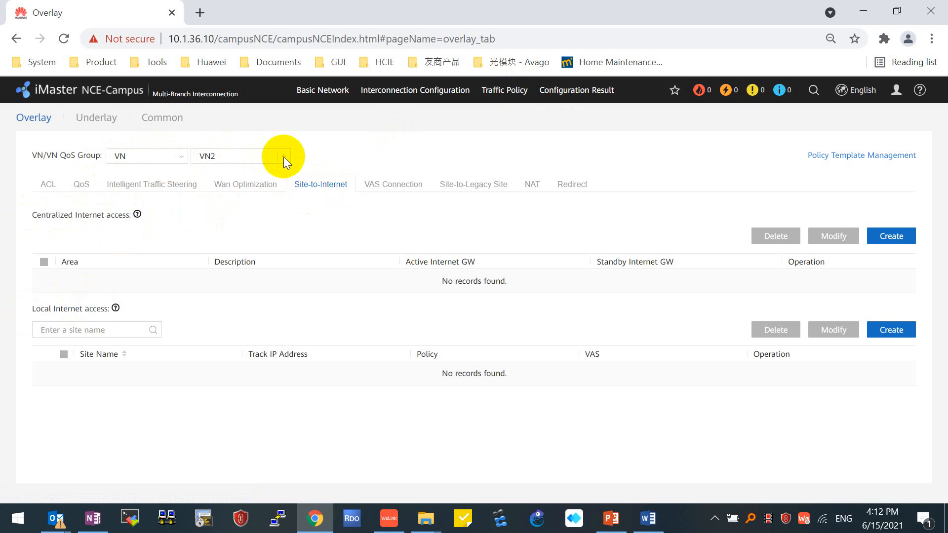
{"action": "left_click", "coordinate": [239, 156]}
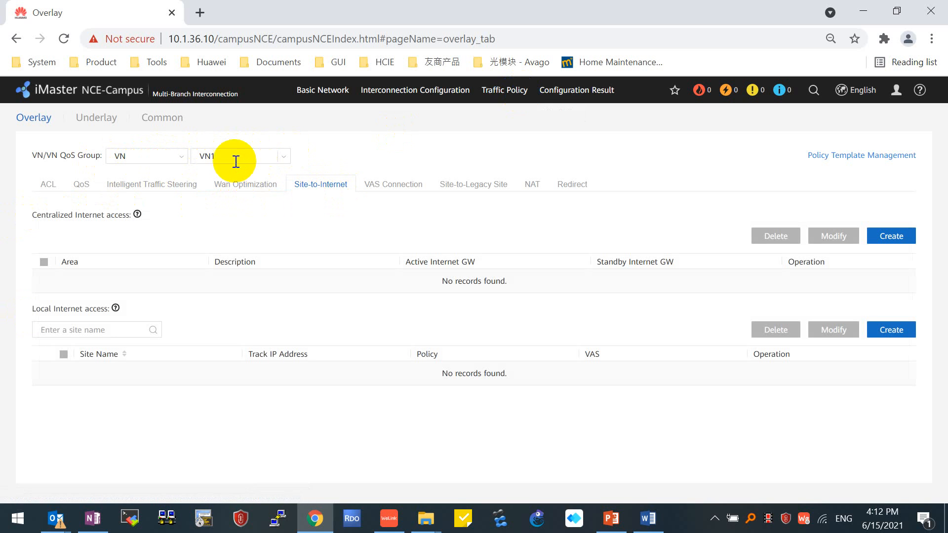
{"action": "mouse_move", "coordinate": [24, 317]}
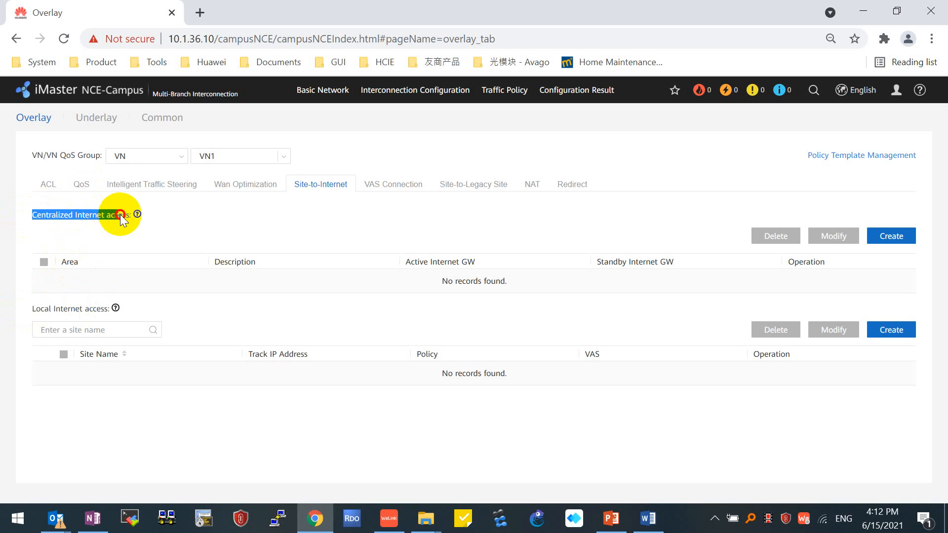
{"action": "mouse_move", "coordinate": [241, 229]}
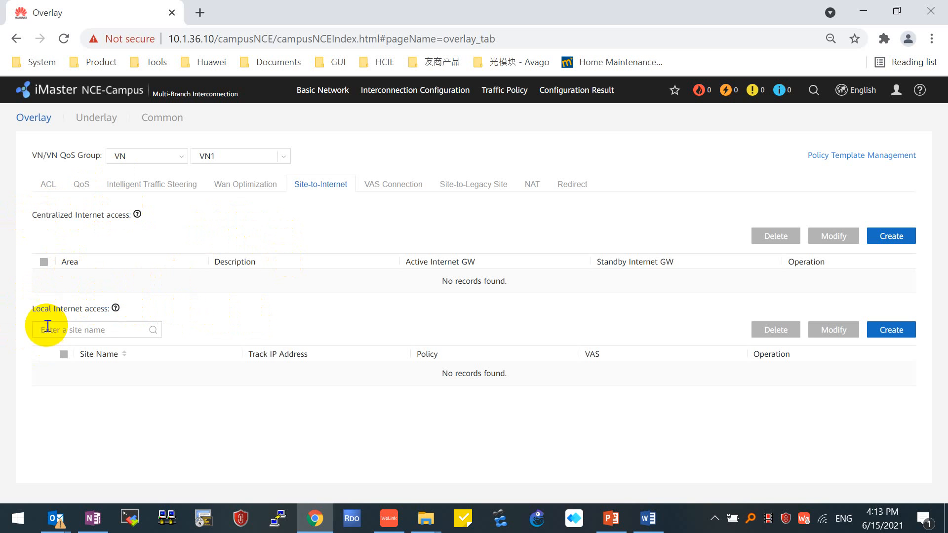
{"action": "double_click", "coordinate": [70, 308]}
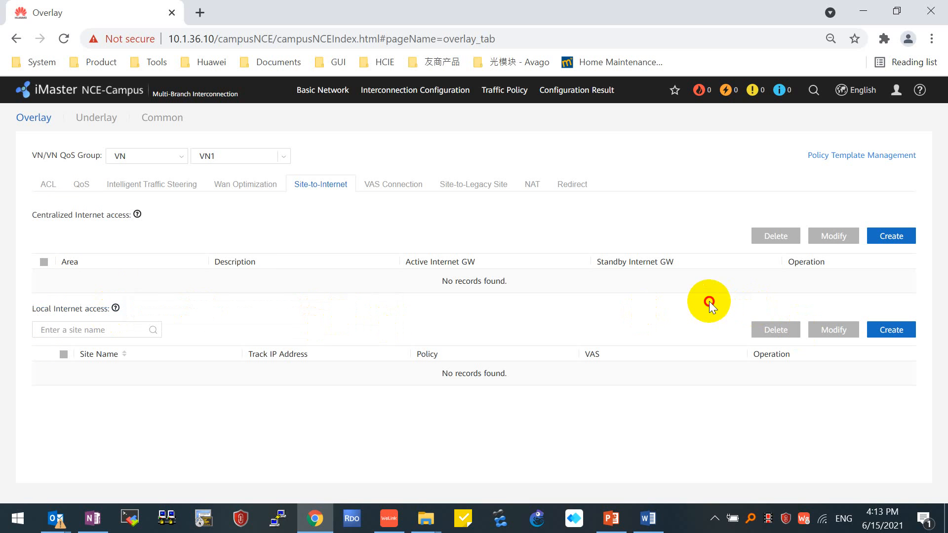
- Start a local Internet access policy and add all four sites to it
{"action": "left_click", "coordinate": [890, 329]}
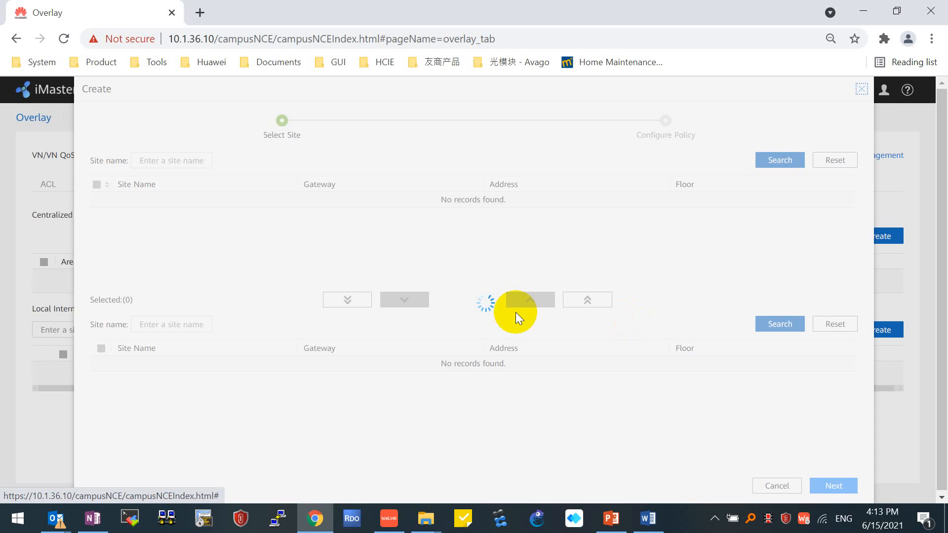
{"action": "left_click", "coordinate": [346, 300]}
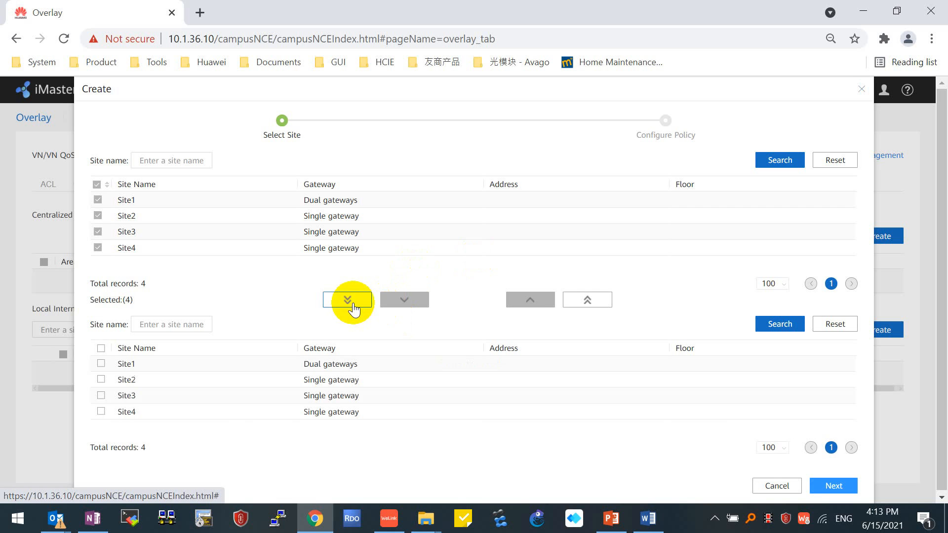
{"action": "left_click", "coordinate": [834, 486]}
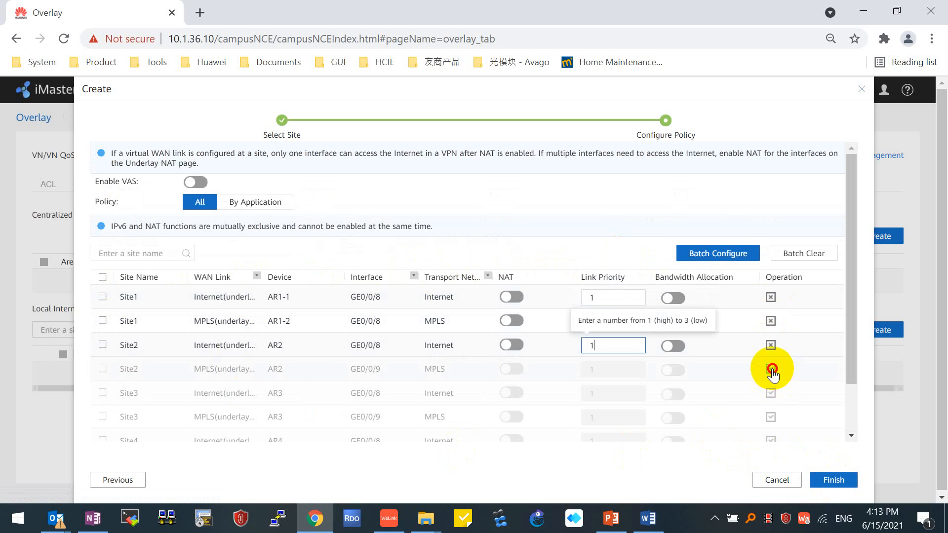
- Set link priorities, enable NAT on the sites' Internet links and finish creating the policy
{"action": "scroll", "scroll_direction": "down", "scroll_amount": 3}
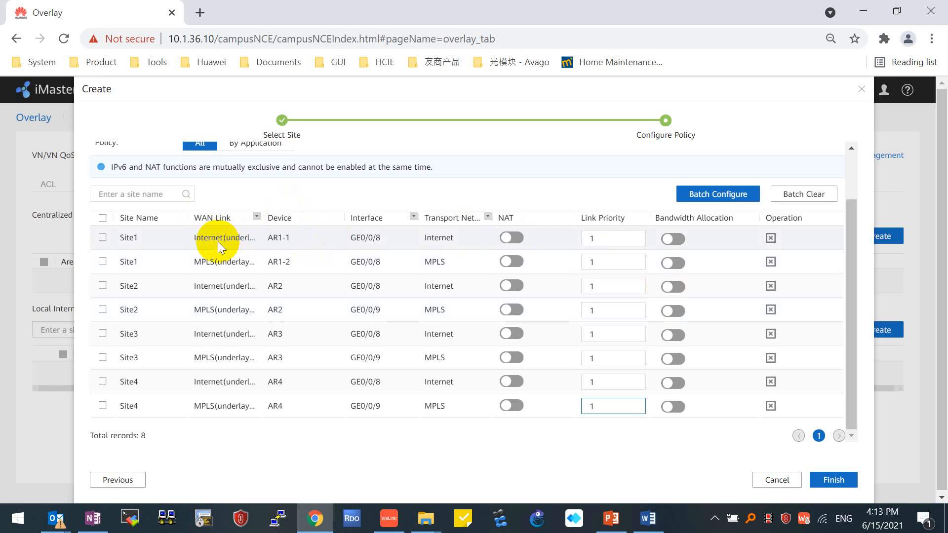
{"action": "mouse_move", "coordinate": [200, 253]}
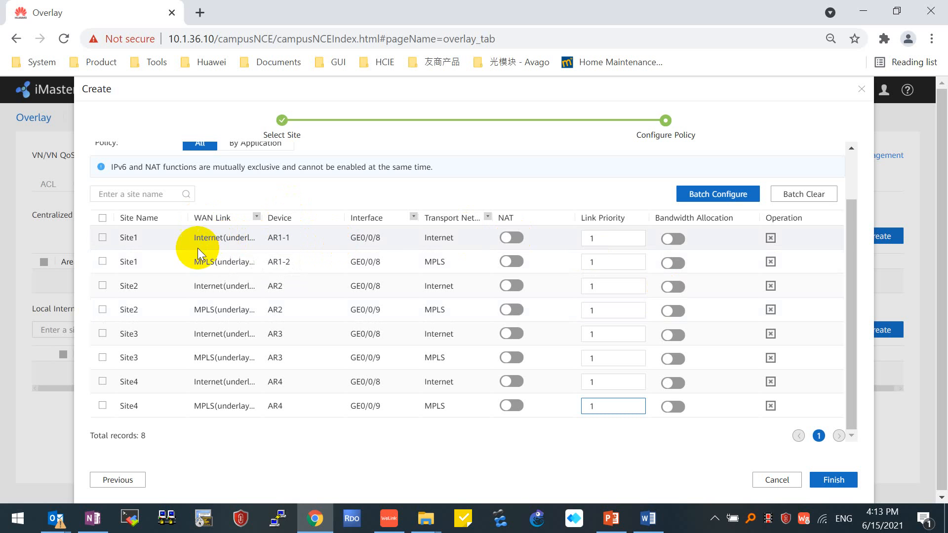
{"action": "mouse_move", "coordinate": [211, 271]}
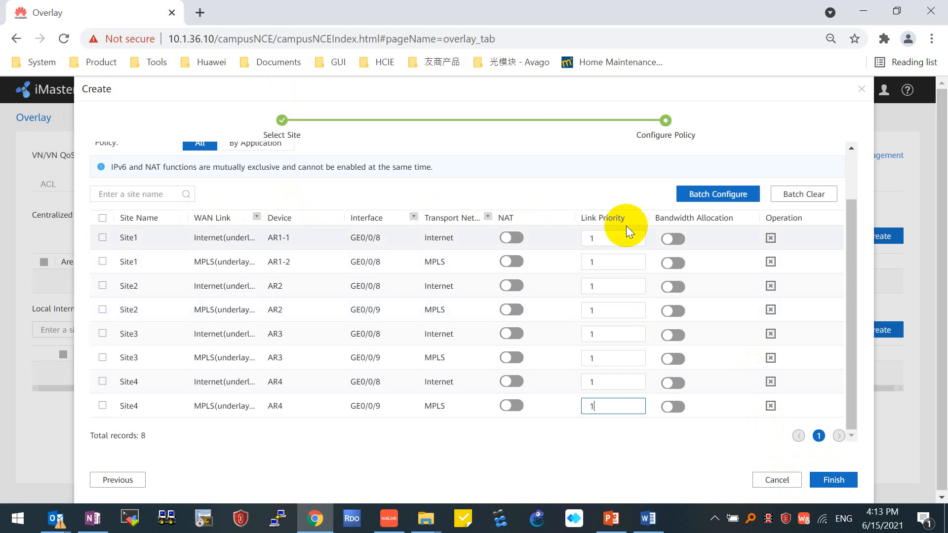
{"action": "left_click", "coordinate": [613, 261]}
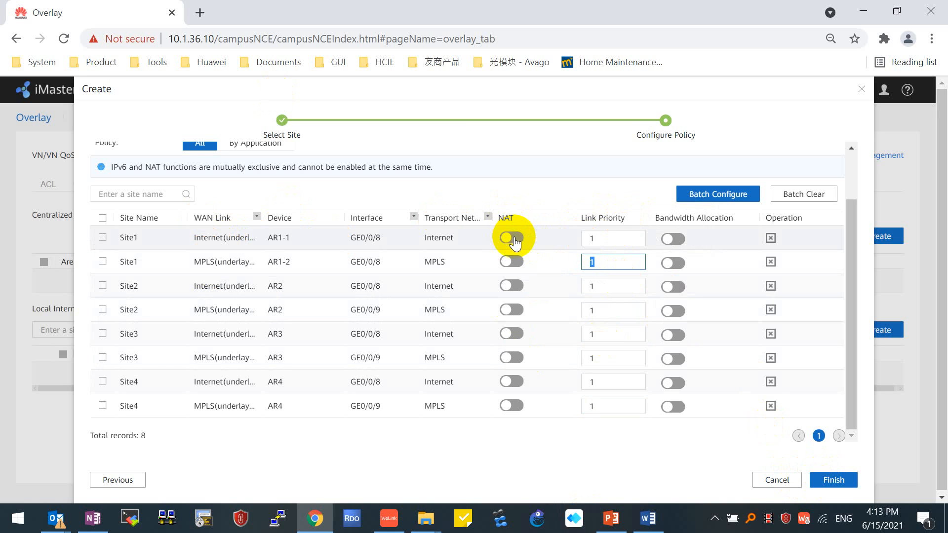
{"action": "left_click", "coordinate": [511, 237]}
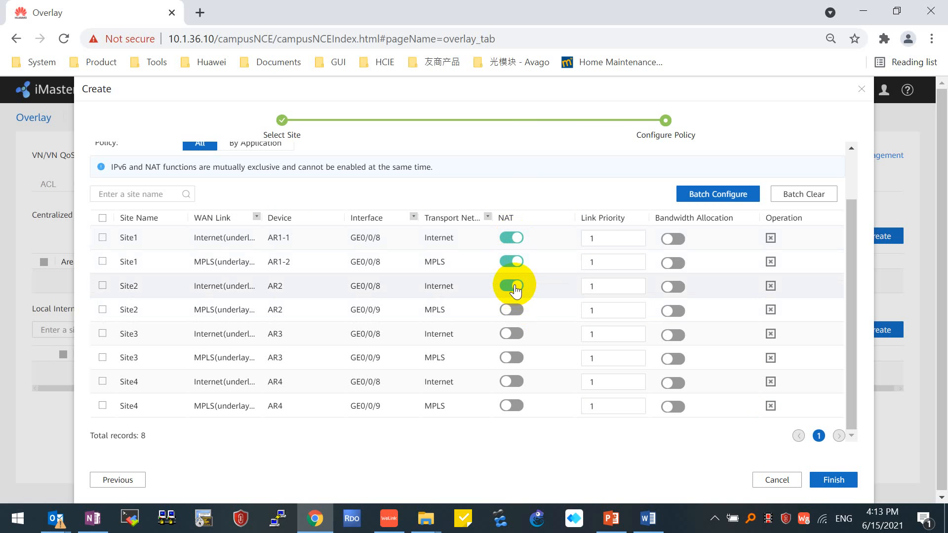
{"action": "left_click", "coordinate": [511, 333]}
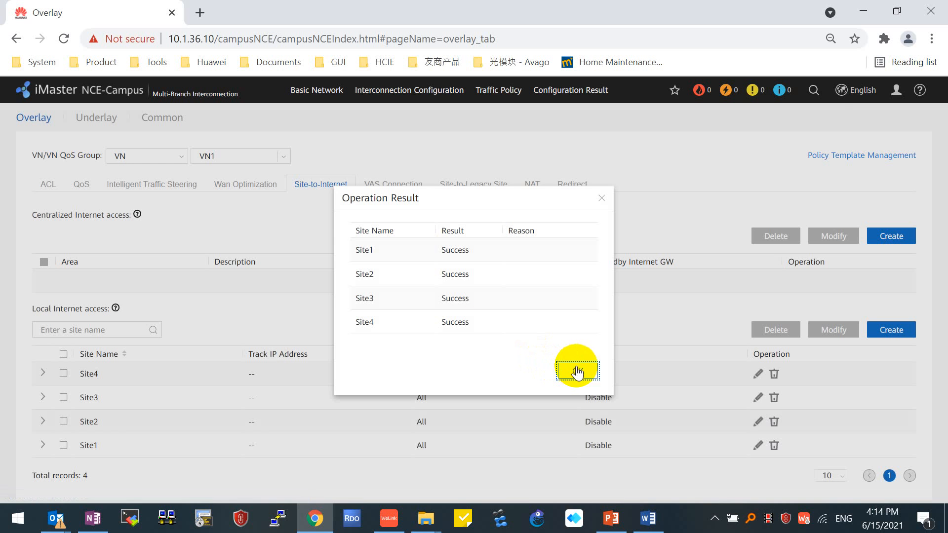
{"action": "left_click", "coordinate": [575, 368]}
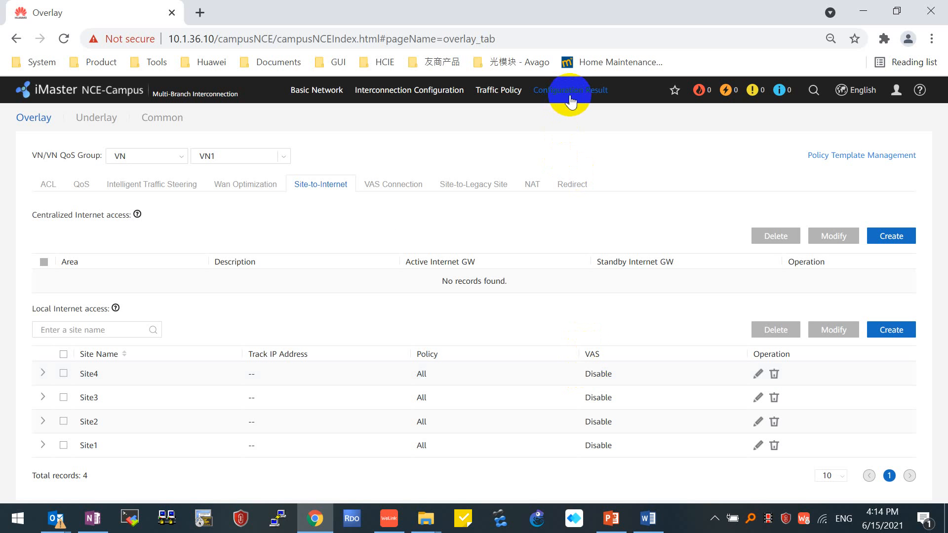
- Check the configuration delivery results for Site2 and another site, confirming Success status
{"action": "left_click", "coordinate": [570, 90]}
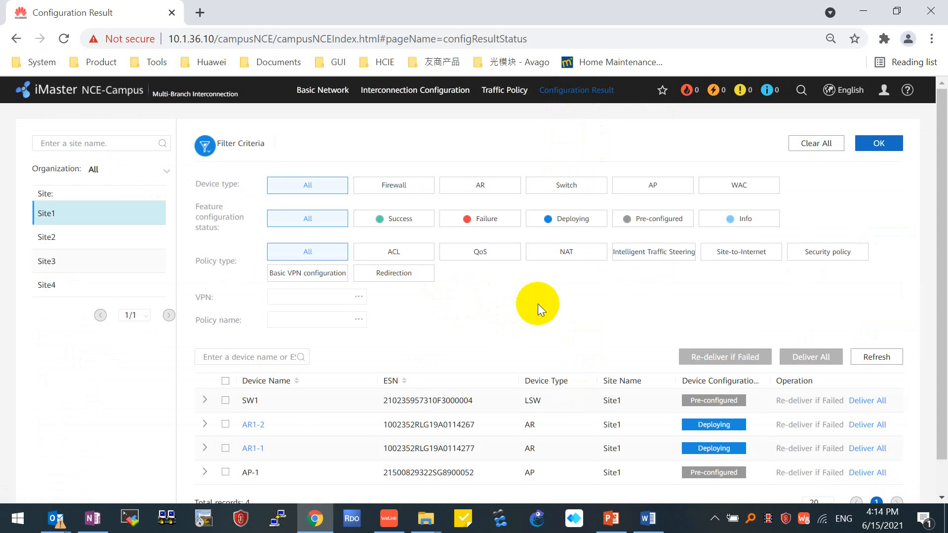
{"action": "mouse_move", "coordinate": [185, 213]}
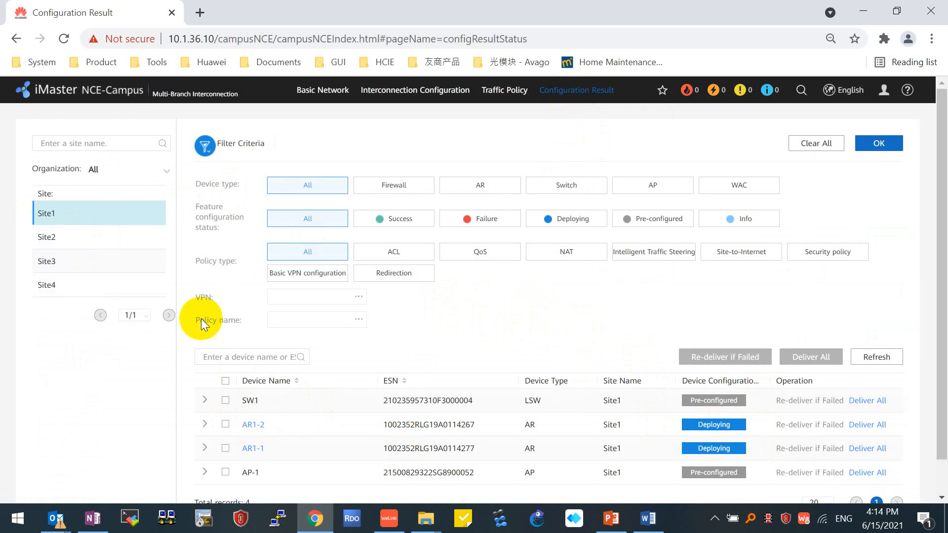
{"action": "left_click", "coordinate": [46, 237]}
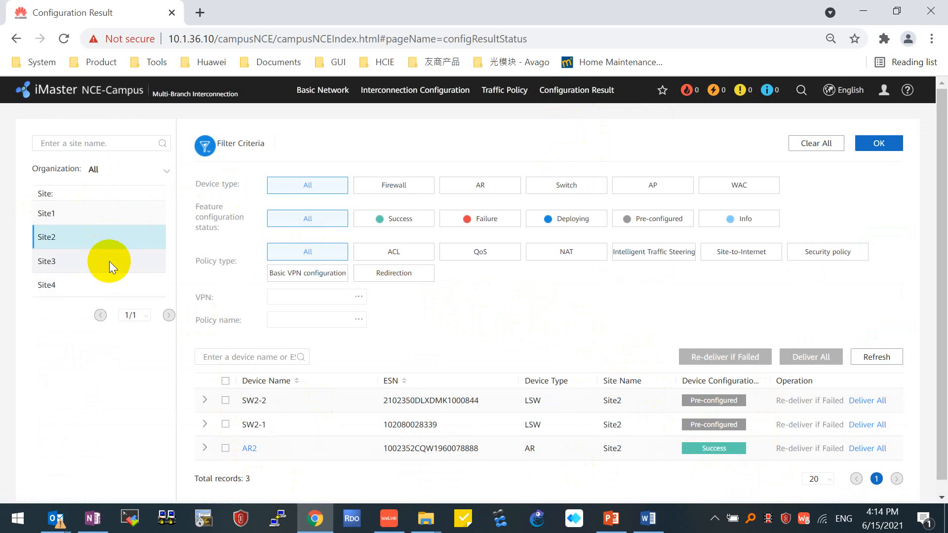
{"action": "left_click", "coordinate": [47, 284]}
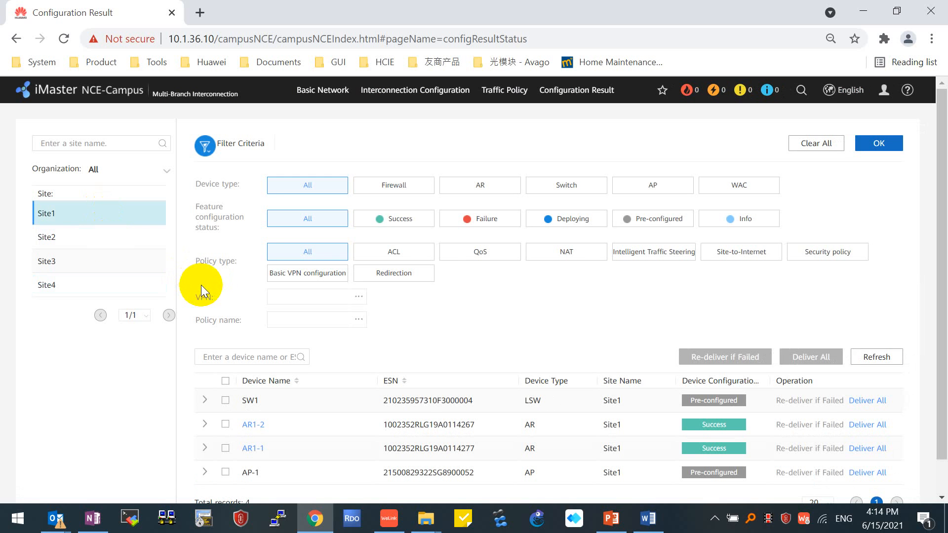
{"action": "mouse_move", "coordinate": [489, 323]}
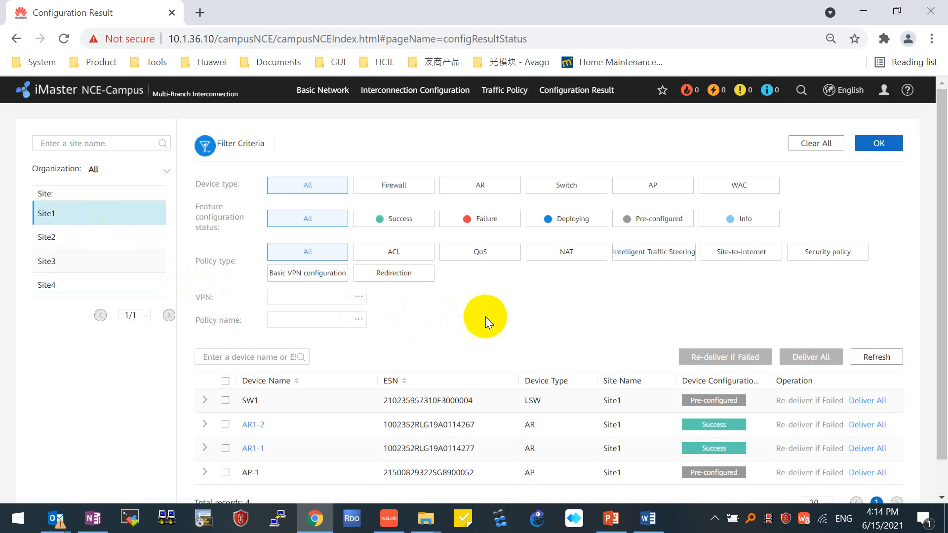
{"action": "mouse_move", "coordinate": [768, 519]}
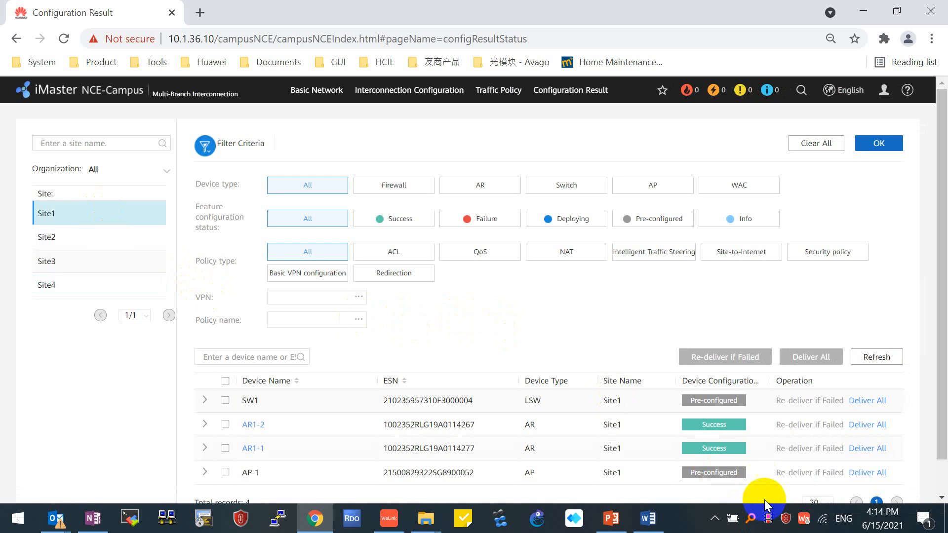
{"action": "mouse_move", "coordinate": [763, 488]}
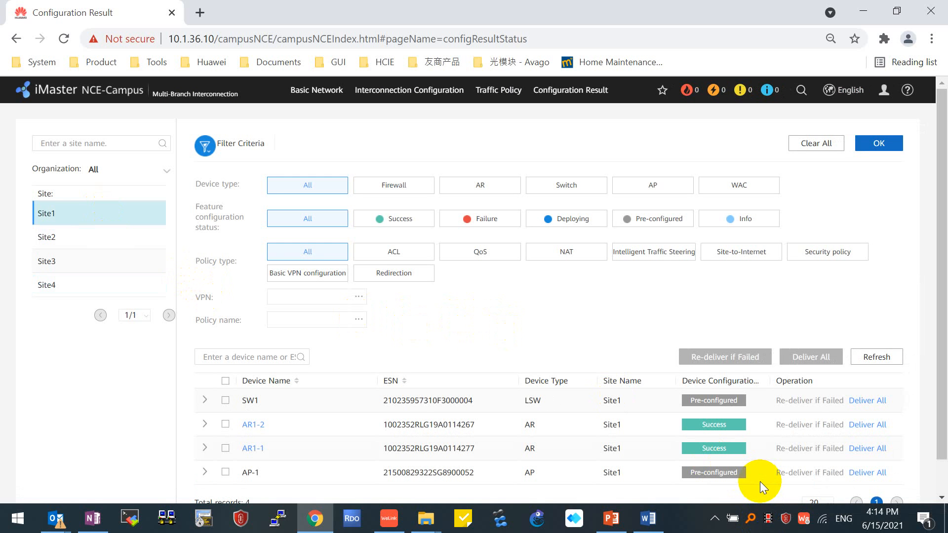